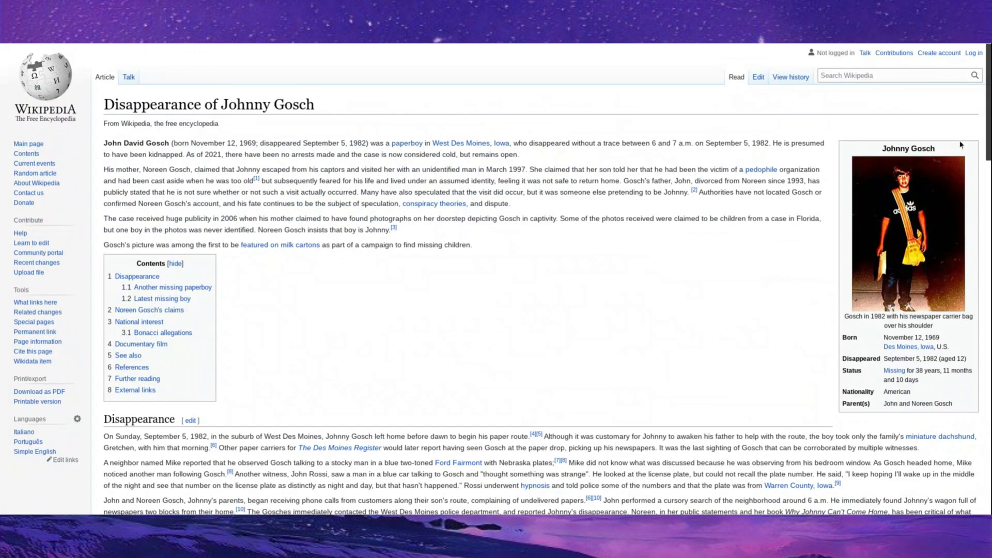
Scroll the Johnny Gosch article from the introduction down to the Disappearance section.
scroll(down, 3)
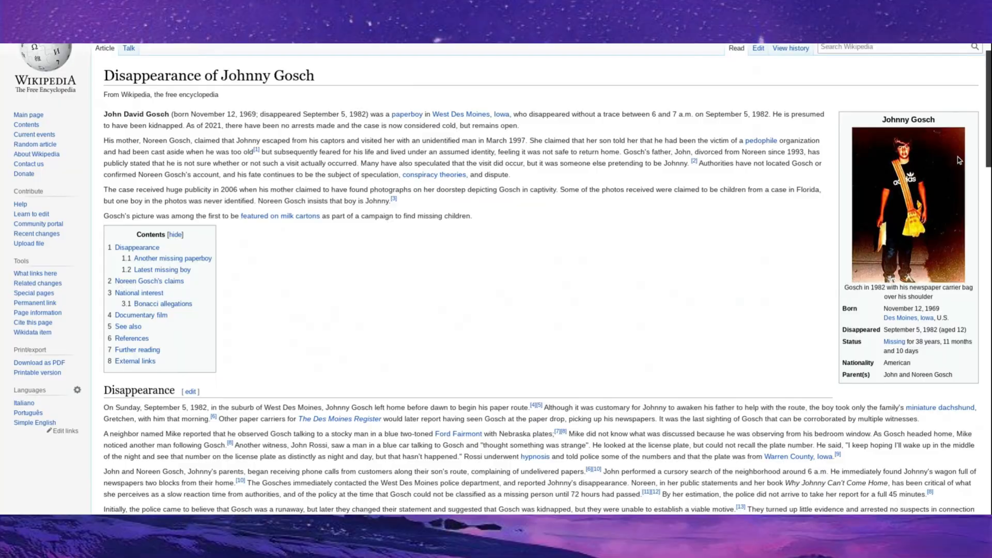
scroll(down, 3)
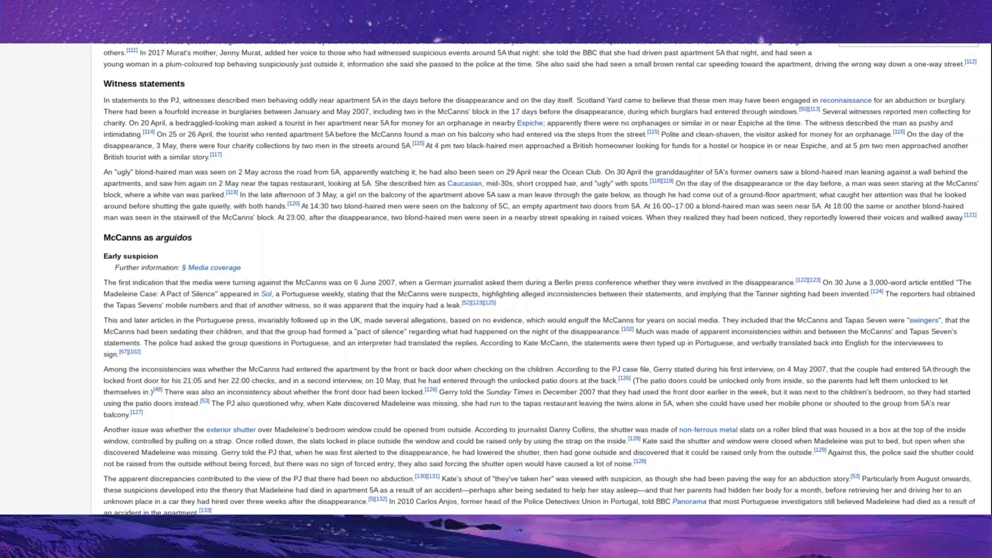
Scroll the Madeleine McCann article from Witness statements down to British sniffer dogs arrive.
scroll(up, 3)
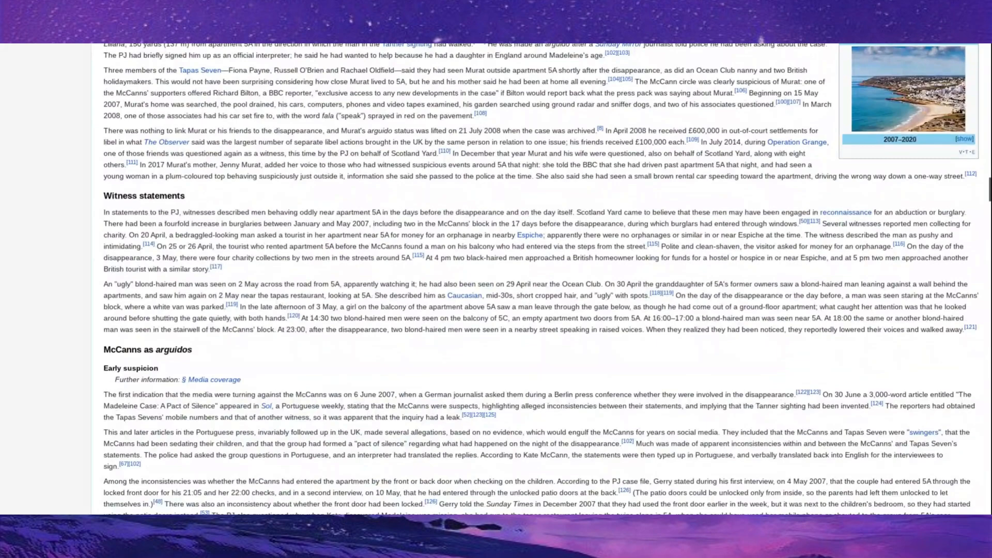
scroll(down, 3)
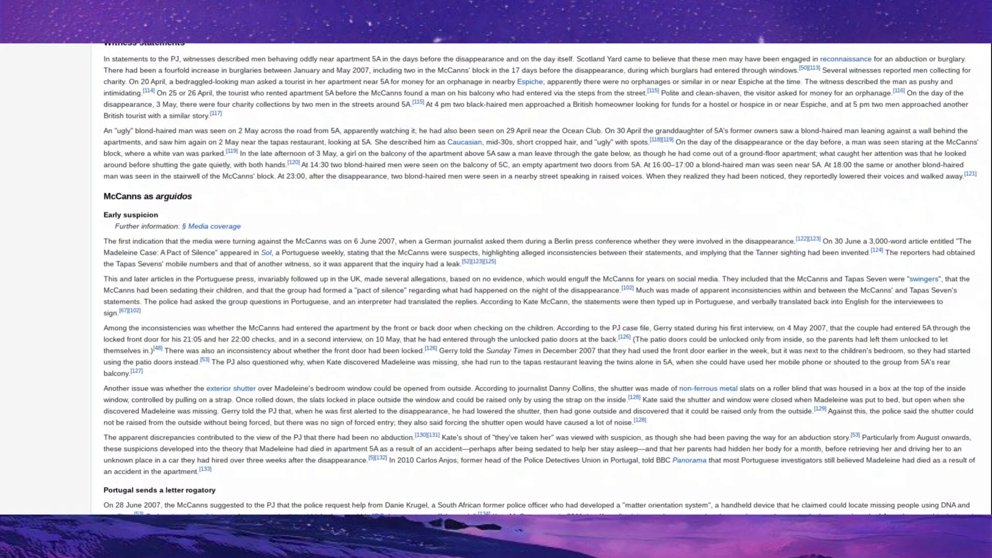
scroll(down, 3)
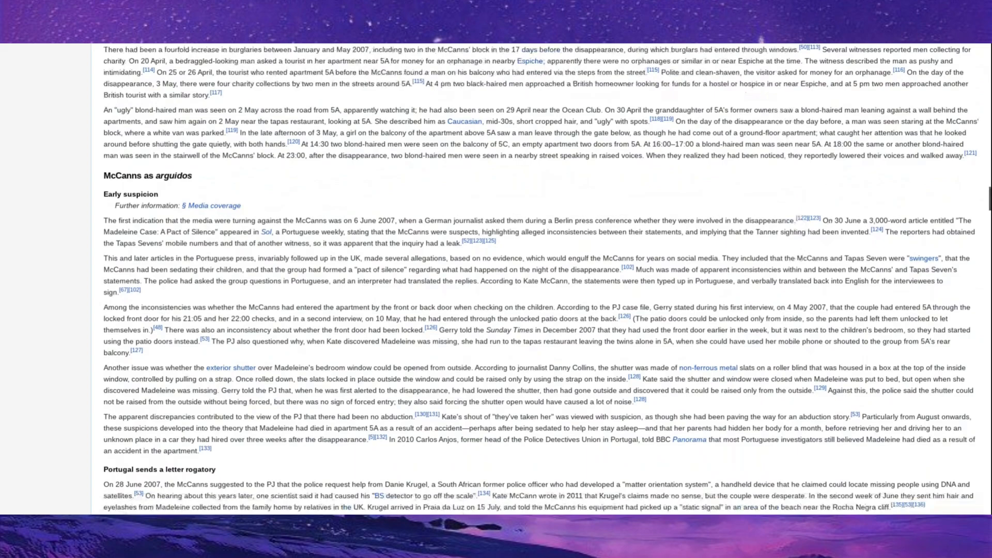
scroll(down, 3)
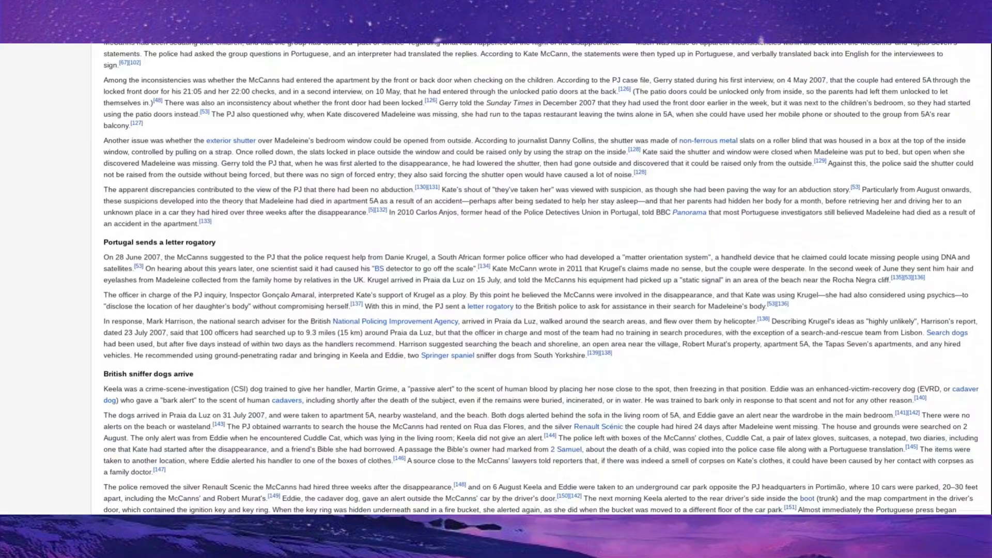
scroll(down, 3)
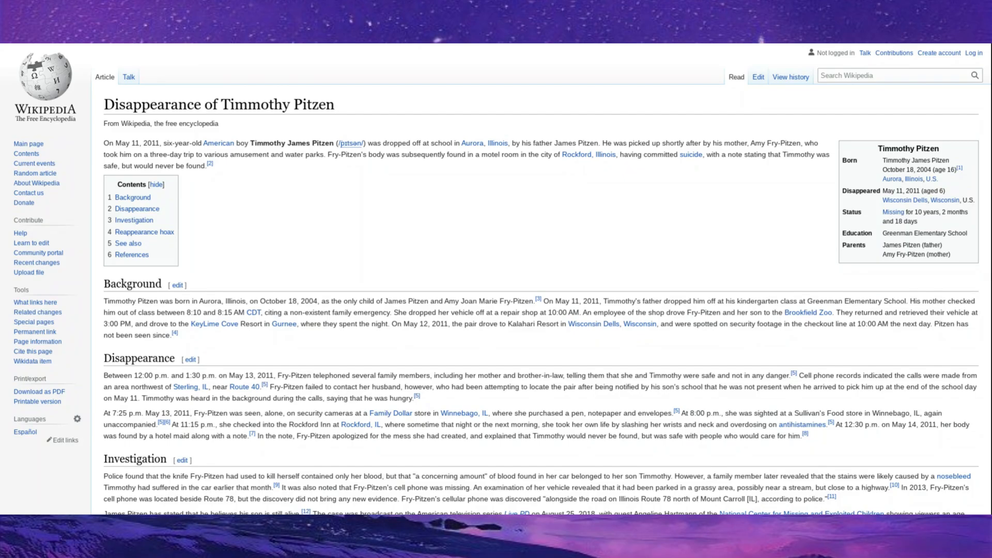
Scroll the Timmothy Pitzen article down to the Investigation and Reappearance hoax sections.
scroll(down, 3)
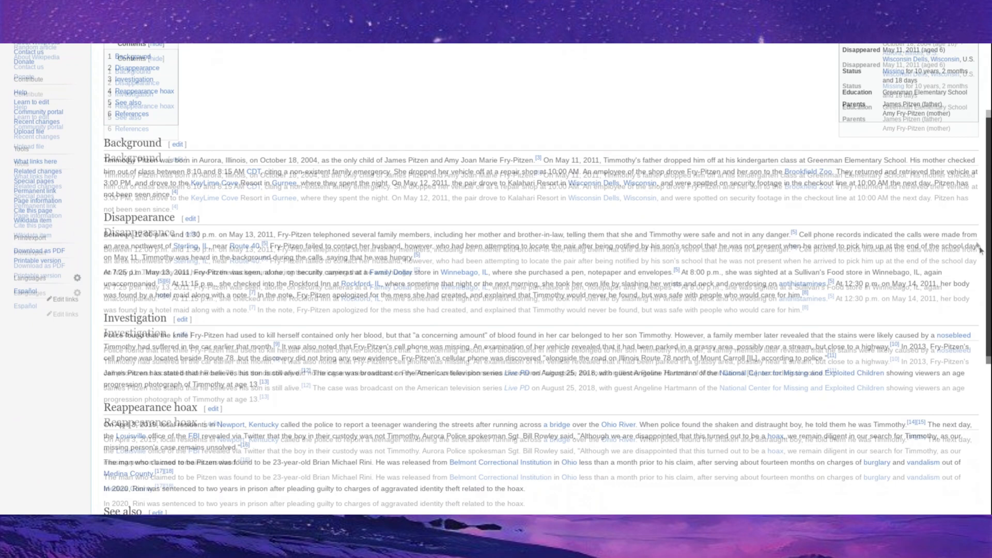
scroll(down, 3)
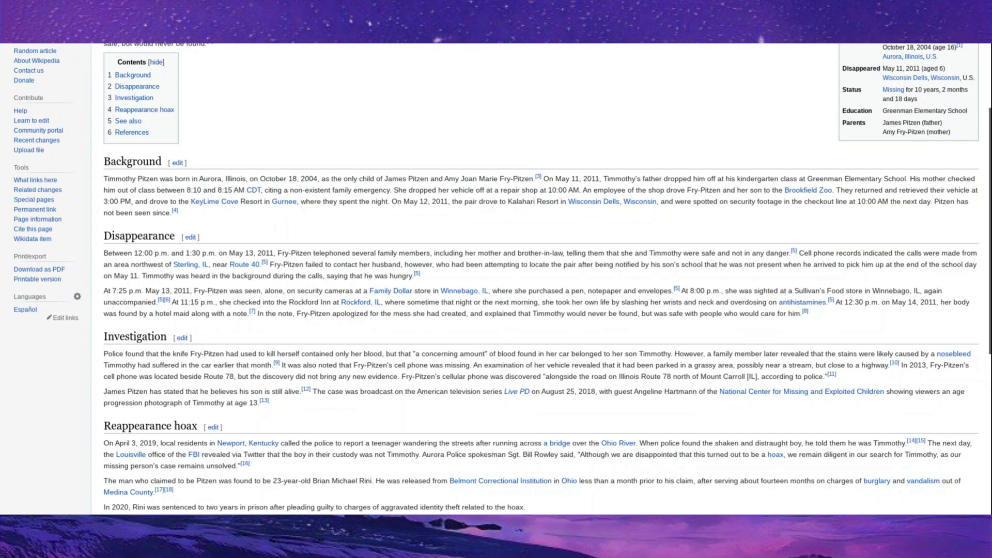
mouse_move(285, 77)
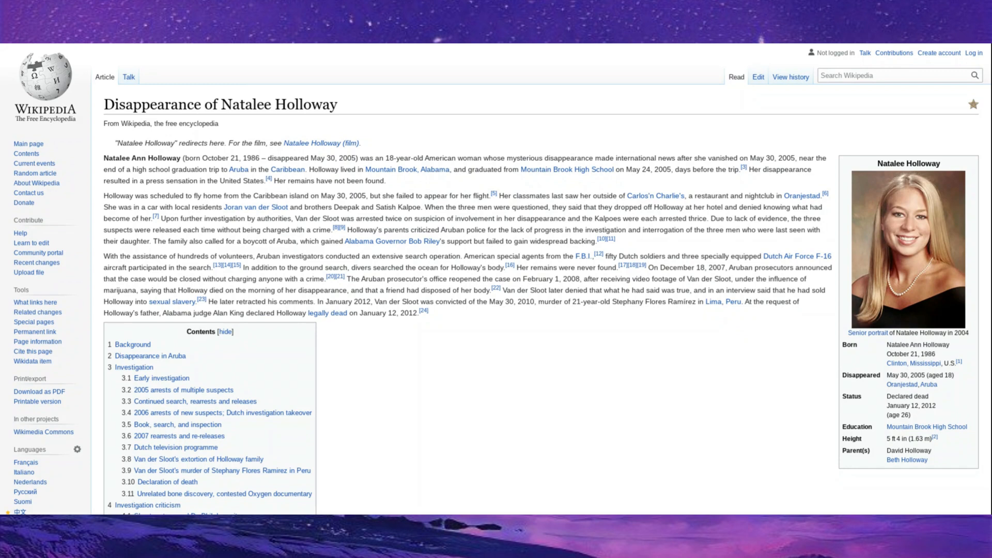
mouse_move(419, 112)
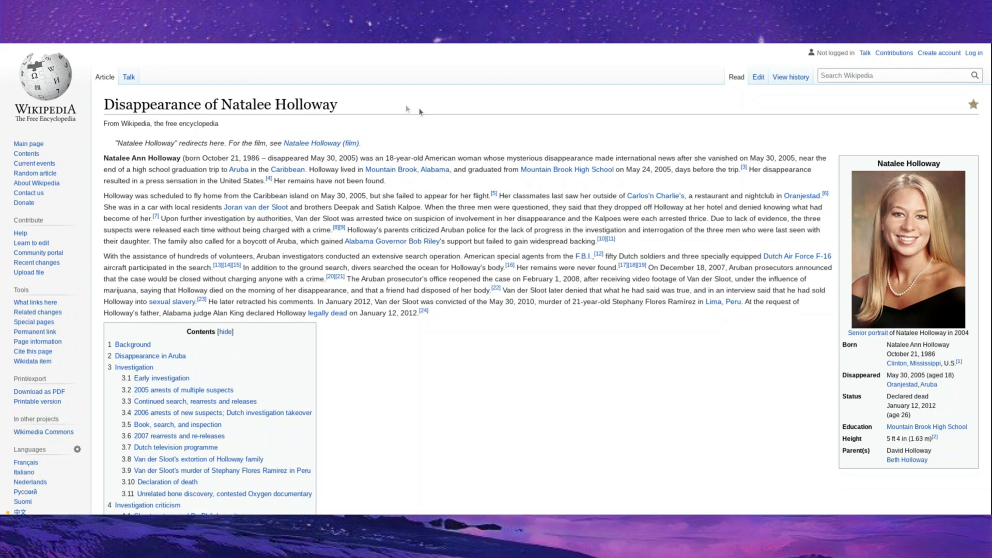
mouse_move(163, 49)
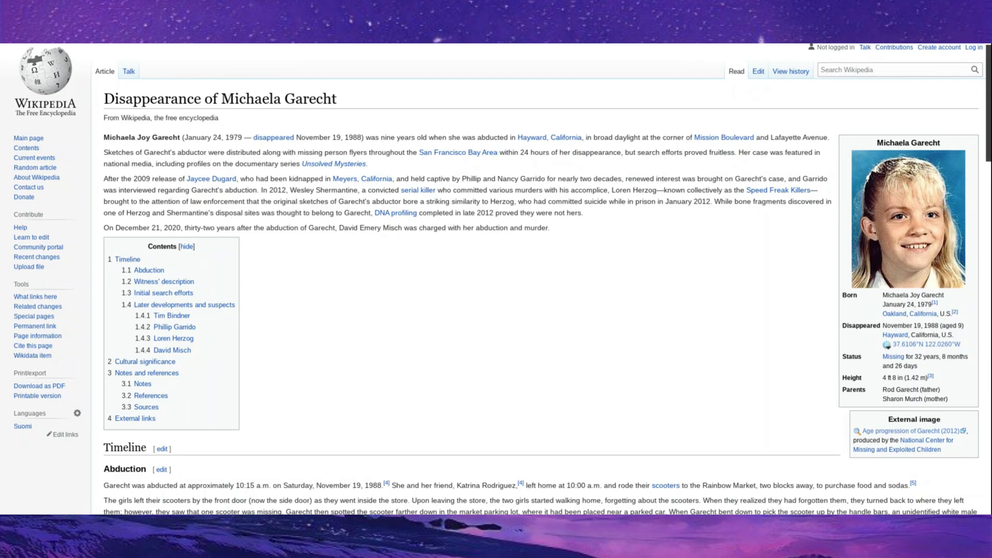
Scroll the Michaela Garecht article down to Cultural significance, then back up slightly.
scroll(down, 3)
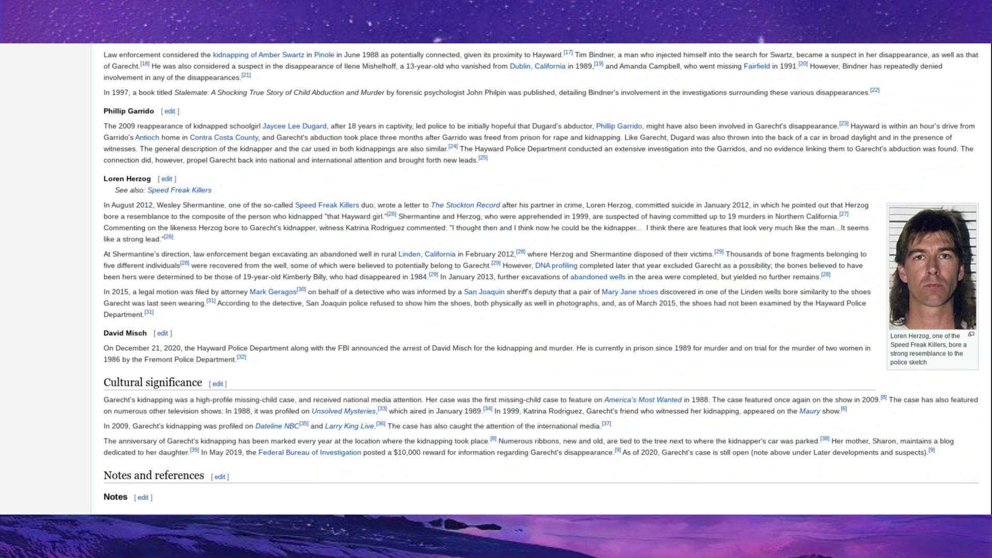
scroll(up, 3)
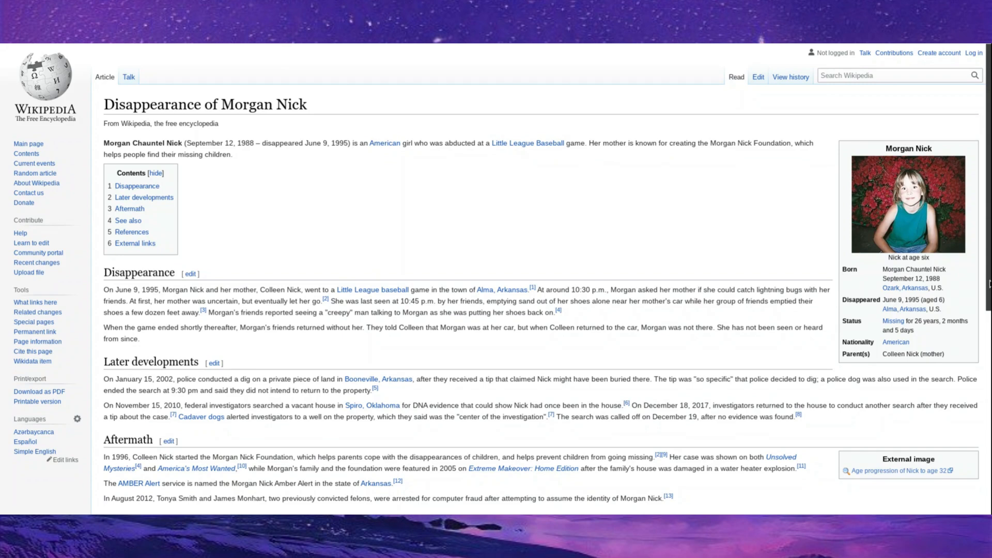
Scroll the Morgan Nick article down into its Disappearance section.
scroll(down, 3)
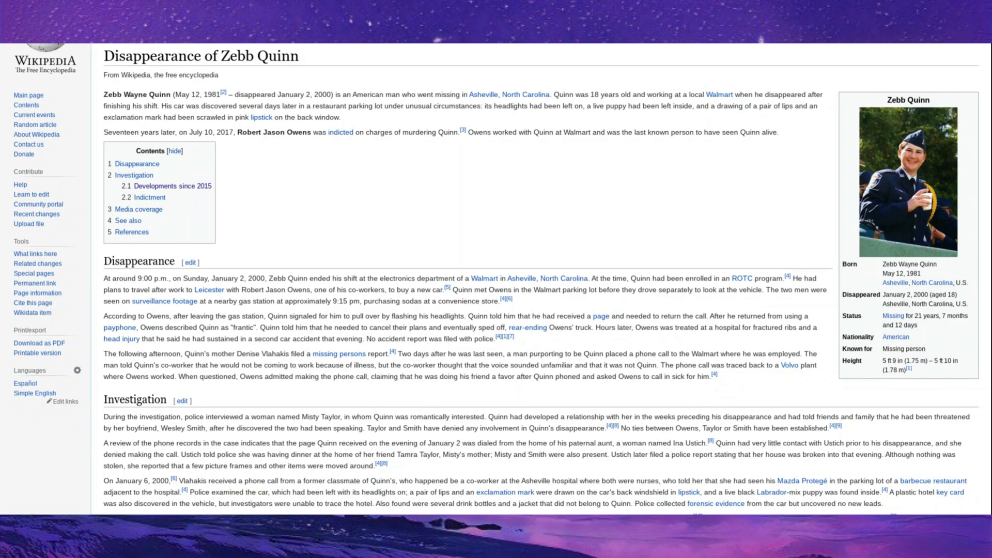
mouse_move(471, 145)
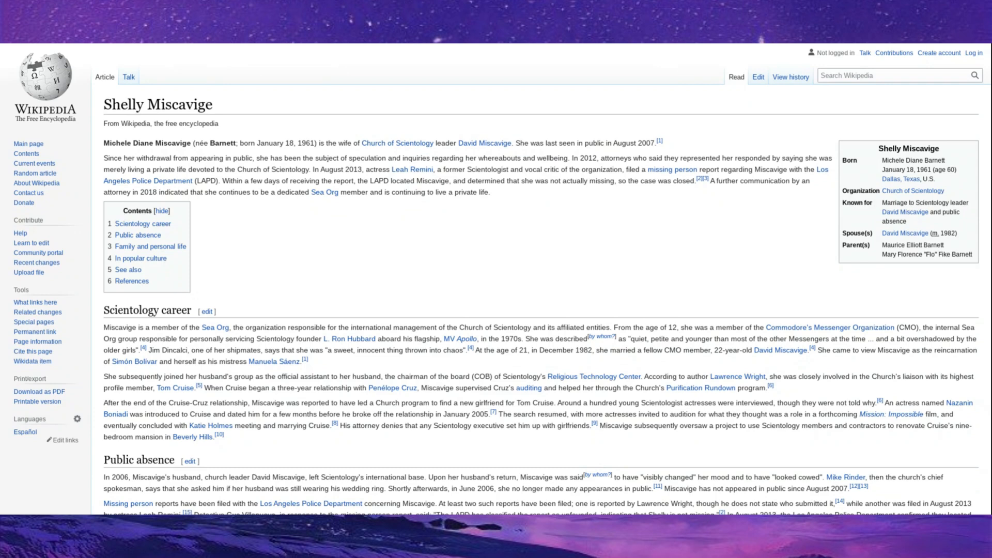
Scroll the Shelly Miscavige article down through Scientology career and Public absence.
scroll(down, 3)
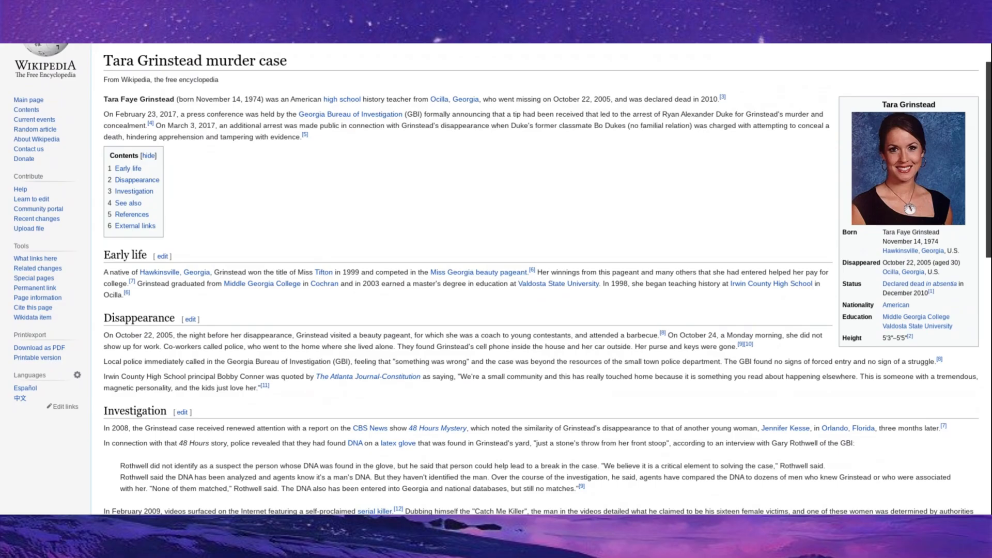
Scroll the Tara Grinstead article down into Disappearance and Investigation.
scroll(down, 3)
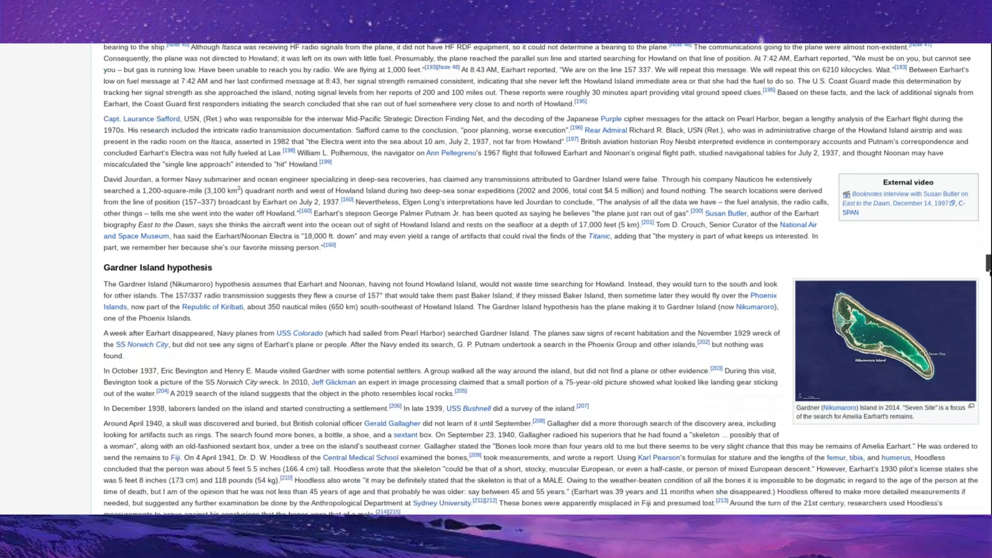
Scroll the Amelia Earhart article to the Japanese capture theory section.
scroll(down, 3)
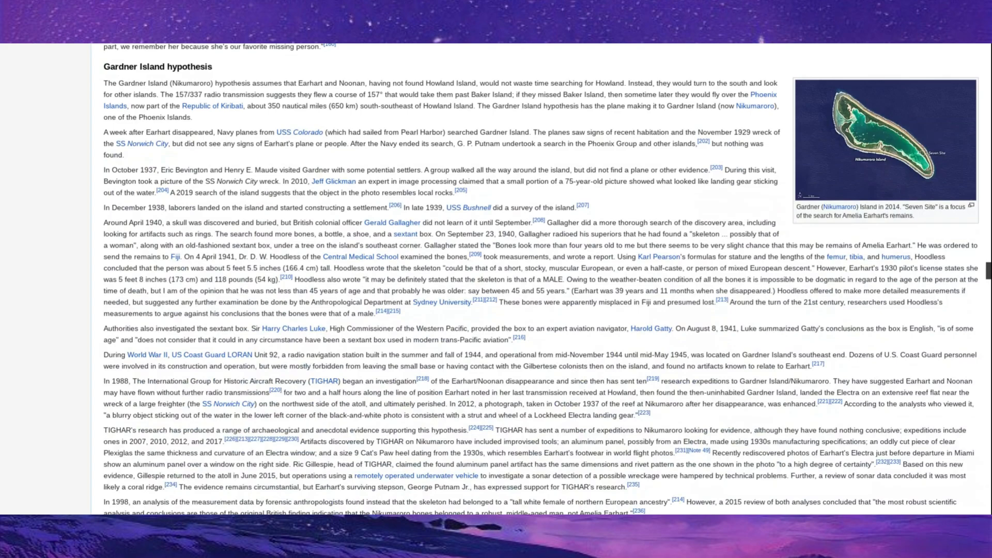
scroll(down, 3)
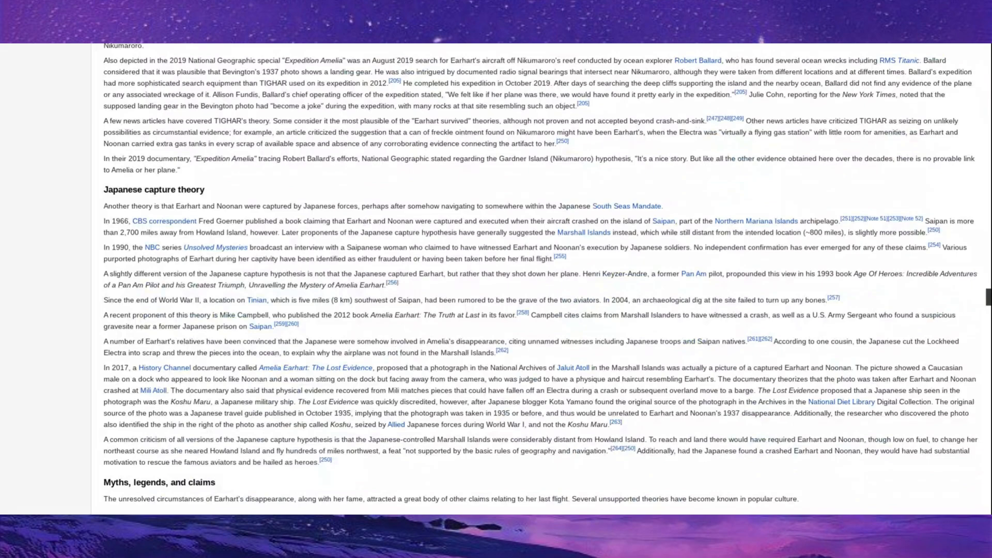
scroll(up, 3)
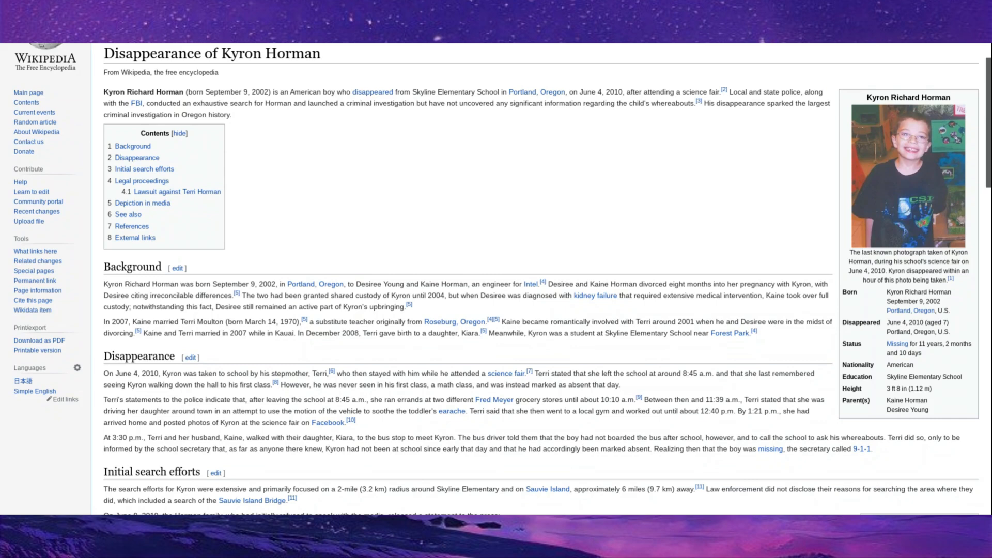
Scroll the Kyron Horman article through Initial search efforts down to Legal proceedings.
scroll(down, 3)
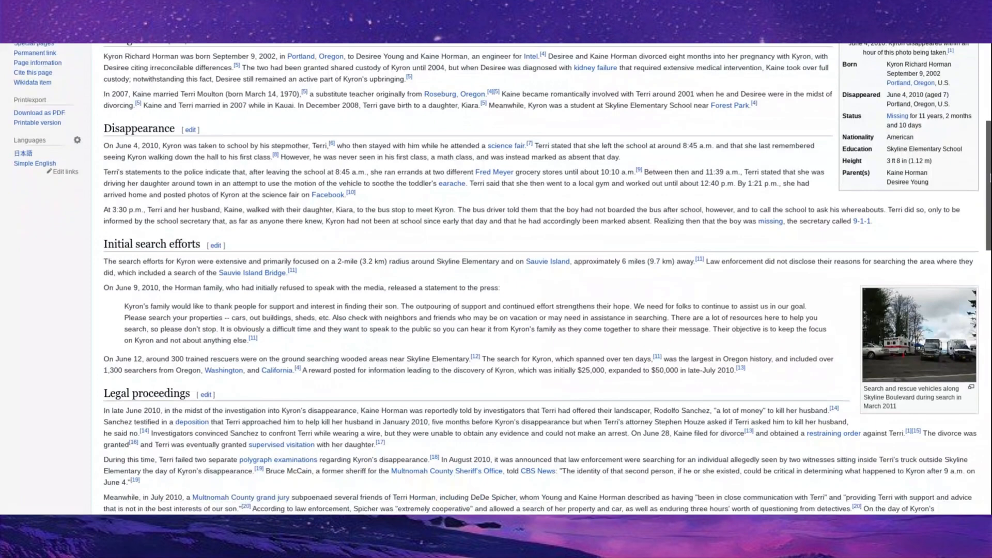
scroll(down, 3)
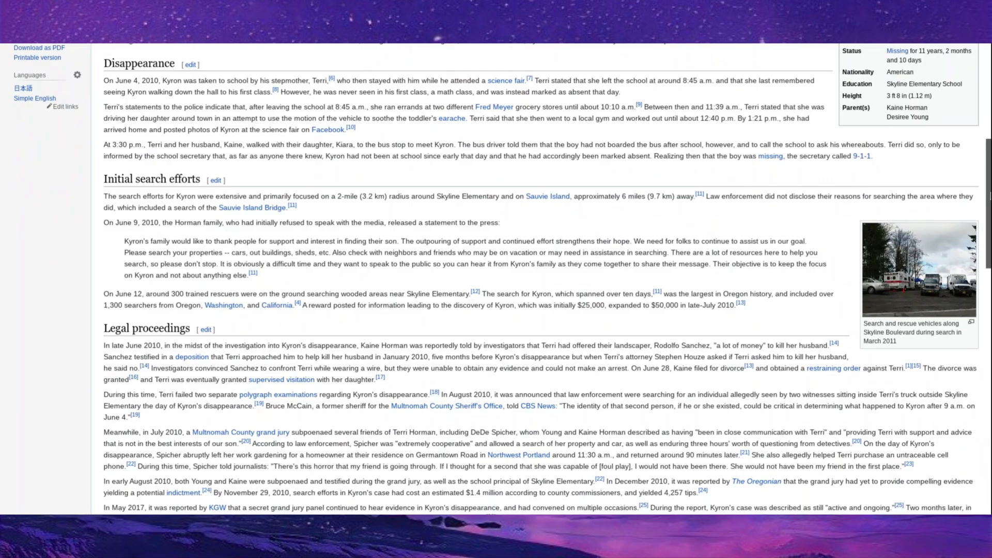
scroll(down, 3)
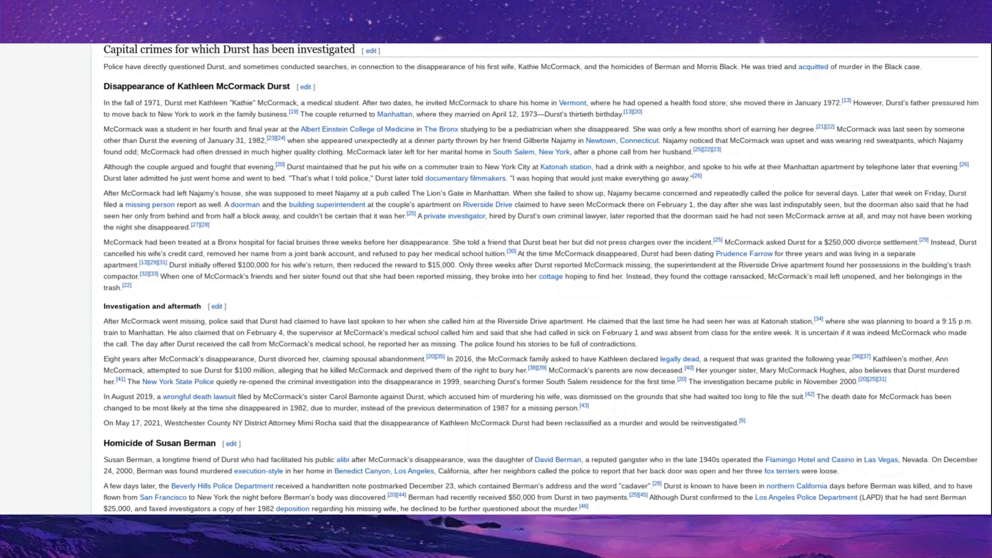
Scroll the Robert Durst article to the Kathleen McCormack Durst disappearance section.
scroll(down, 3)
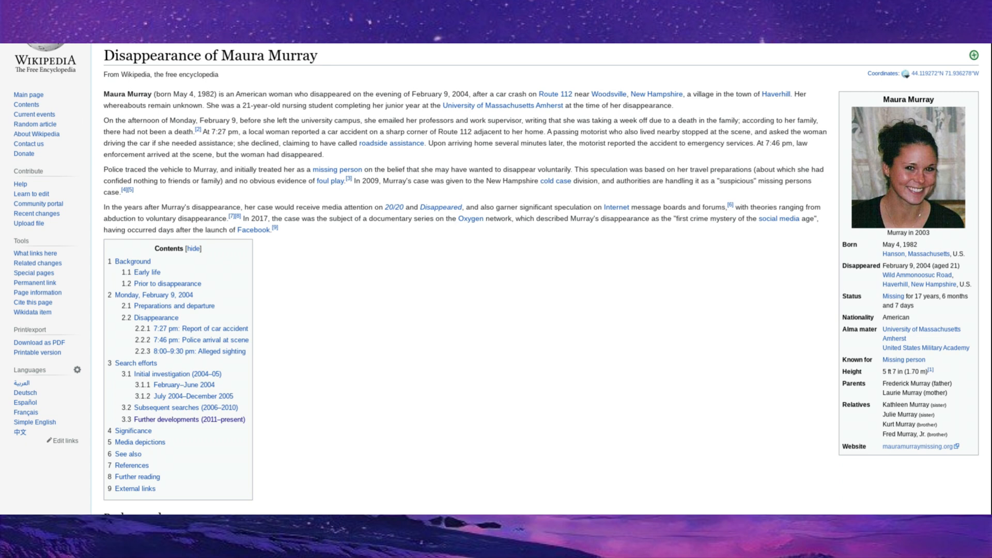
mouse_move(614, 315)
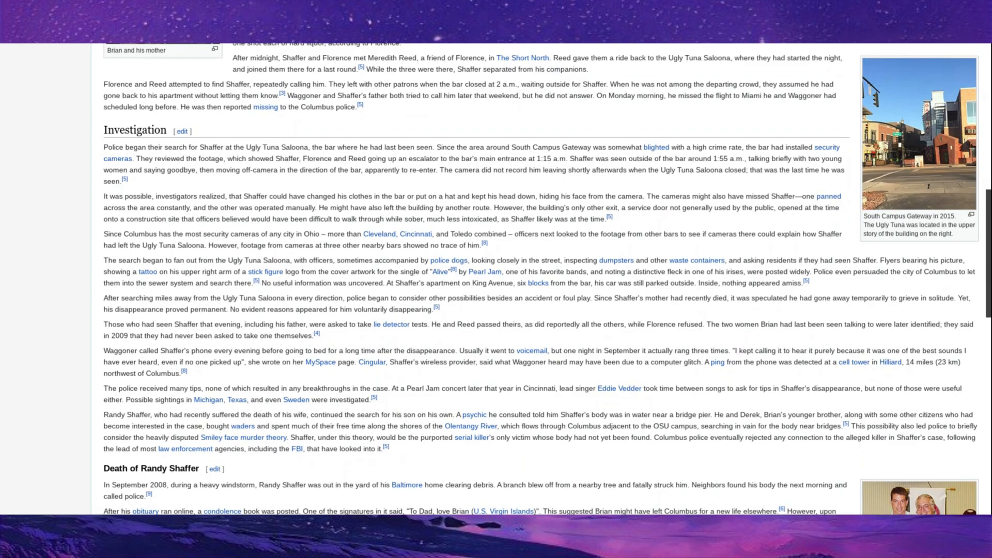
scroll(down, 3)
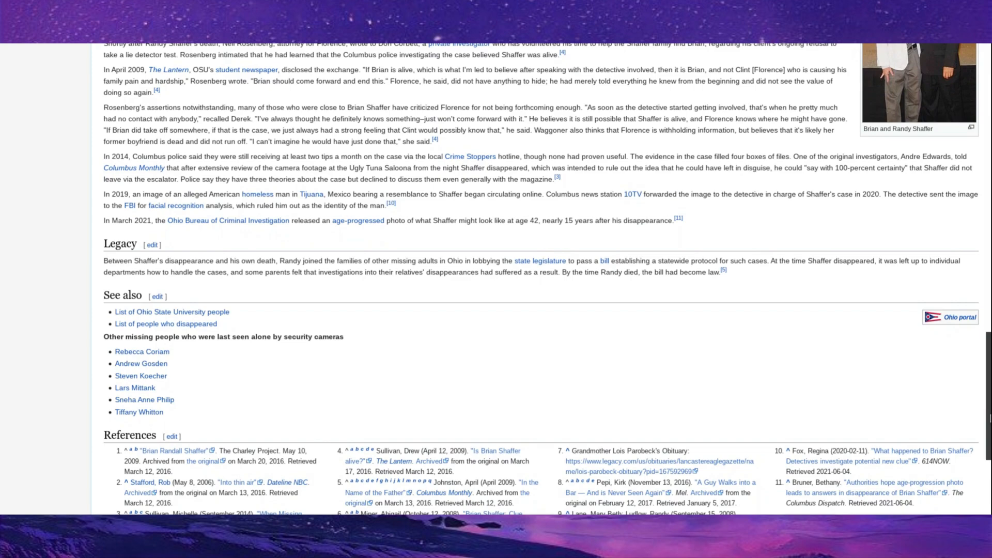
scroll(down, 3)
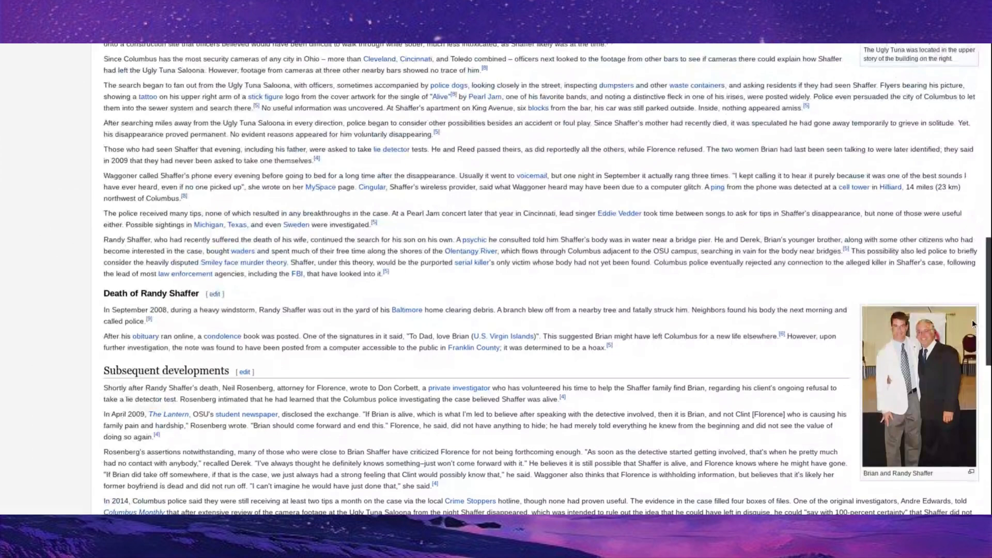
scroll(up, 3)
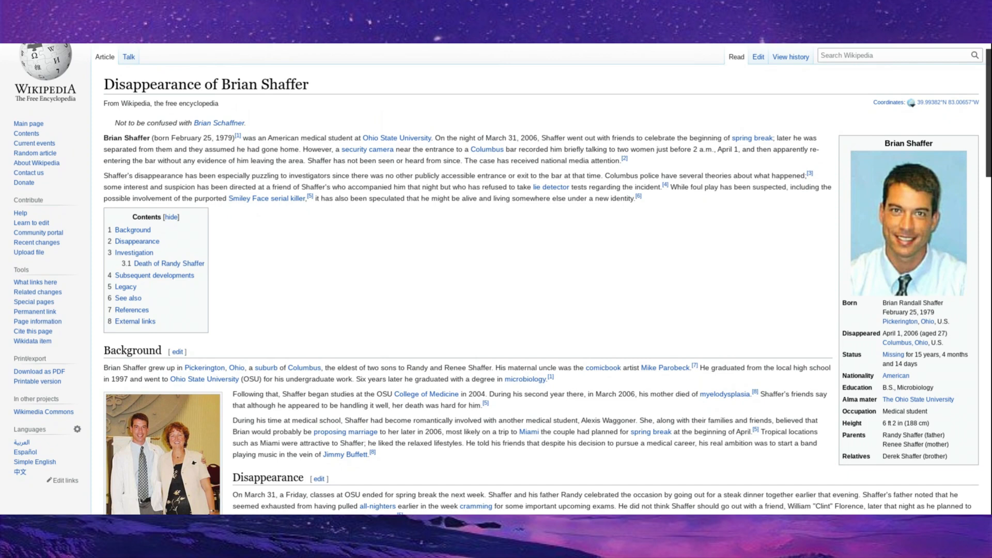
Scroll down the Tammy Lynn Leppert article into its Career and Disappearance sections.
scroll(down, 3)
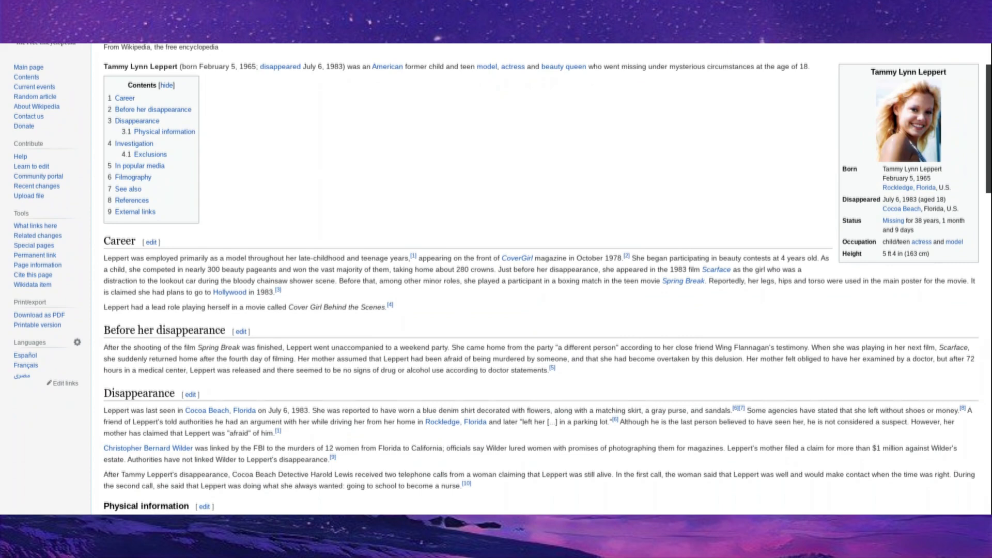
scroll(down, 3)
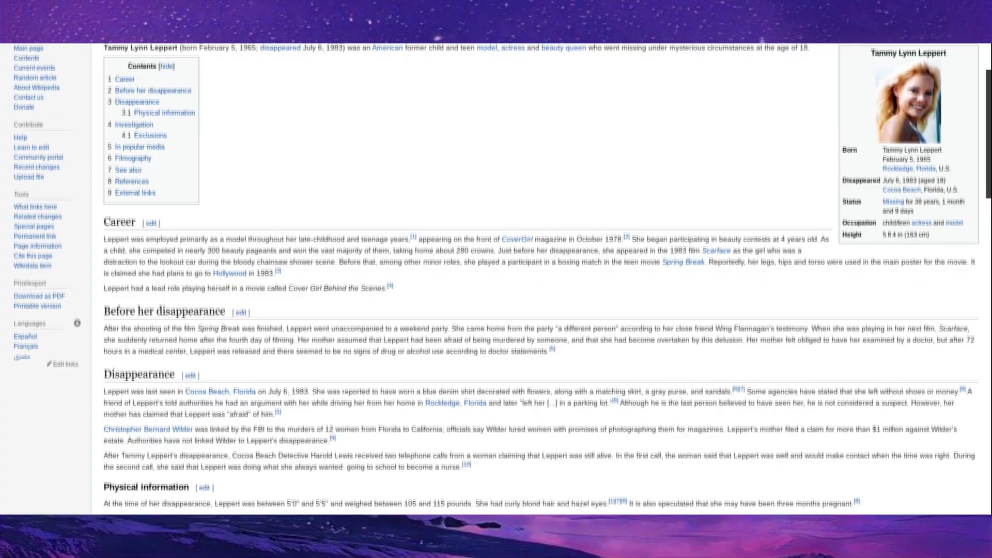
scroll(down, 3)
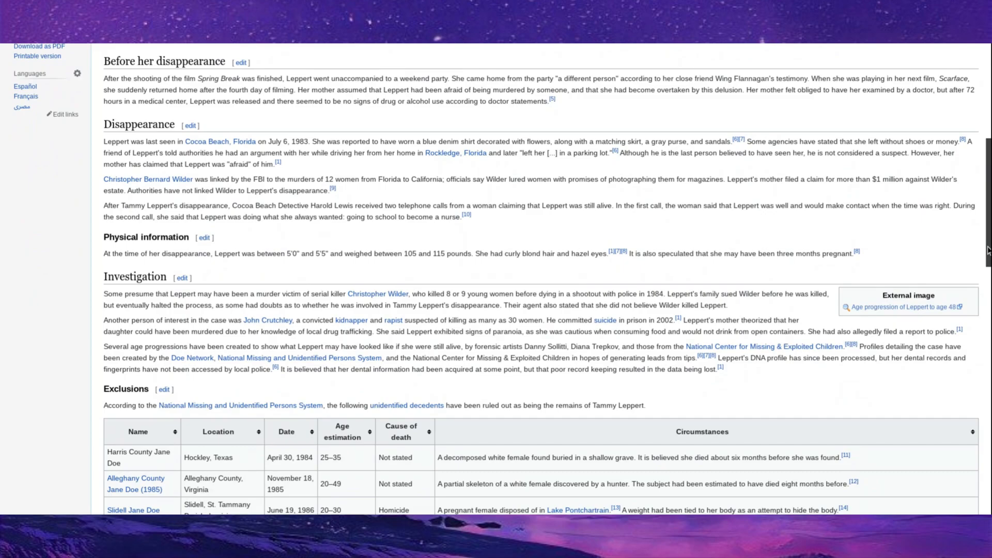
scroll(down, 3)
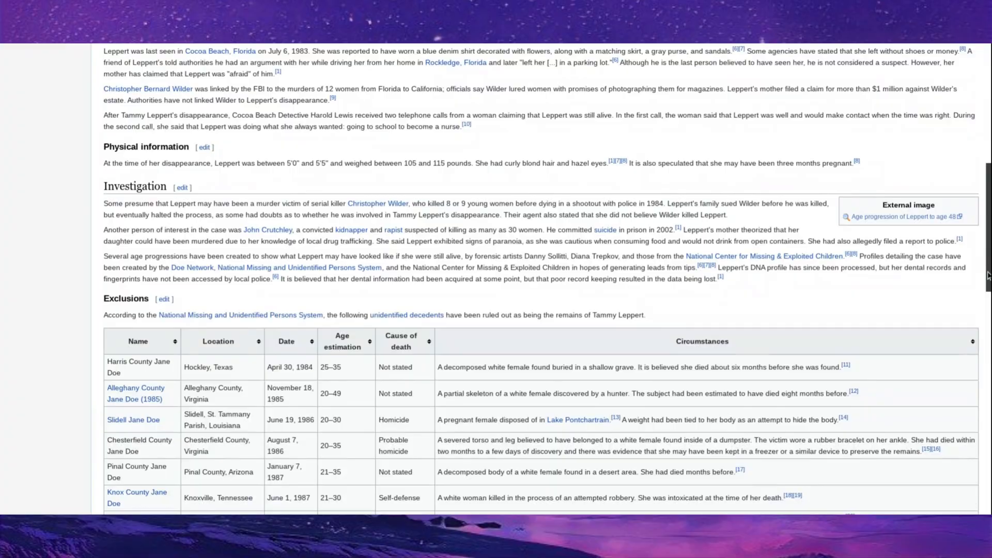
scroll(down, 3)
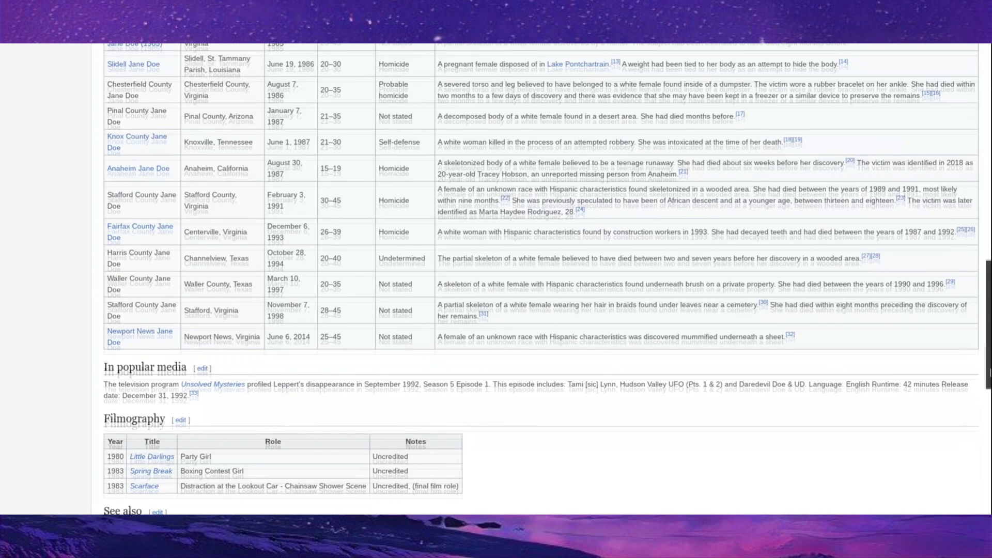
scroll(up, 3)
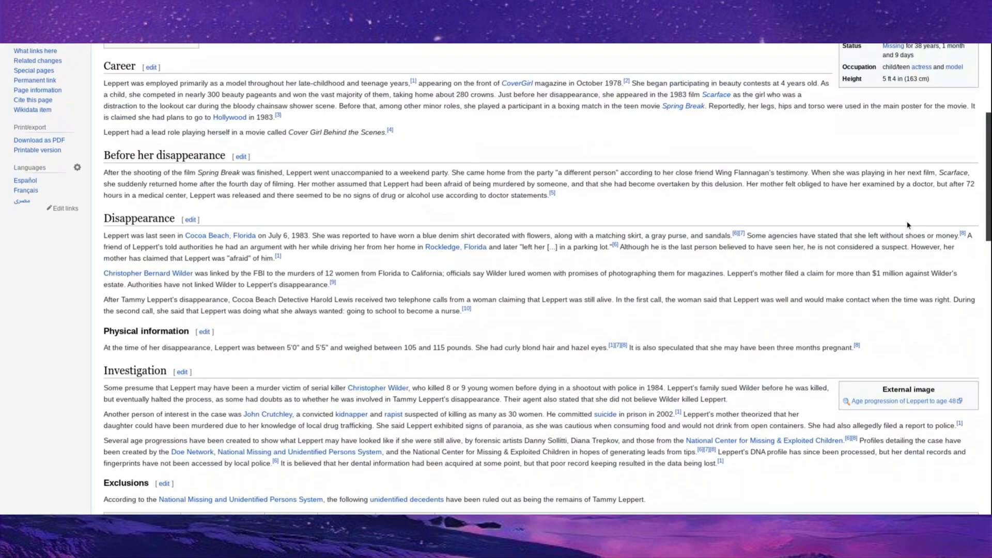
scroll(down, 3)
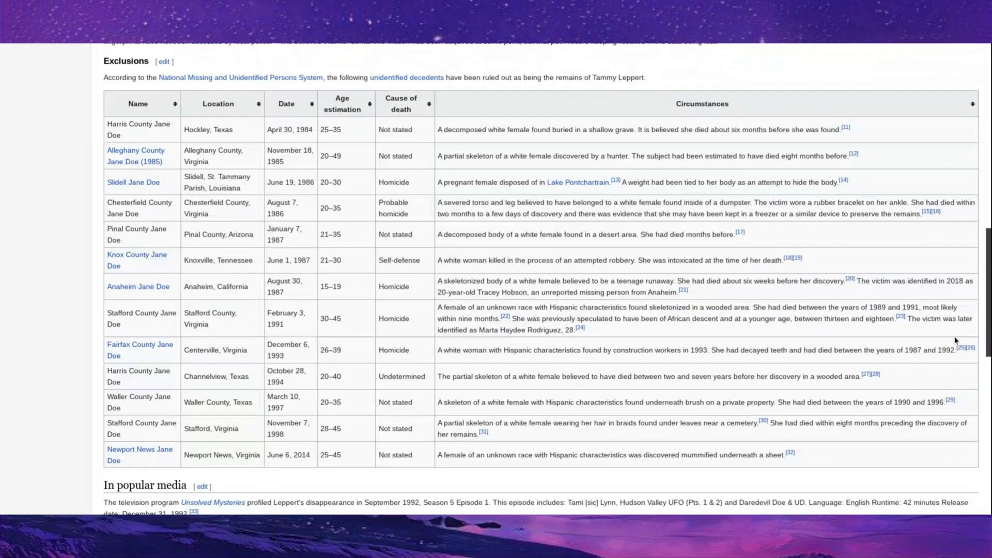
scroll(up, 3)
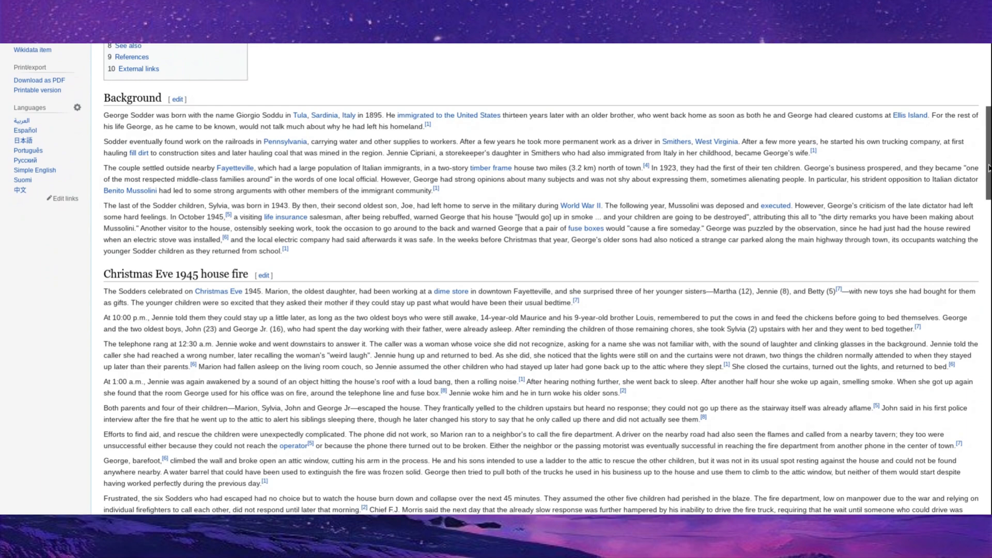
Scroll the Sodder children article from the Christmas Eve fire through the aftermath.
scroll(down, 3)
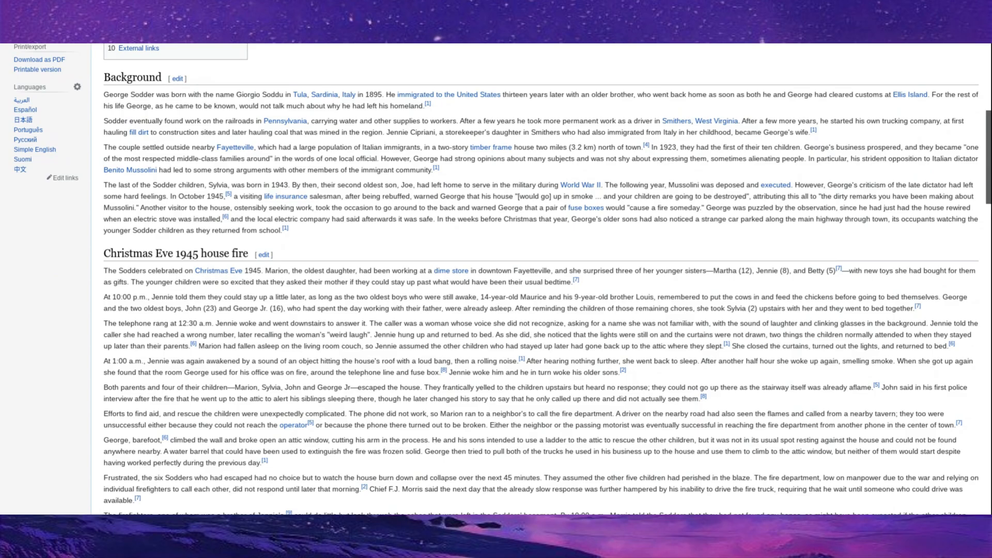
scroll(down, 3)
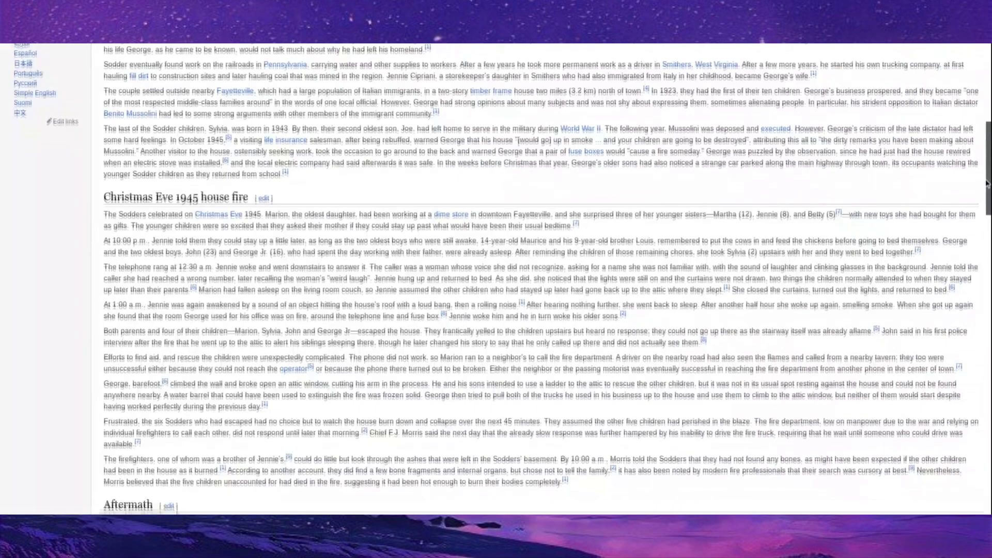
scroll(down, 3)
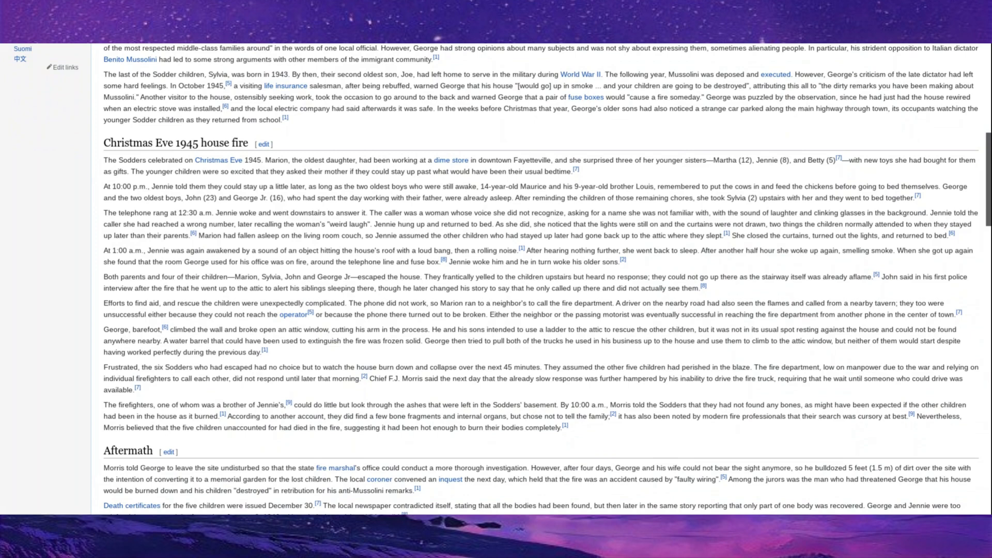
scroll(down, 3)
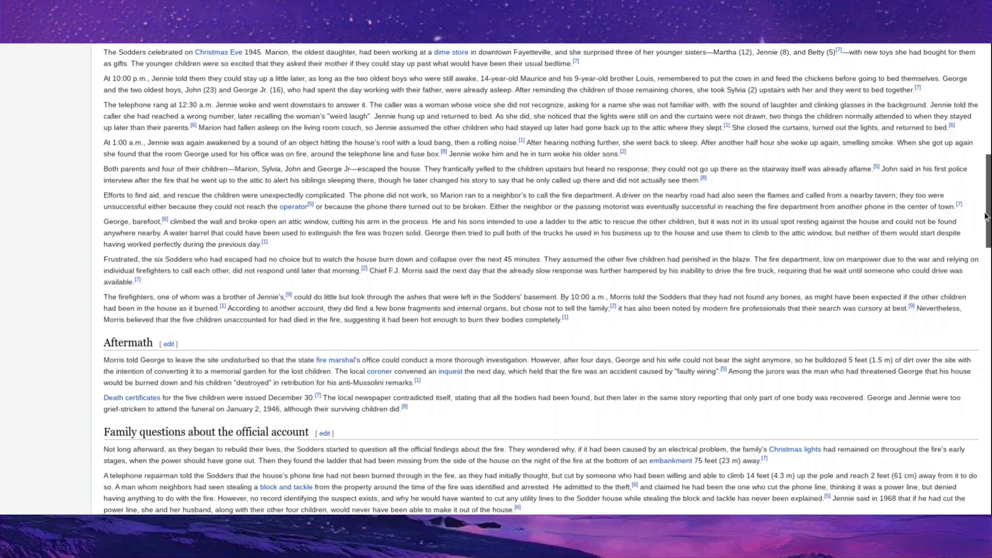
scroll(down, 3)
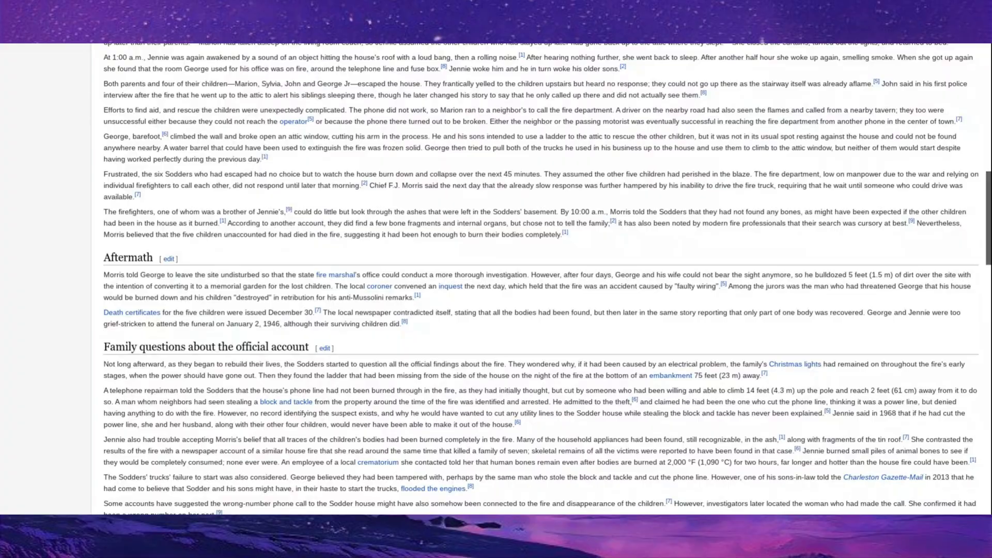
scroll(down, 3)
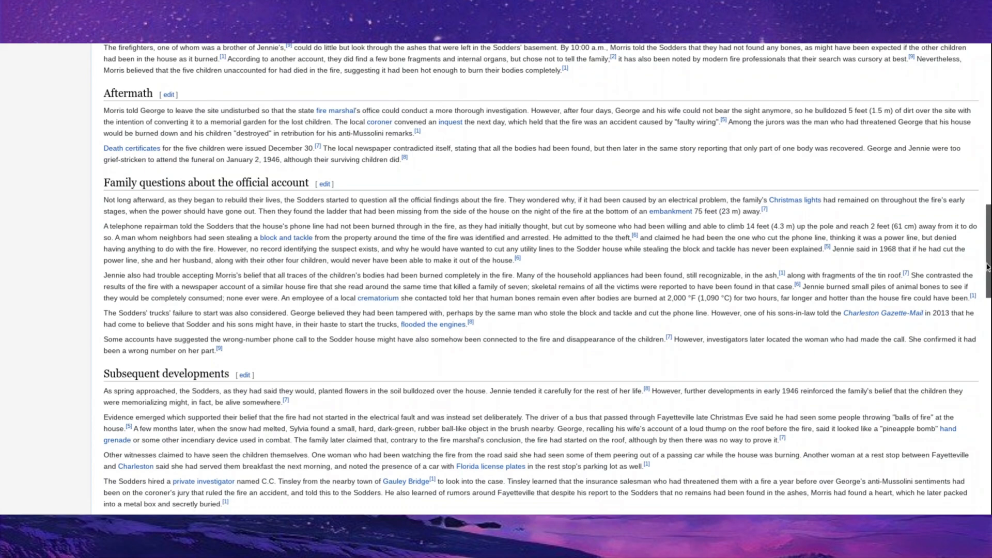
Continue down through the 1949 excavation to the Continuing family investigation section.
scroll(down, 3)
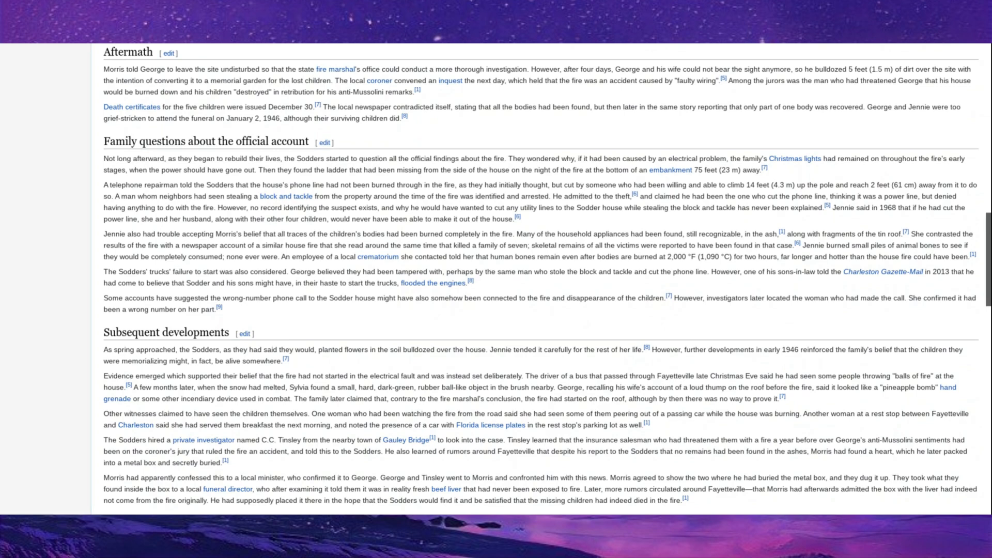
scroll(down, 3)
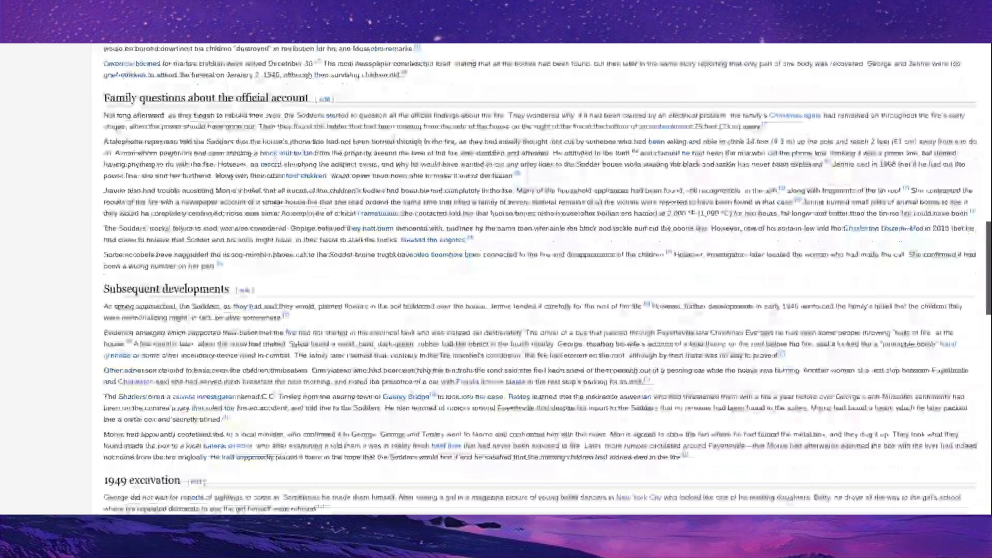
scroll(down, 3)
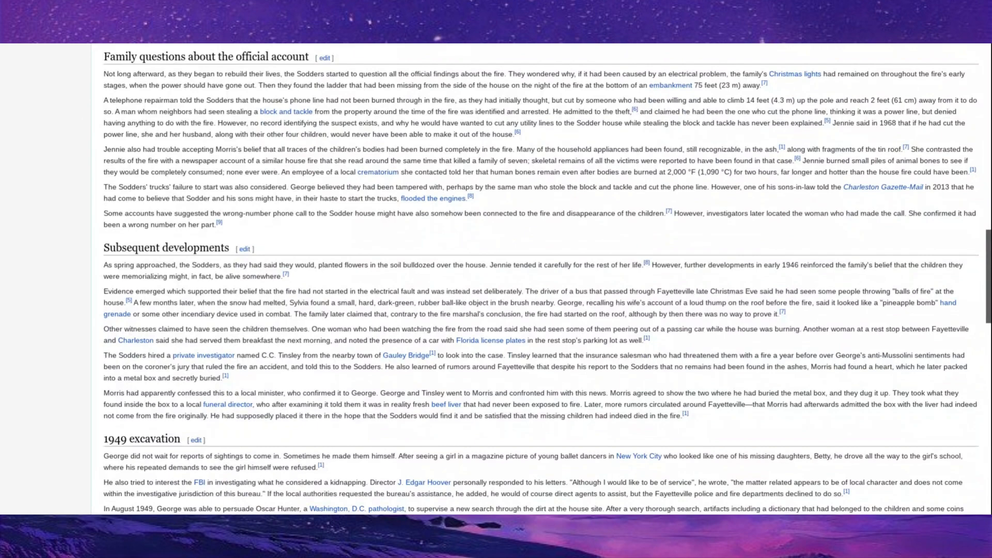
scroll(down, 3)
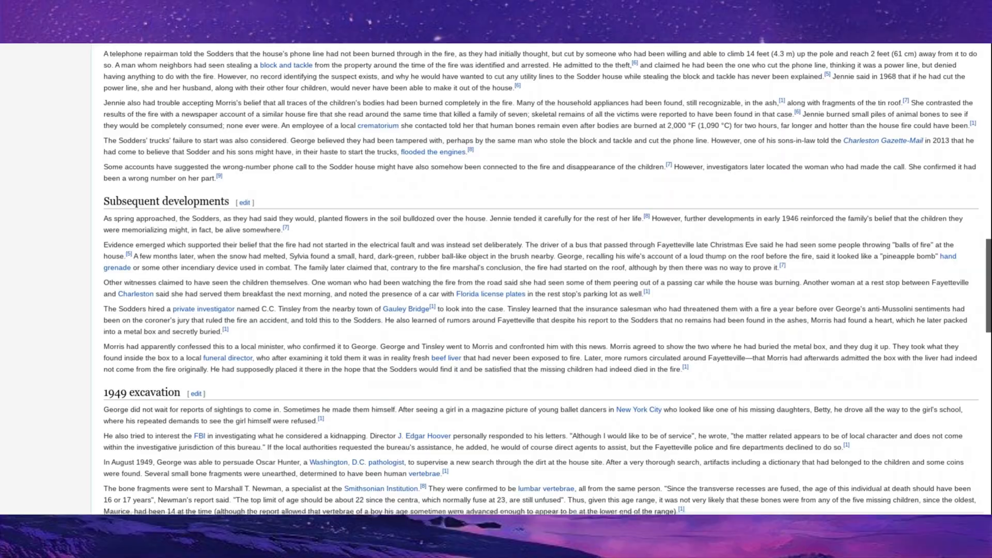
scroll(down, 3)
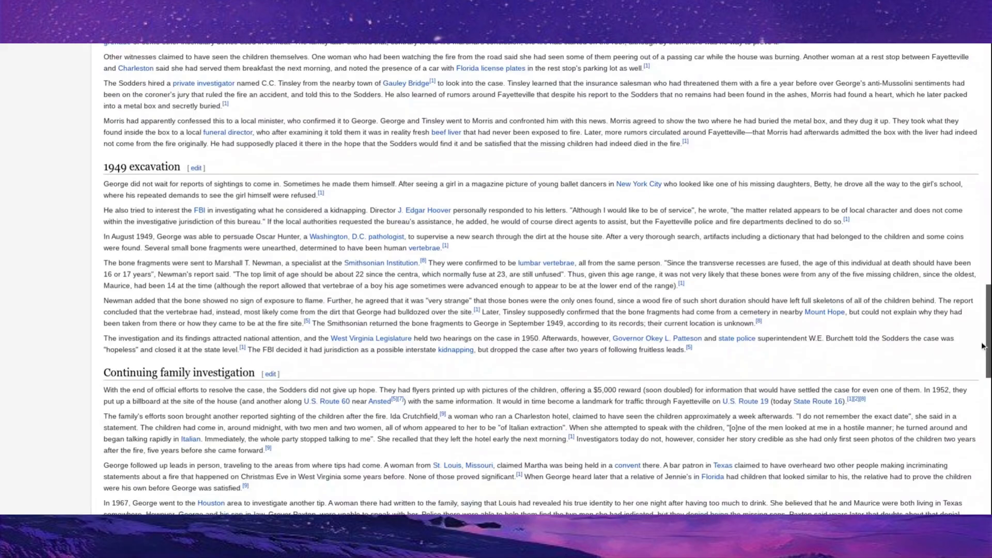
scroll(down, 3)
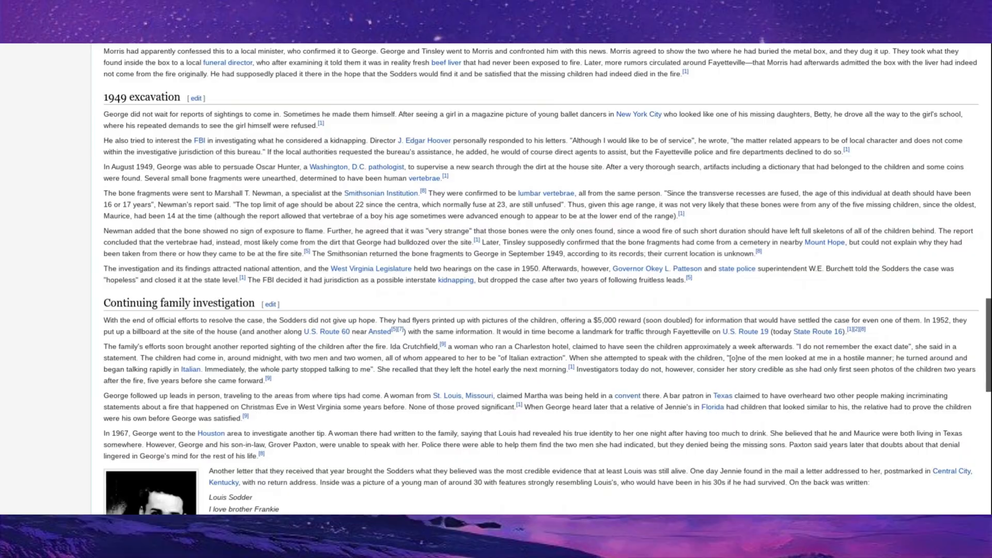
scroll(down, 3)
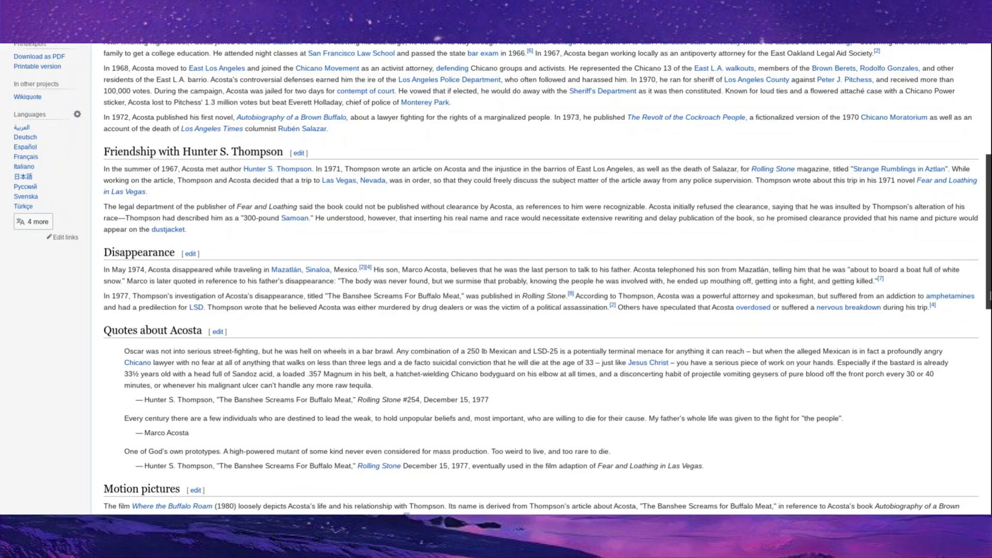
Return to the Oscar Zeta Acosta article's top, then scroll through Life and career to Disappearance.
scroll(up, 3)
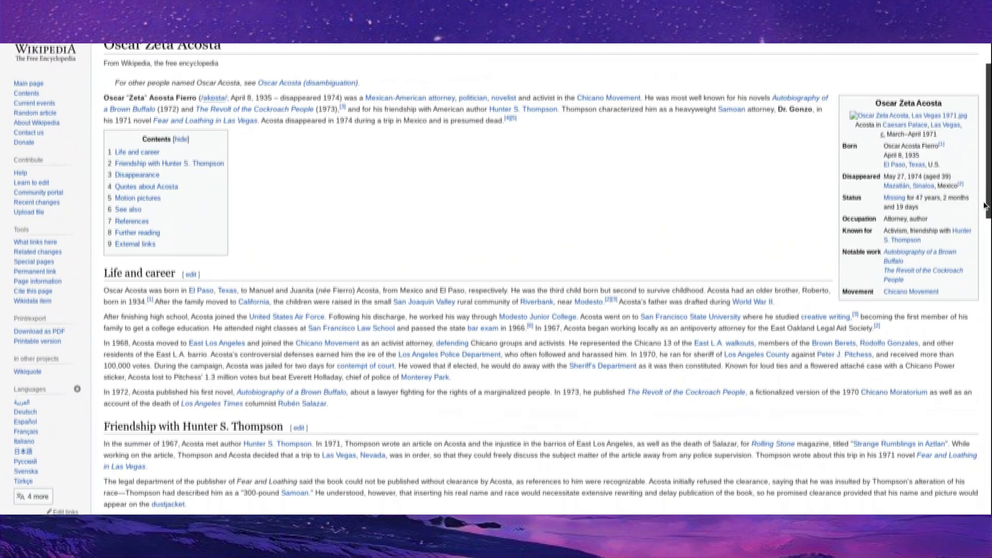
scroll(down, 3)
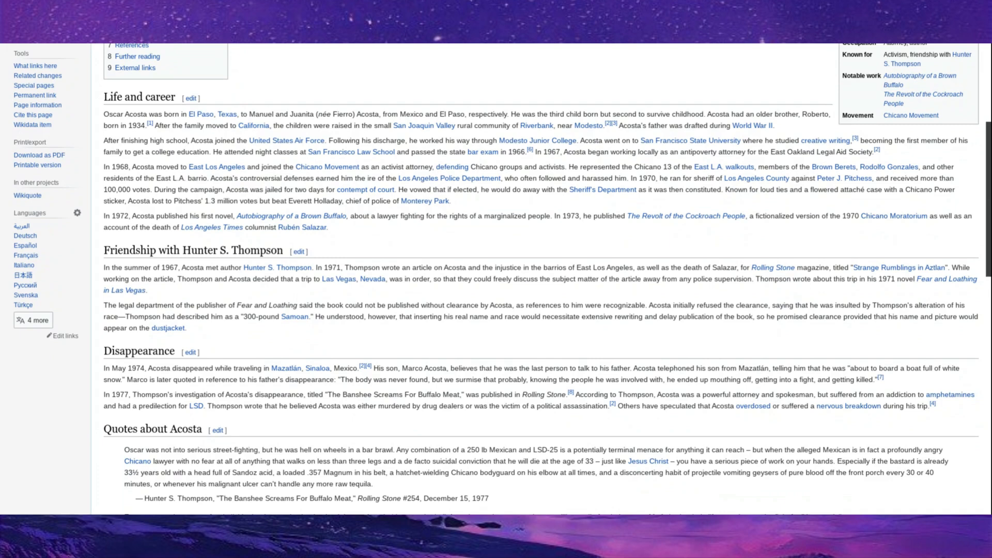
scroll(down, 3)
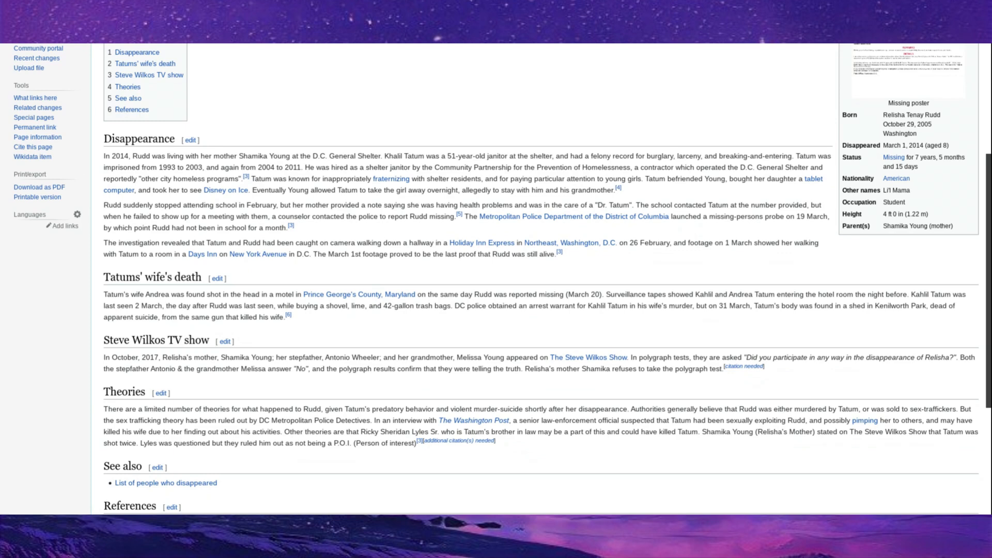
Scroll the Relisha Rudd article down through Theories to See also and References.
scroll(down, 3)
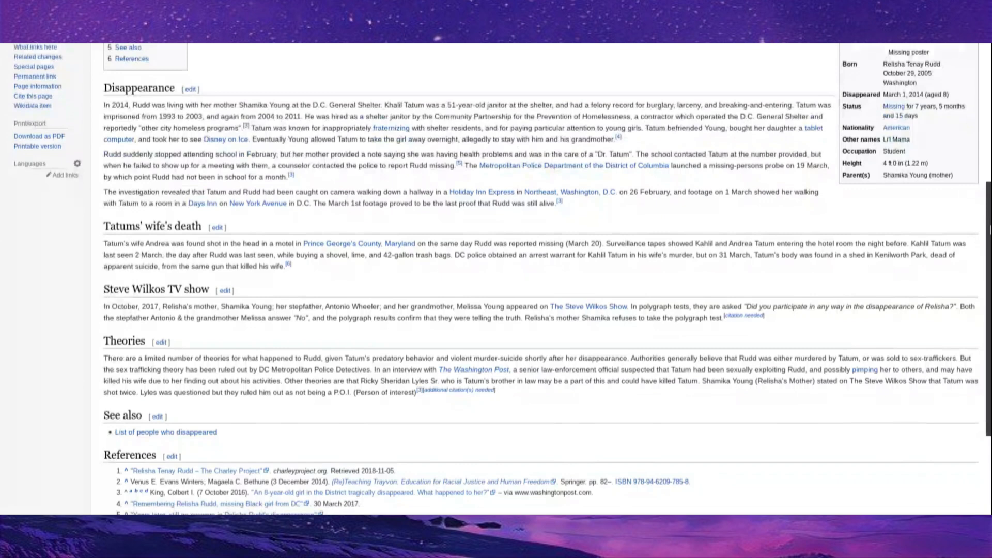
scroll(down, 3)
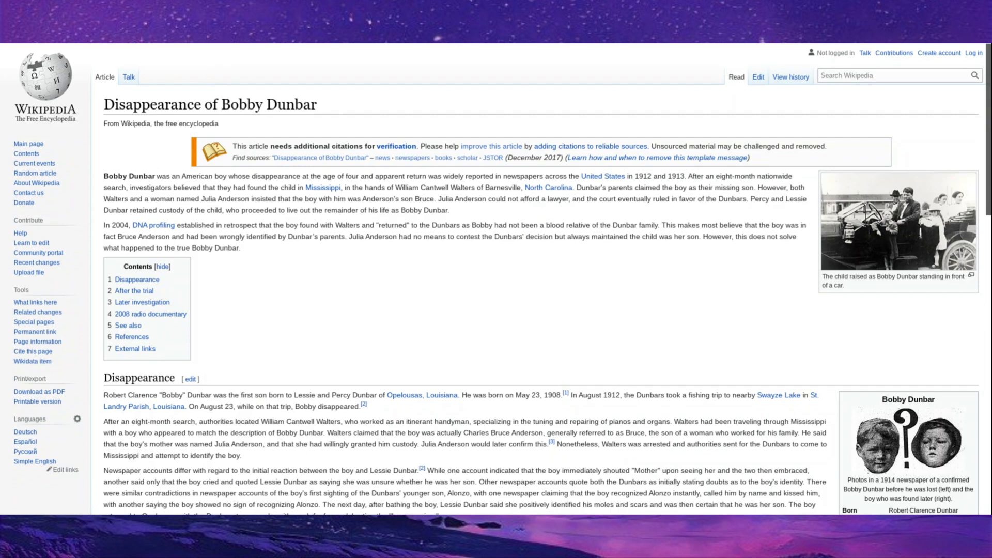
mouse_move(725, 44)
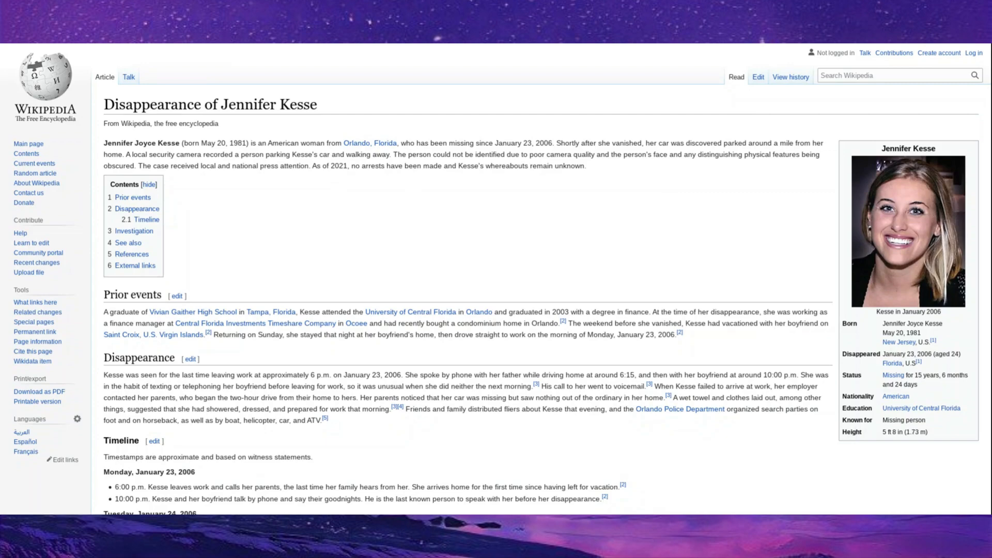
Scroll the Jennifer Kesse article past its Timeline into the Investigation section.
scroll(down, 3)
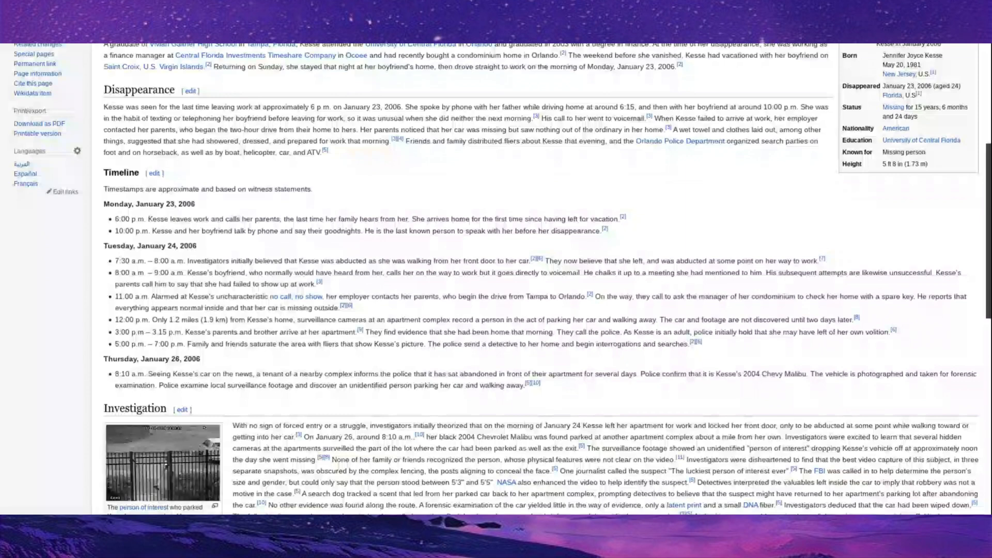
scroll(down, 3)
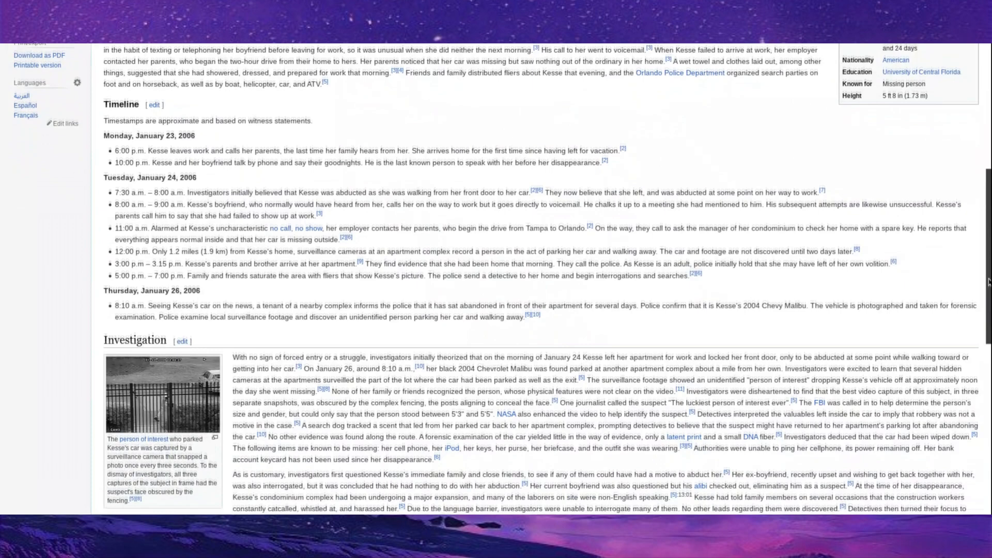
scroll(down, 3)
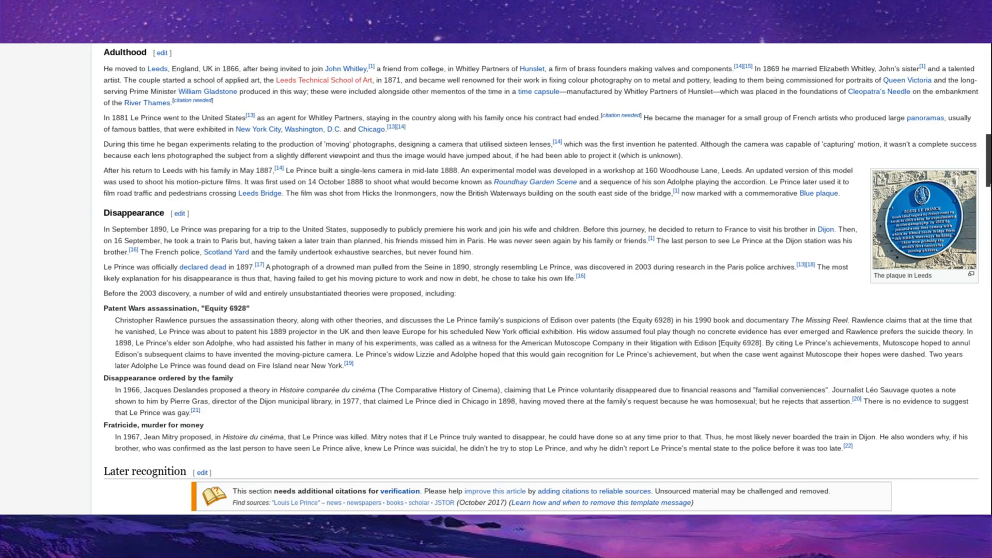
scroll(down, 3)
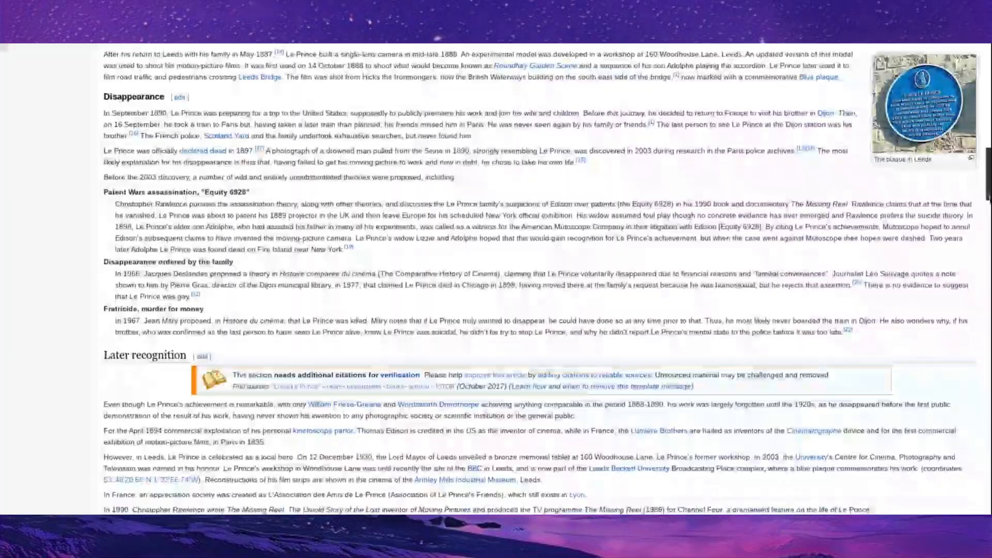
scroll(down, 3)
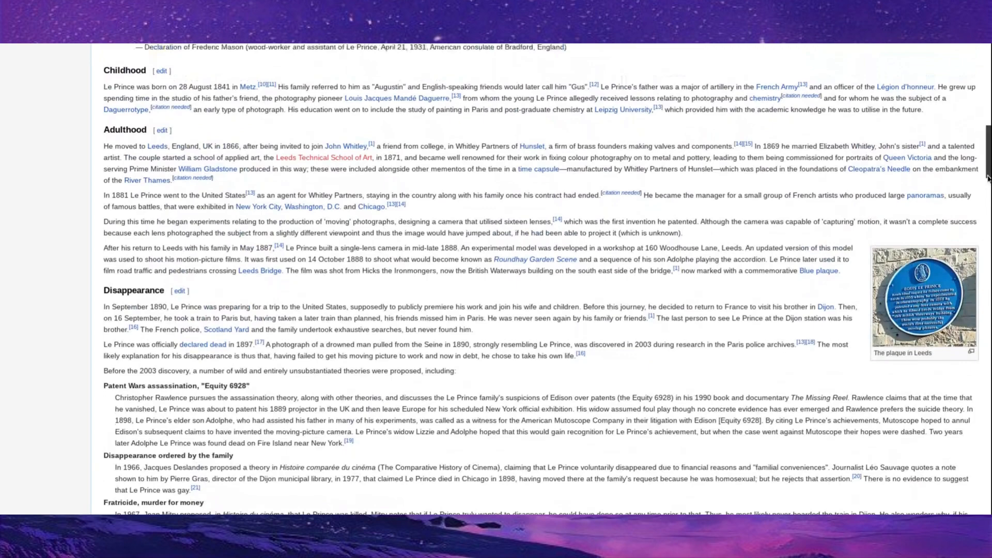
scroll(down, 3)
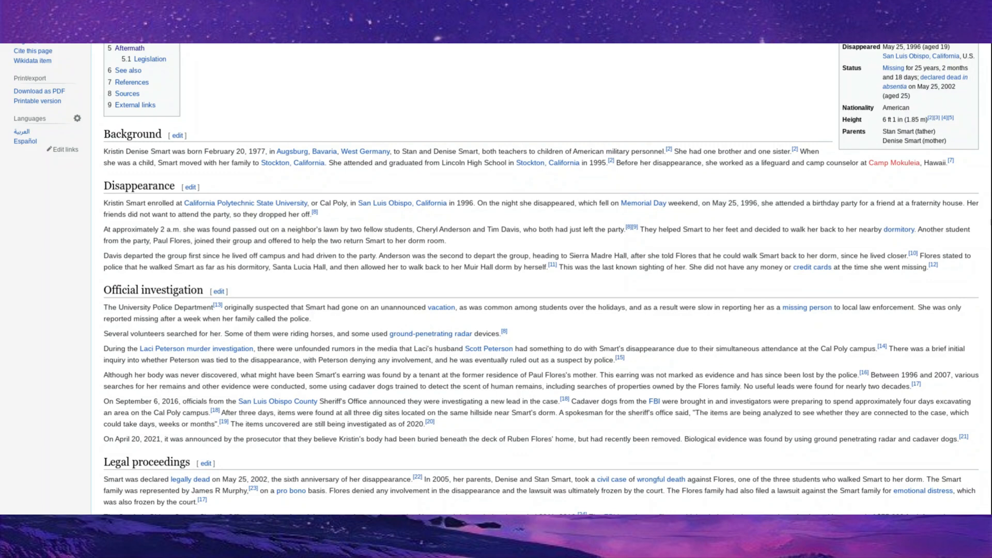
Scroll the Kristin Smart article through Background, Disappearance and Official investigation.
scroll(down, 3)
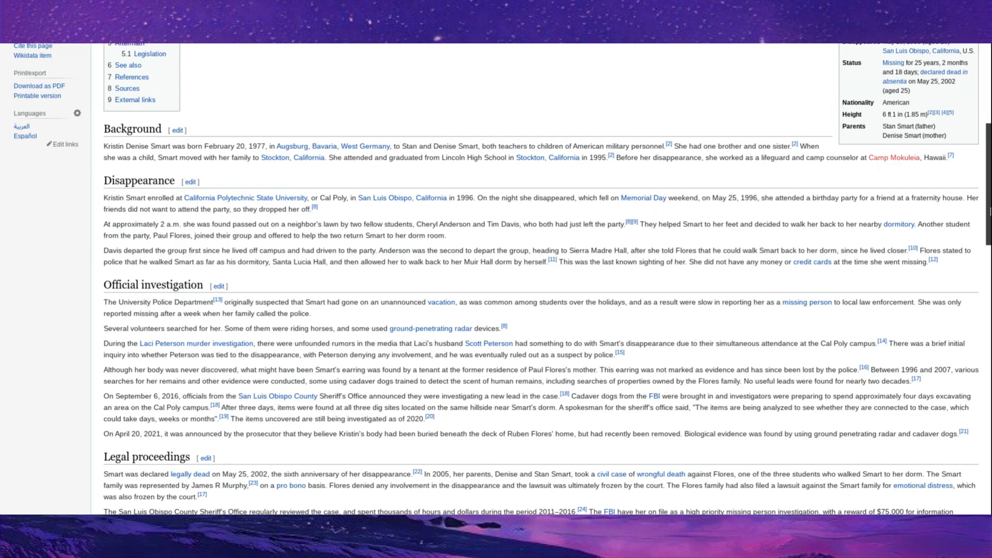
scroll(down, 3)
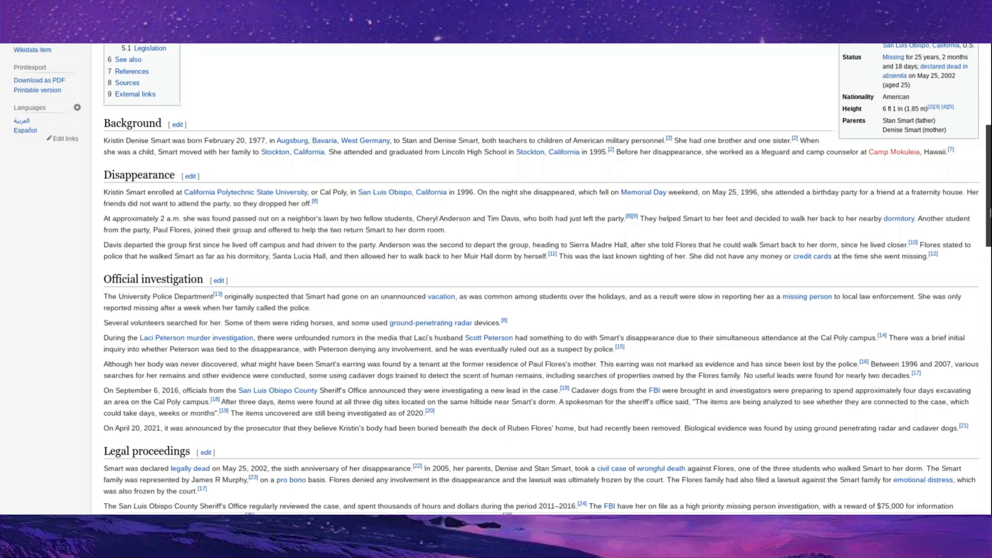
scroll(down, 3)
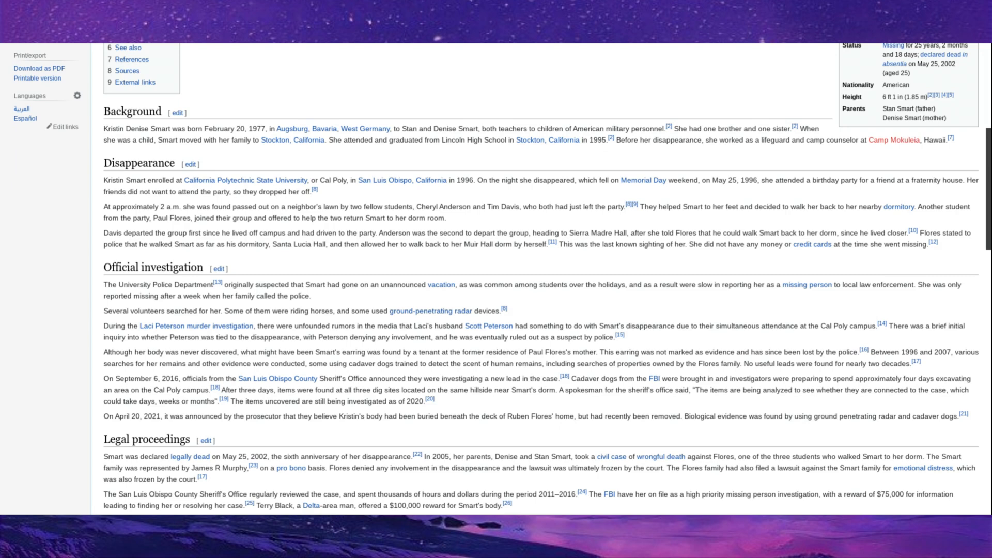
scroll(down, 3)
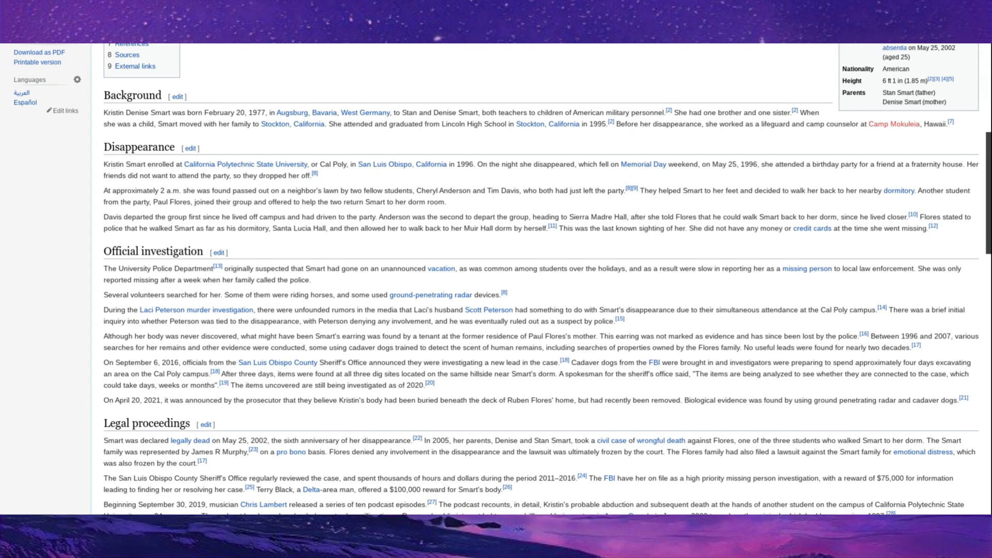
scroll(down, 3)
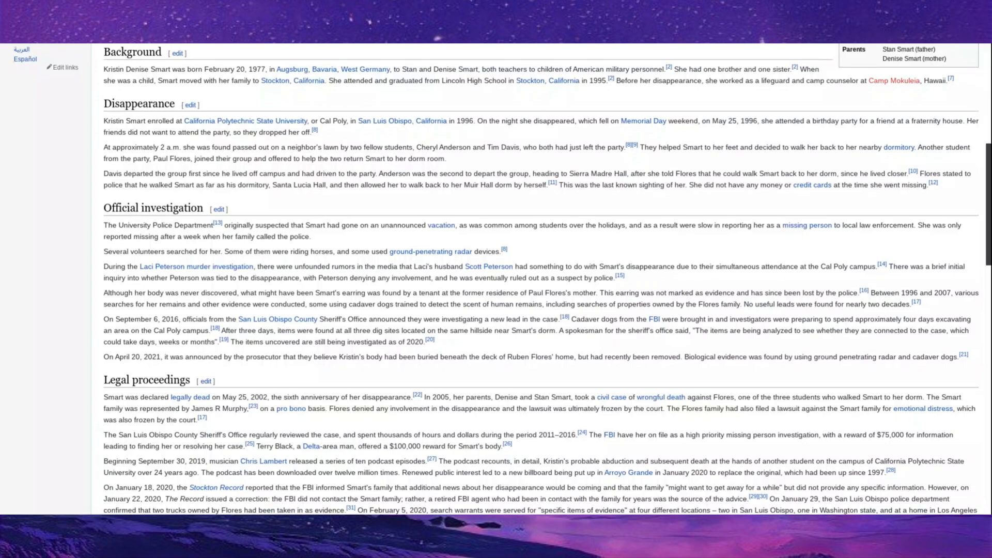
Continue through Legal proceedings to Aftermath, then scroll back up slightly.
scroll(down, 3)
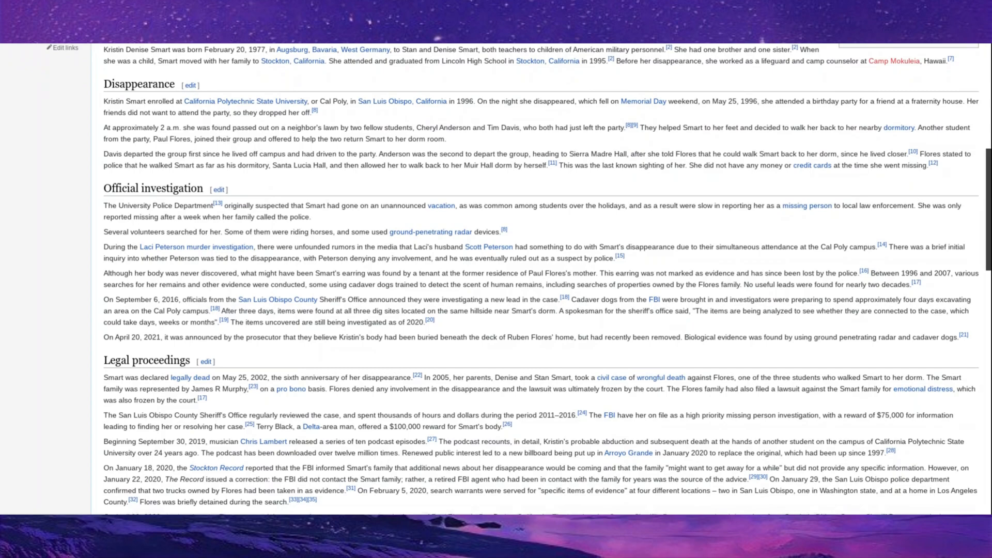
scroll(down, 3)
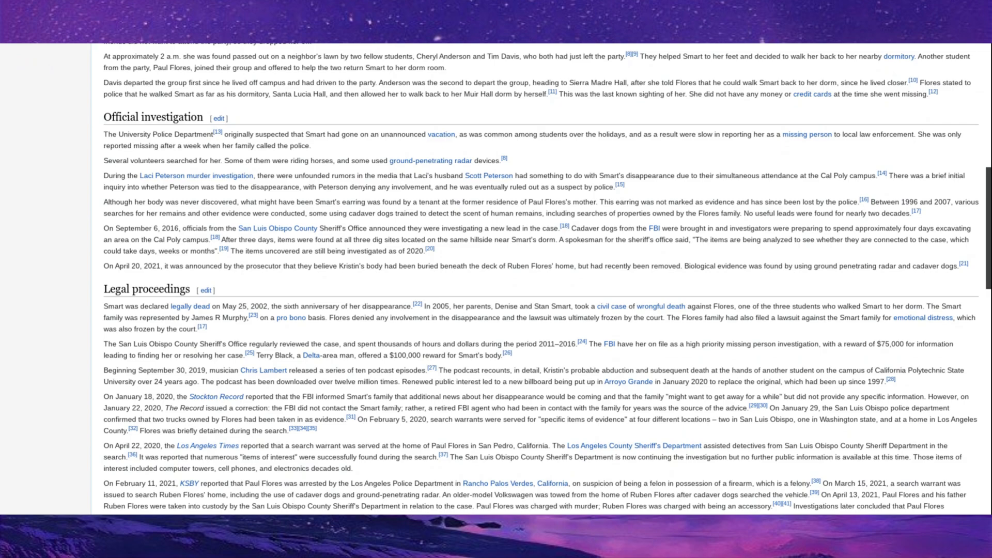
scroll(down, 3)
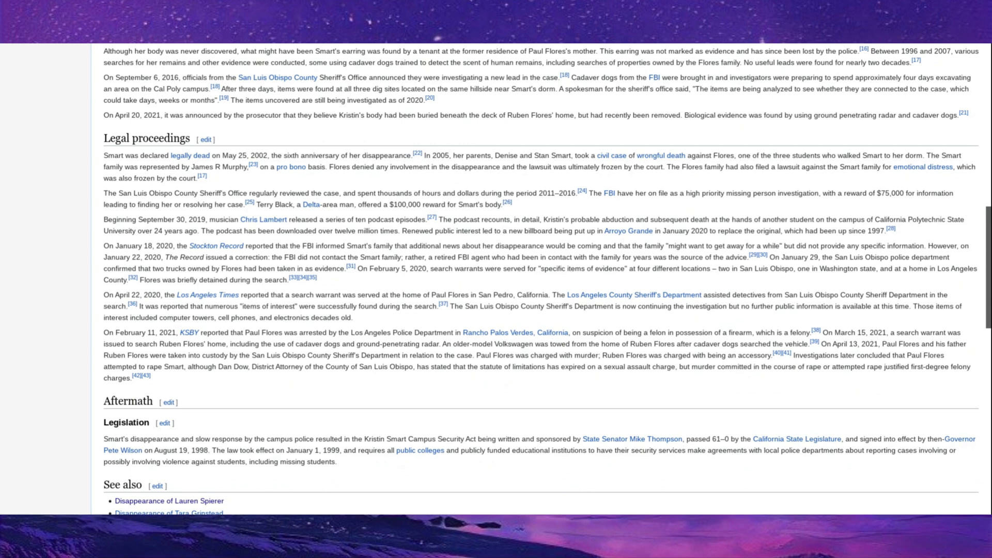
scroll(up, 3)
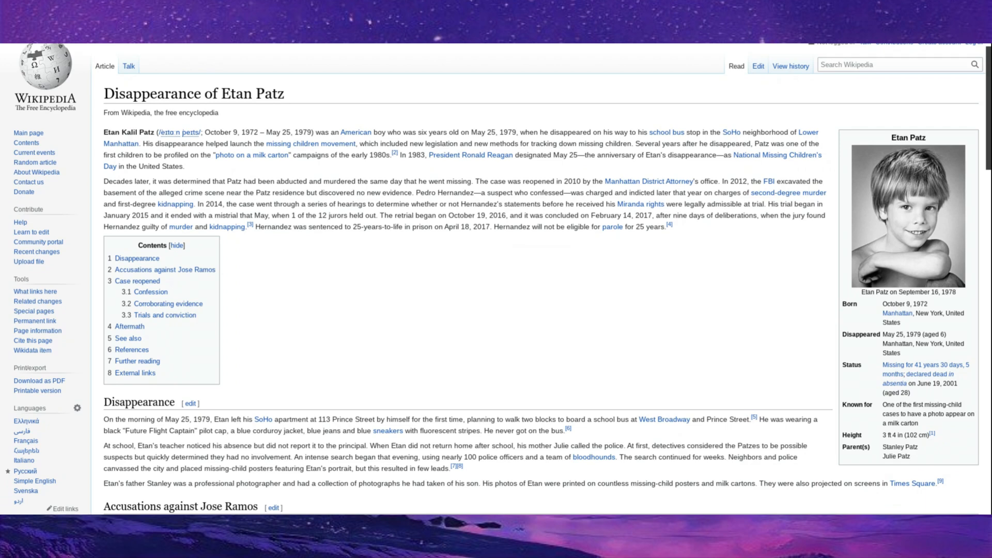
Scroll down the Etan Patz article into its Disappearance section.
scroll(down, 3)
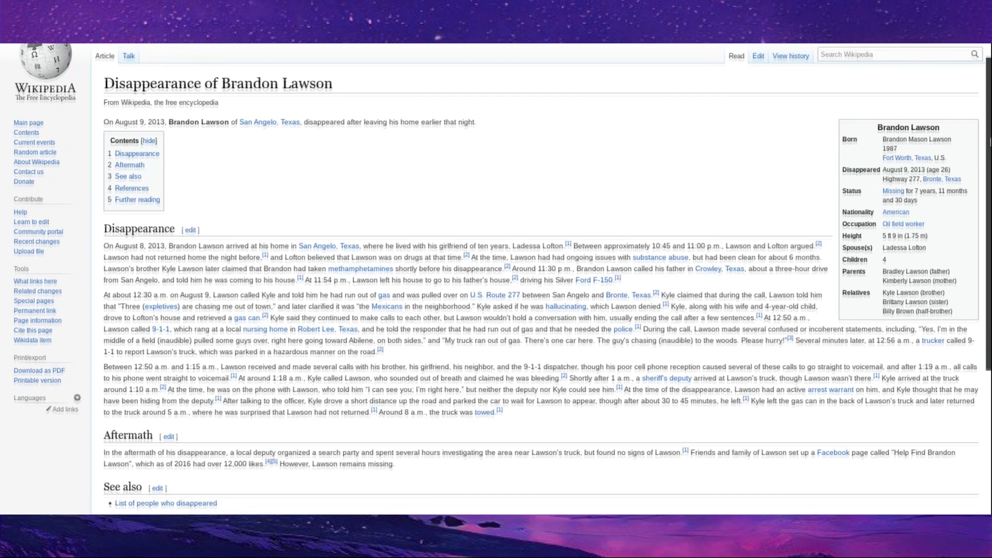
Scroll down the Brandon Lawson article through Disappearance and Aftermath.
scroll(down, 3)
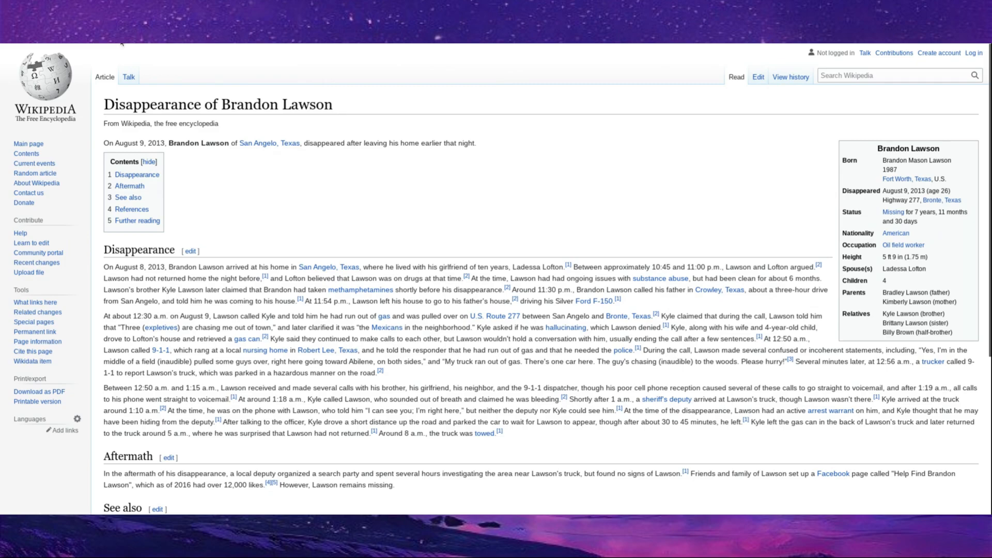
Scroll the Maitland article through Witness sightings, Investigation and Later developments, then back up.
scroll(down, 3)
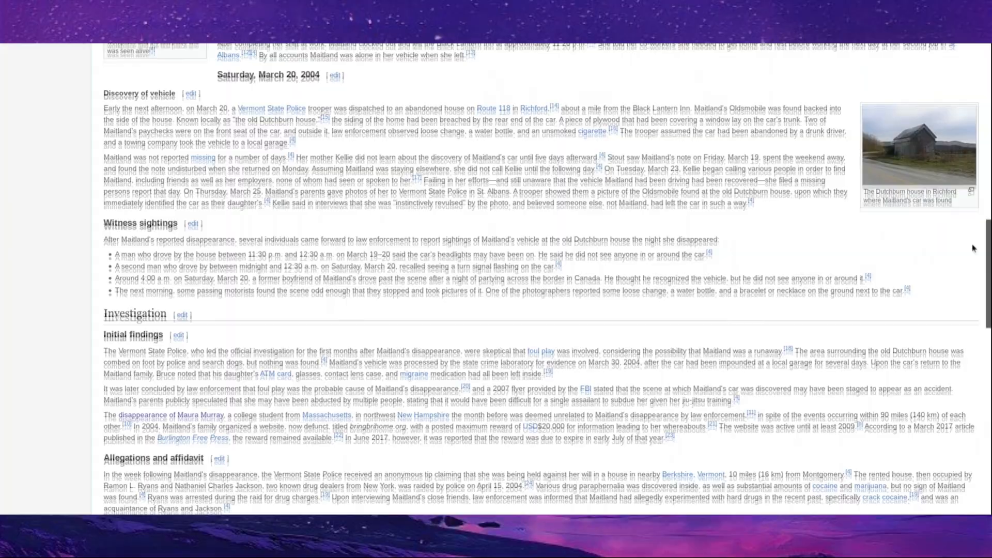
scroll(down, 3)
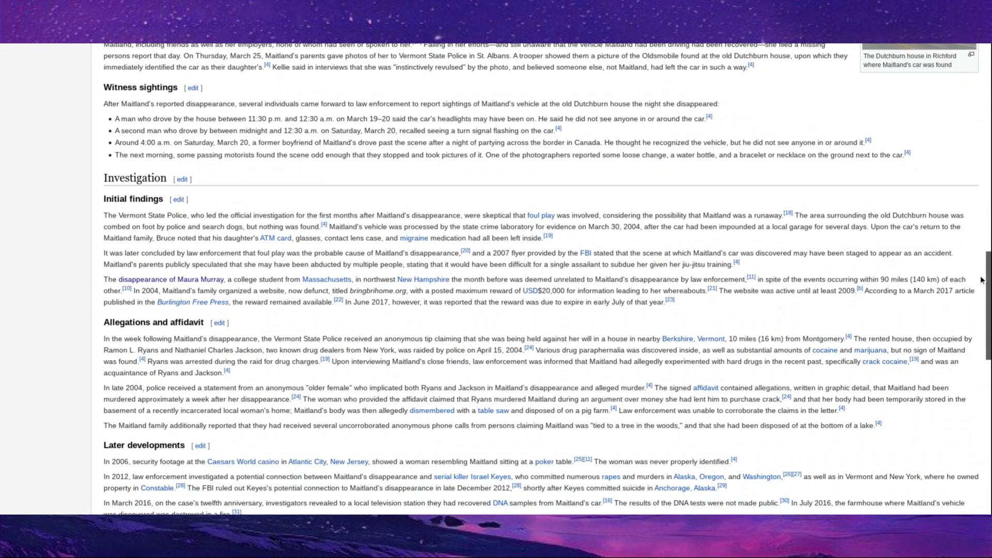
scroll(down, 3)
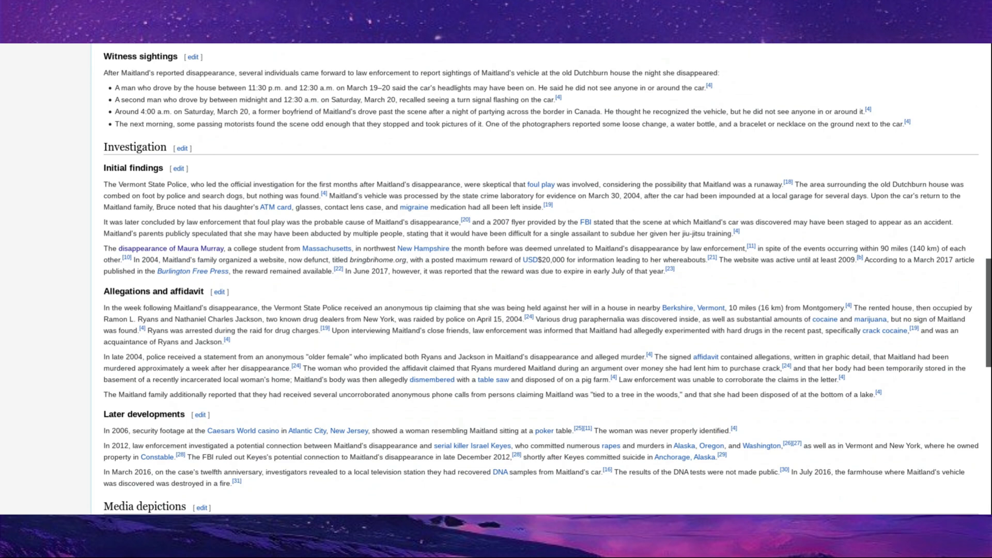
scroll(up, 3)
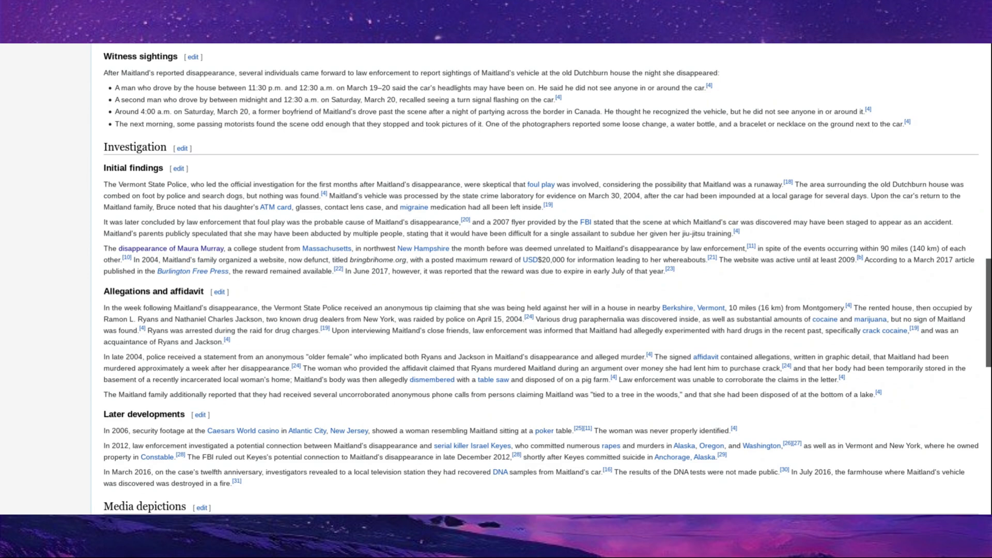
Scroll the Brianna Maitland article down to its references, then back up.
scroll(down, 3)
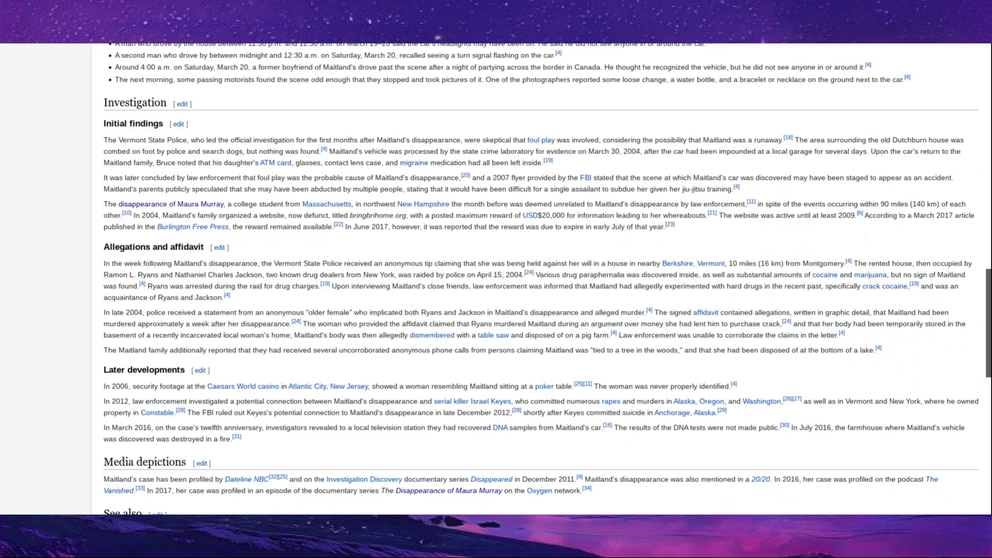
scroll(down, 3)
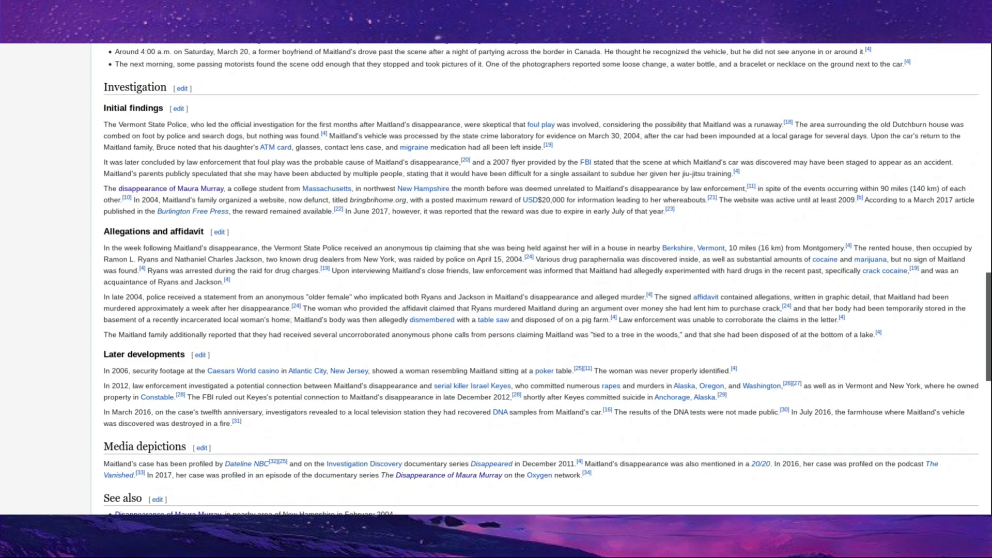
scroll(down, 3)
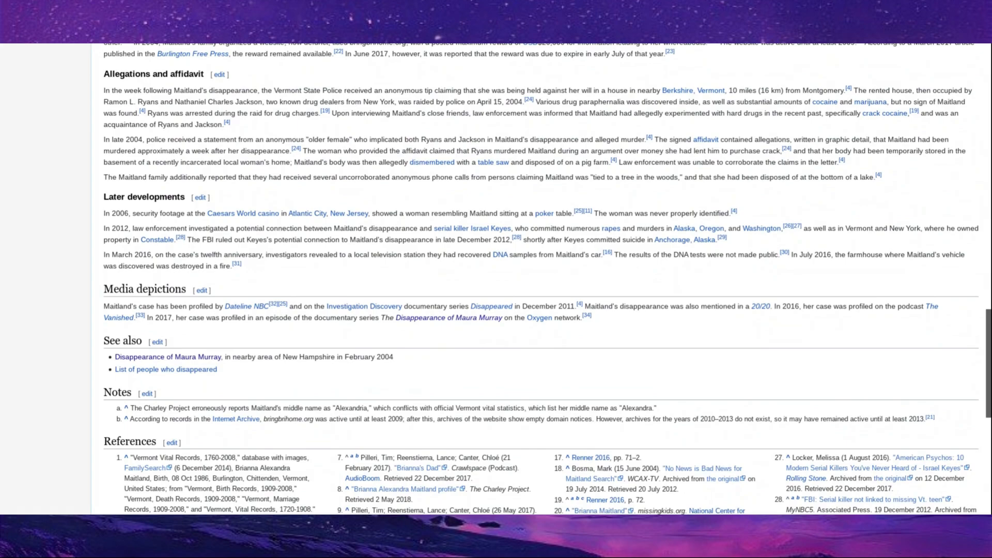
scroll(up, 3)
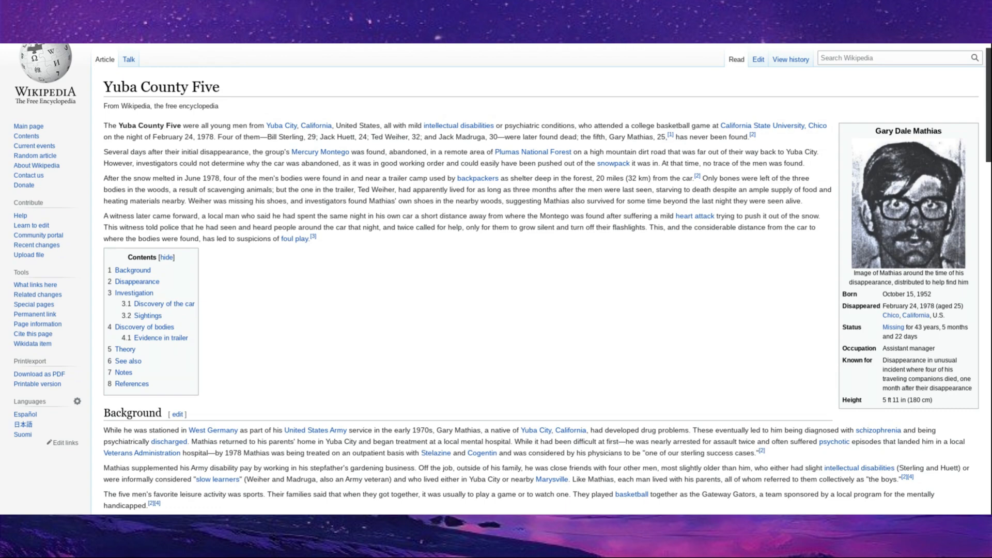
Read the Yuba County Five article down through Disappearance, Investigation and Sightings into Discovery of bodies.
scroll(down, 3)
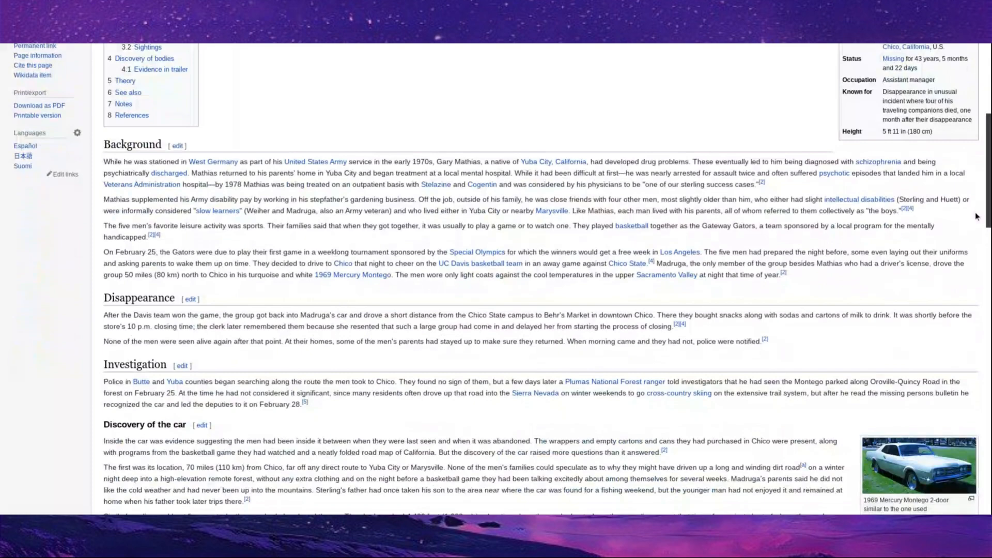
scroll(down, 3)
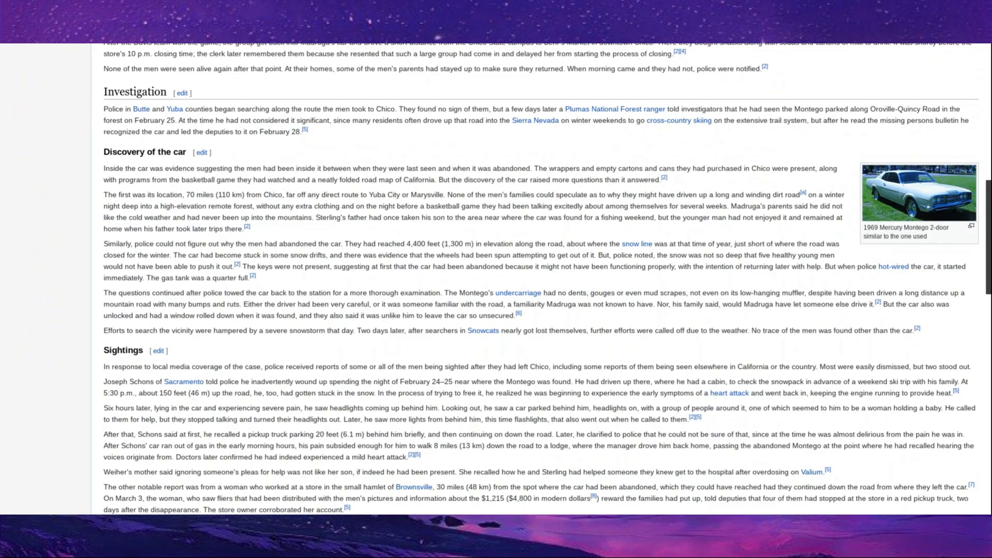
scroll(down, 3)
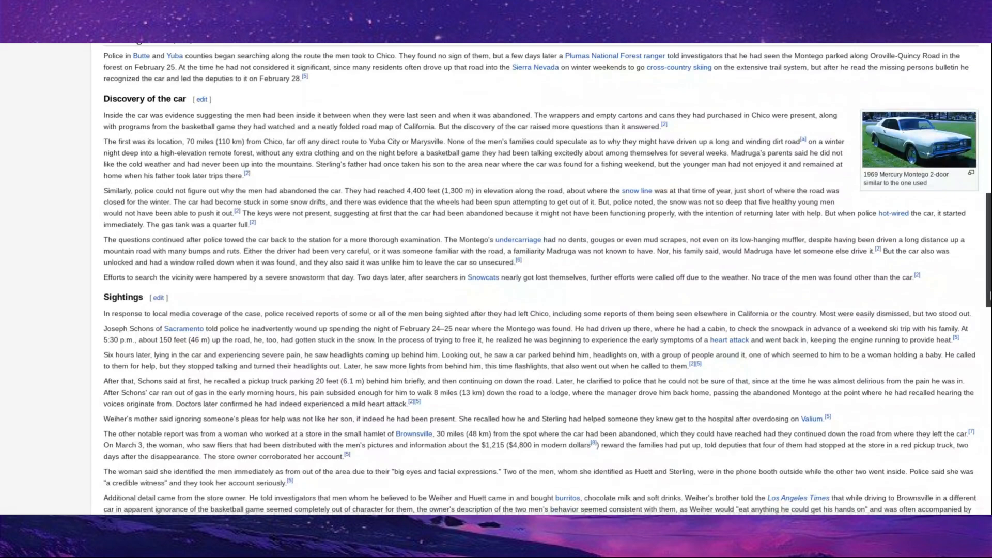
scroll(down, 3)
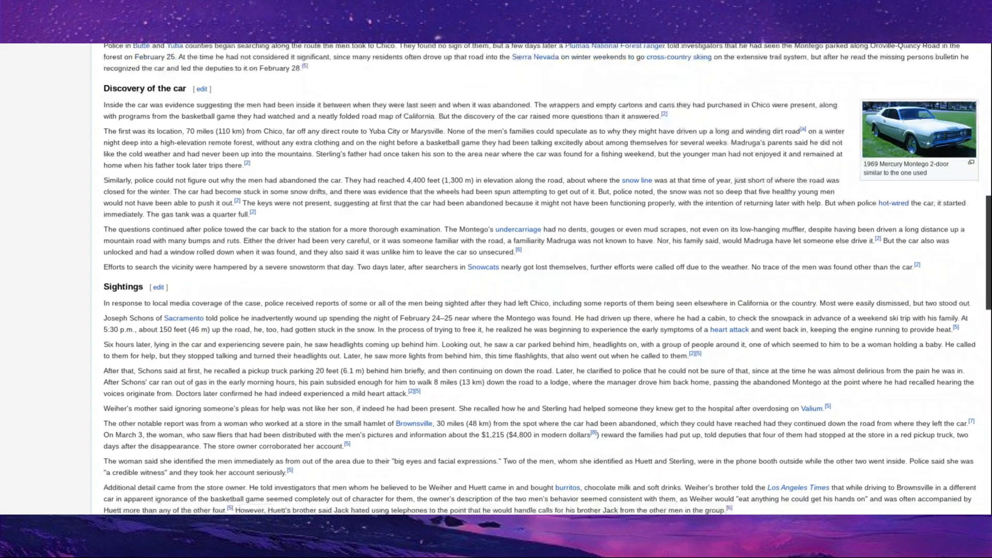
scroll(down, 3)
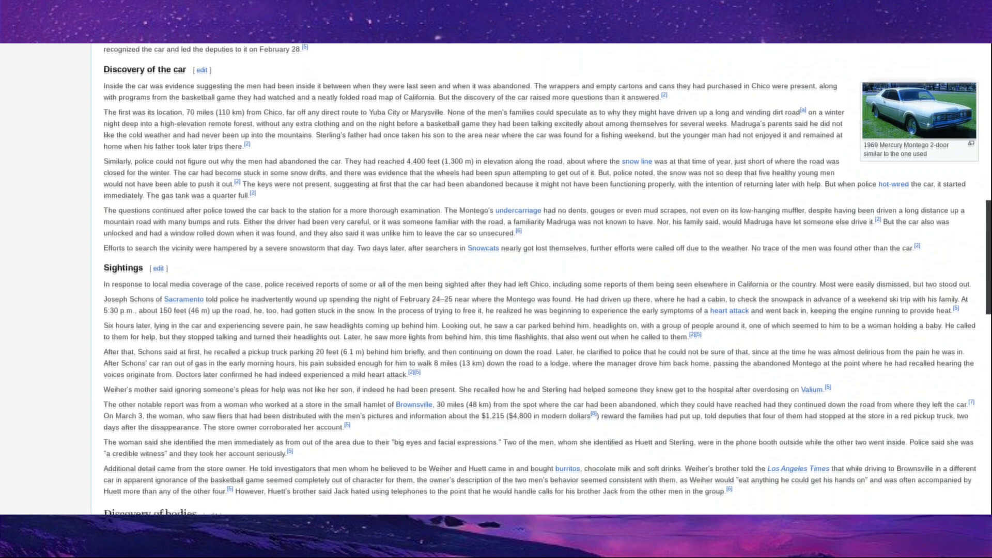
scroll(down, 3)
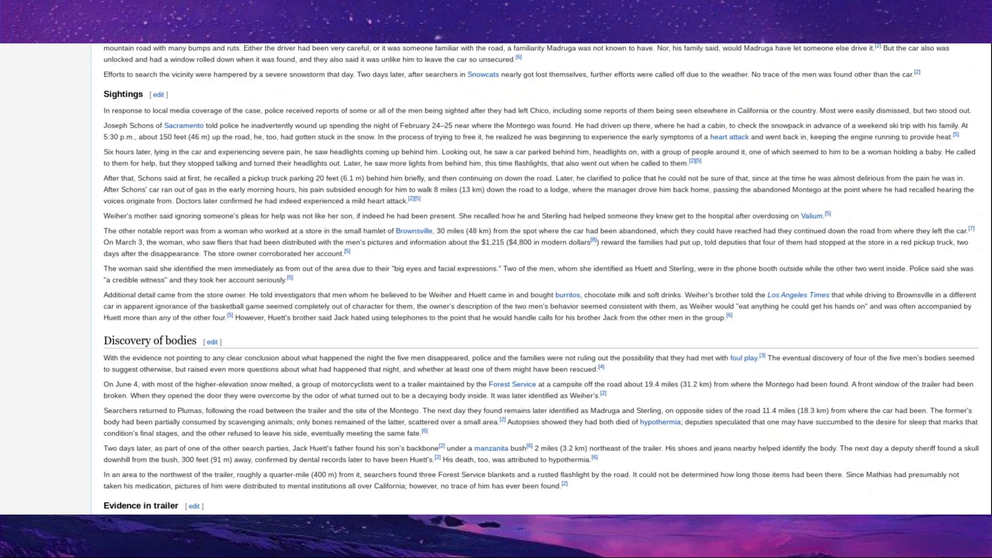
Read Evidence in trailer and Theory, then follow the See also link to Springfield Three.
scroll(down, 3)
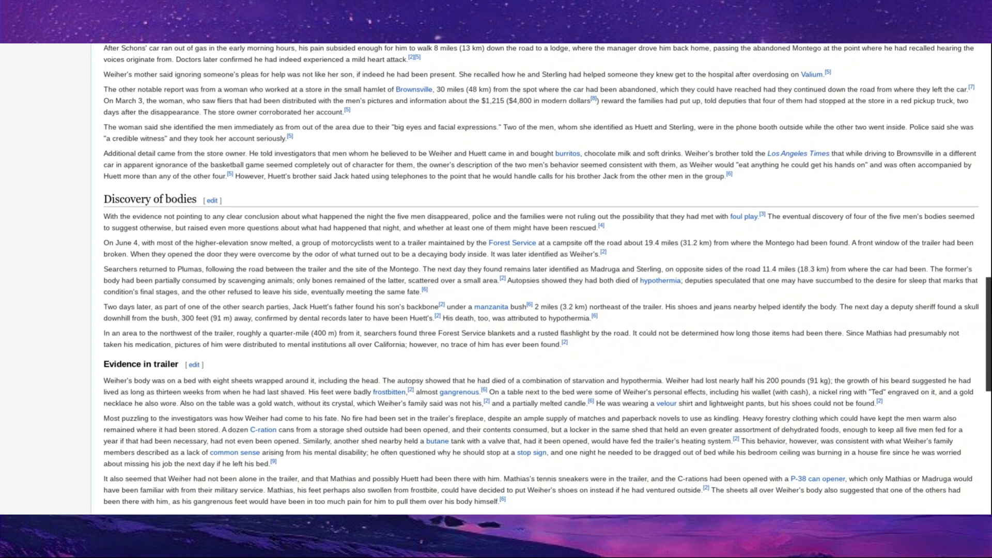
scroll(down, 3)
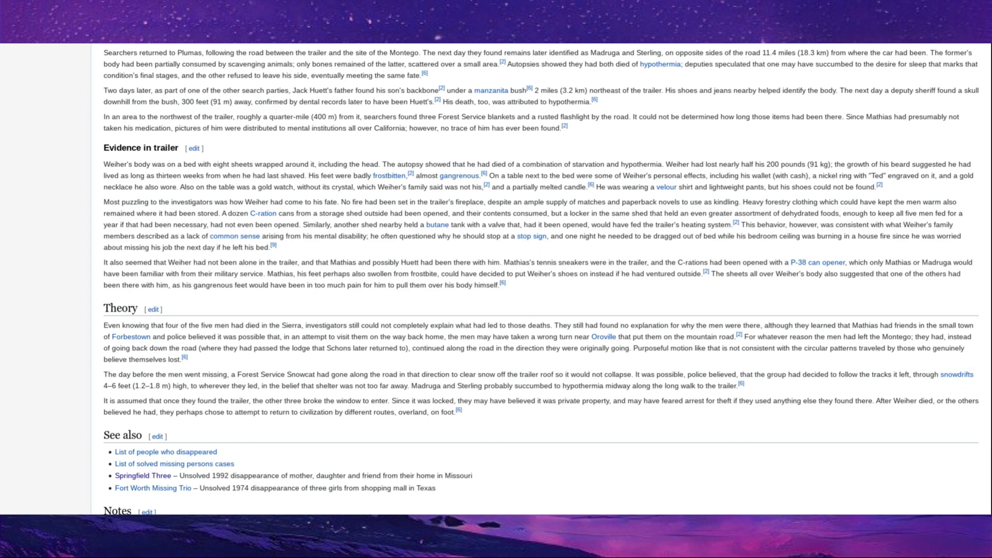
click(144, 476)
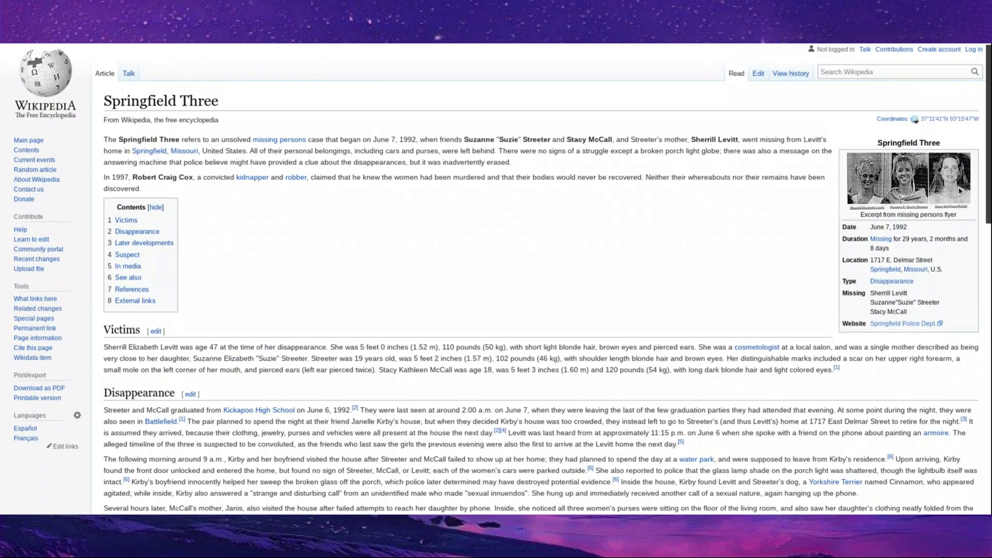
Read the Springfield Three article through Victims and Disappearance to the start of Later developments.
scroll(down, 3)
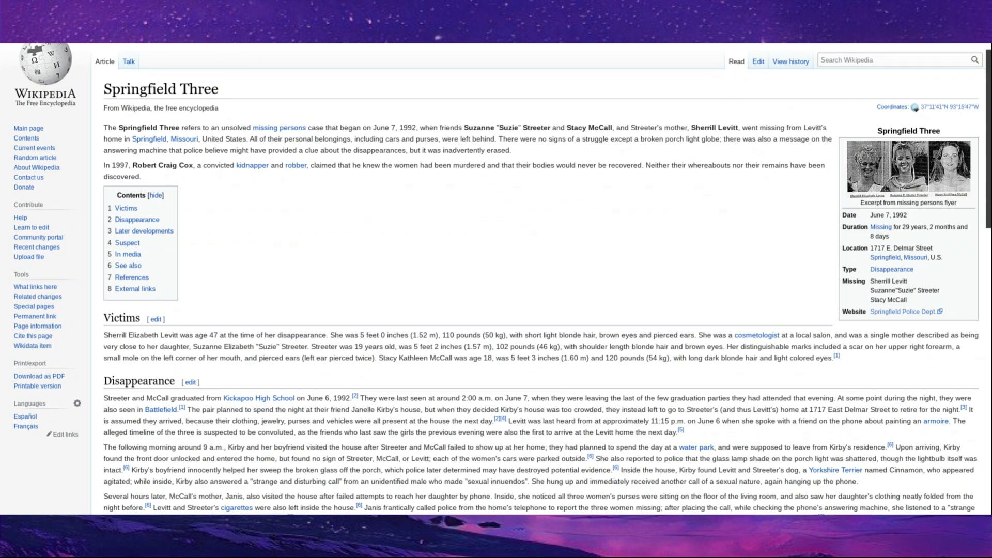
scroll(down, 3)
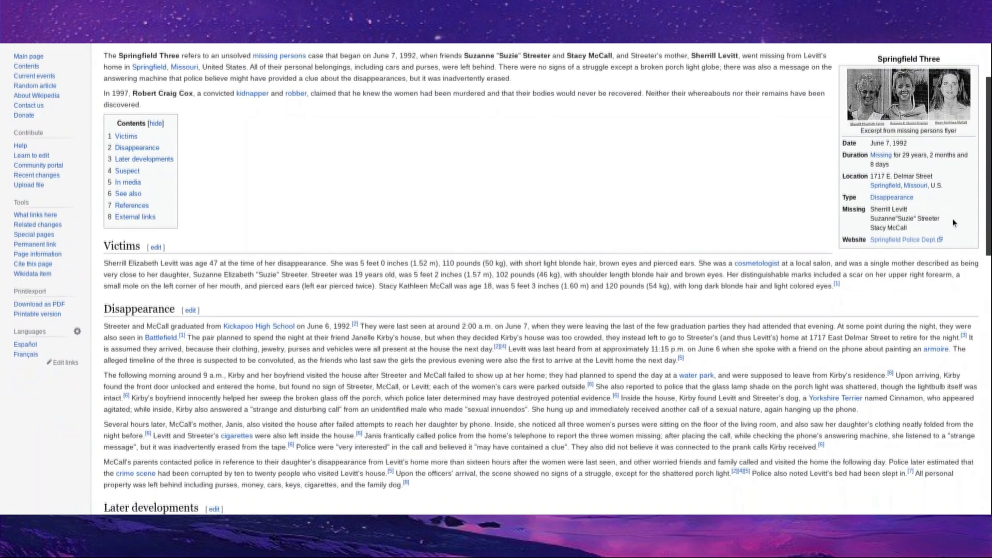
scroll(down, 3)
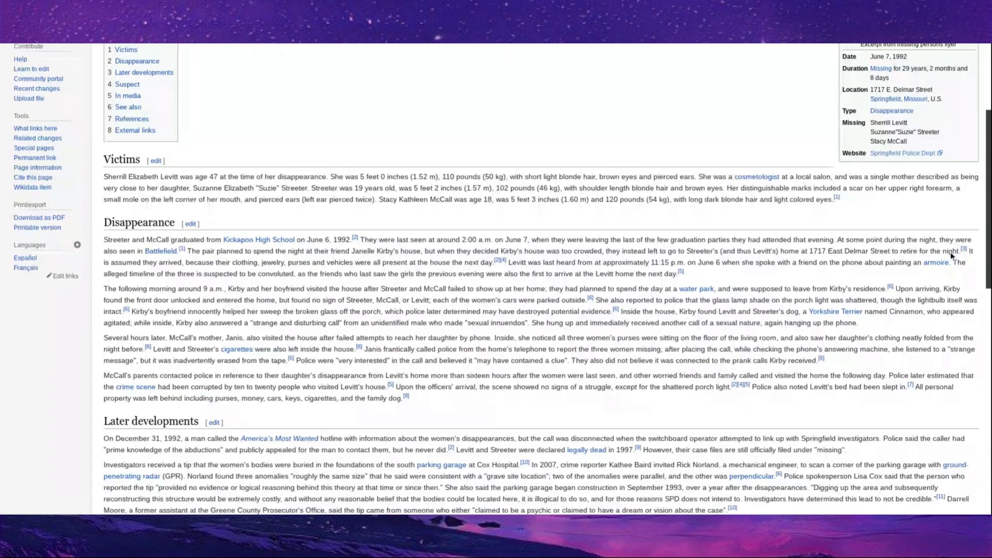
Read Later developments, Suspect and In media down to the Springfield Three See also list.
scroll(down, 3)
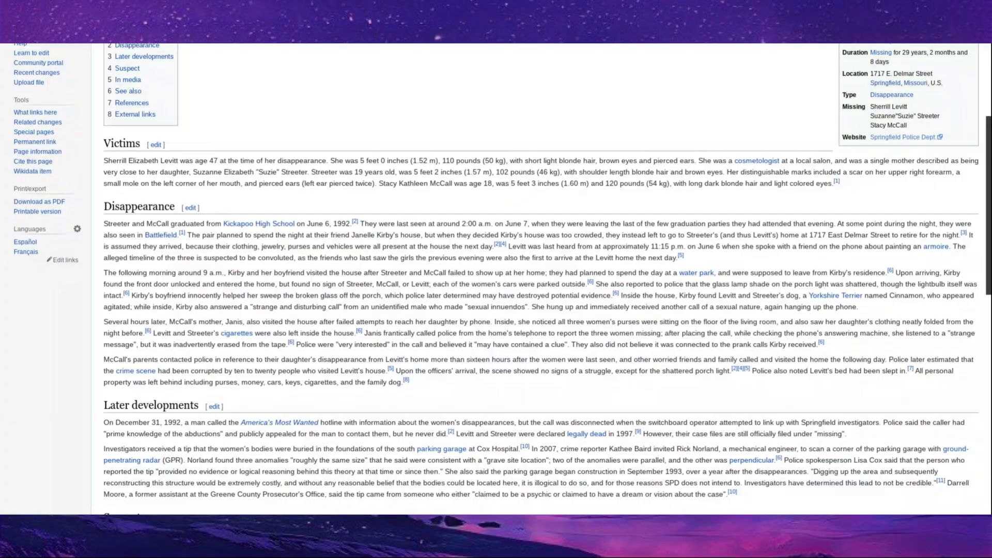
scroll(down, 3)
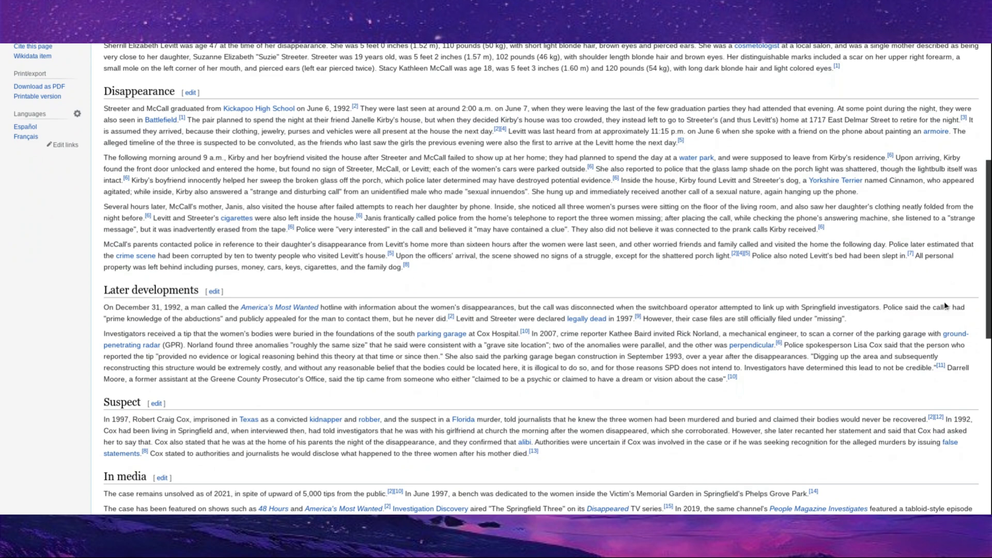
scroll(down, 3)
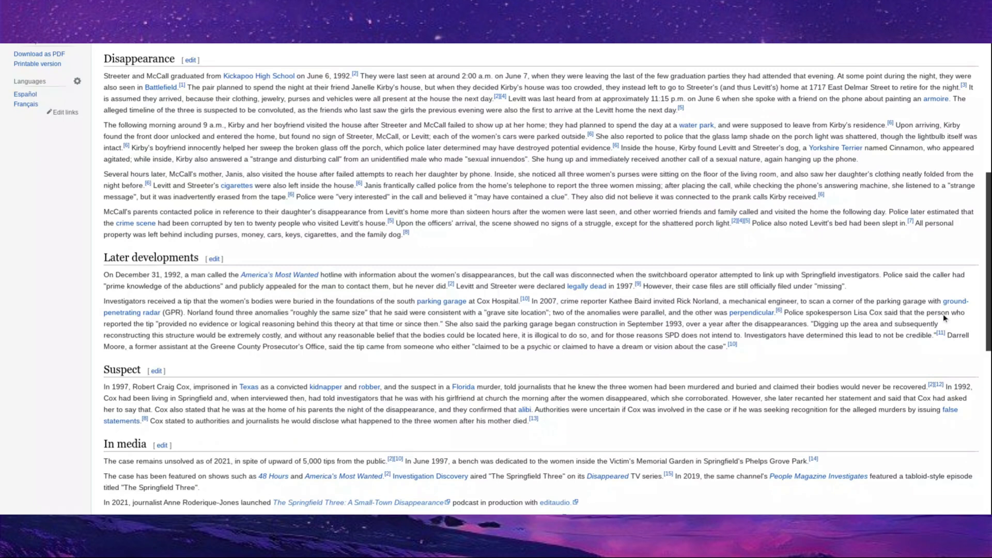
scroll(down, 3)
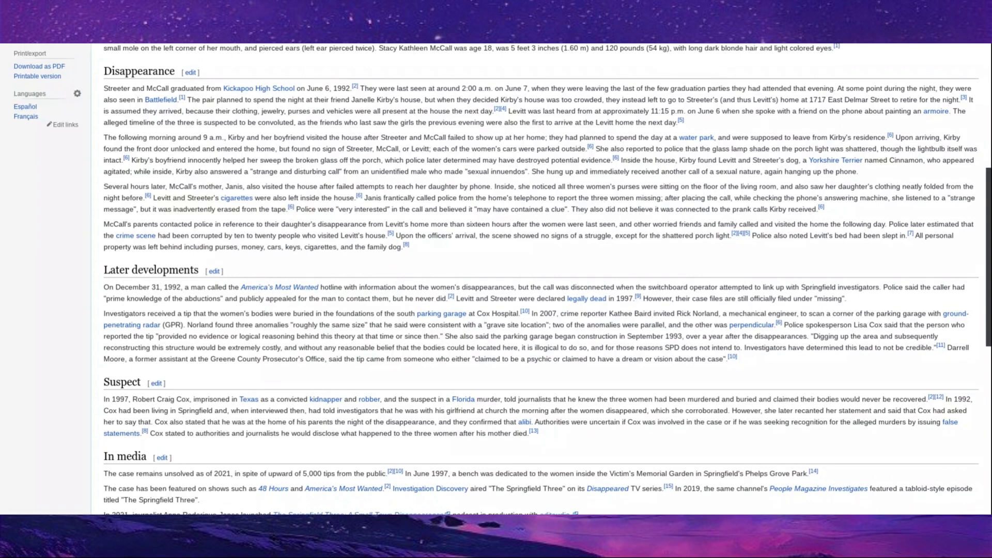
scroll(down, 3)
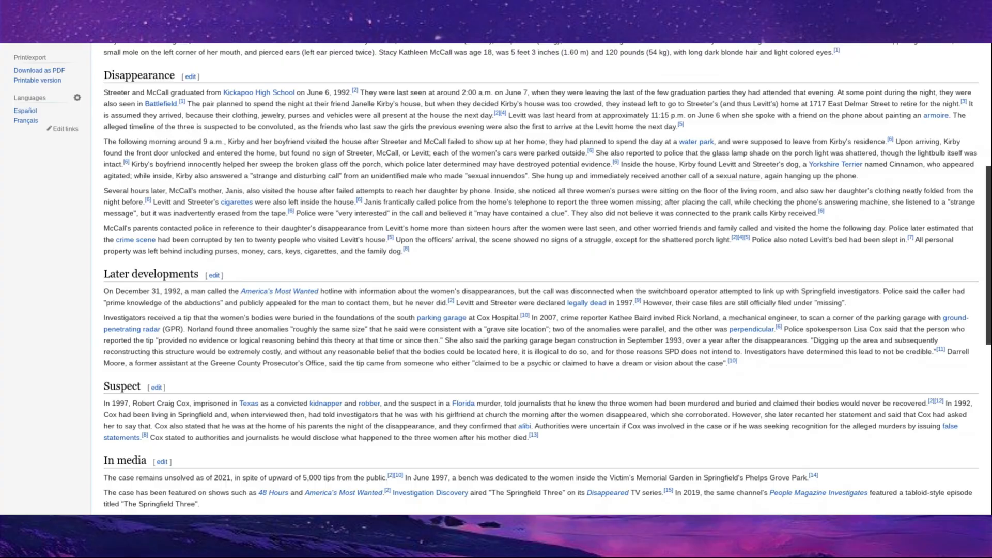
scroll(down, 3)
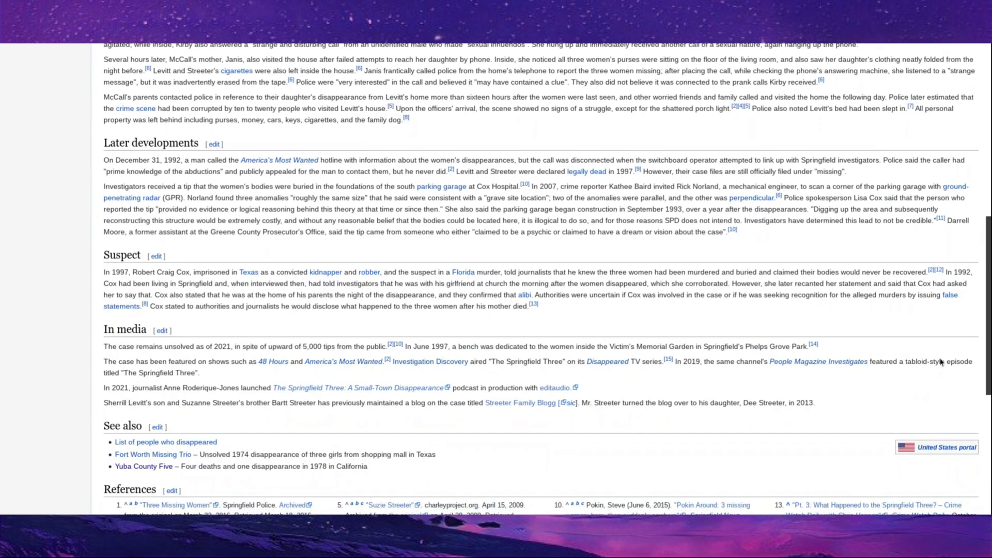
scroll(down, 3)
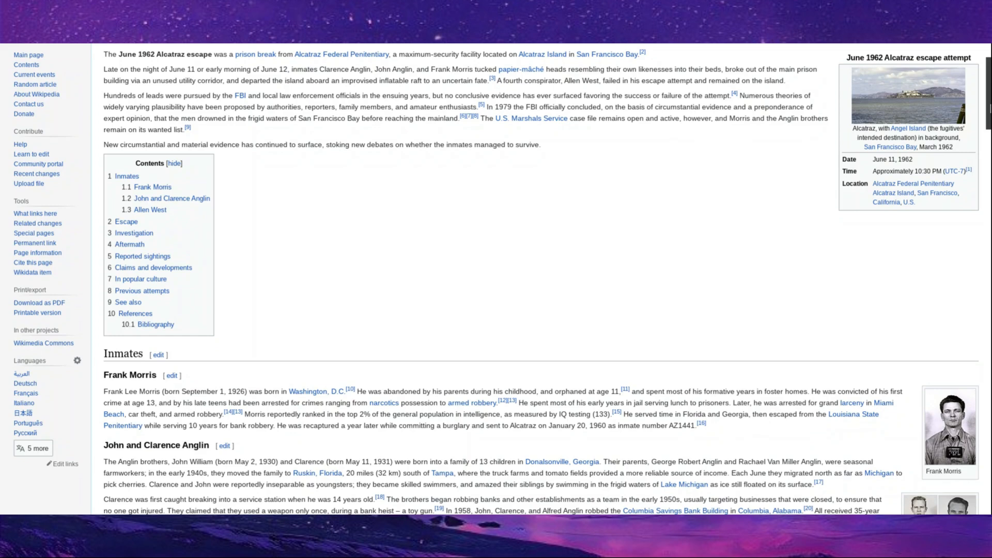
Read the Alcatraz escape inmate profiles of Frank Morris, the Anglins and Allen West, and the Escape section.
scroll(down, 3)
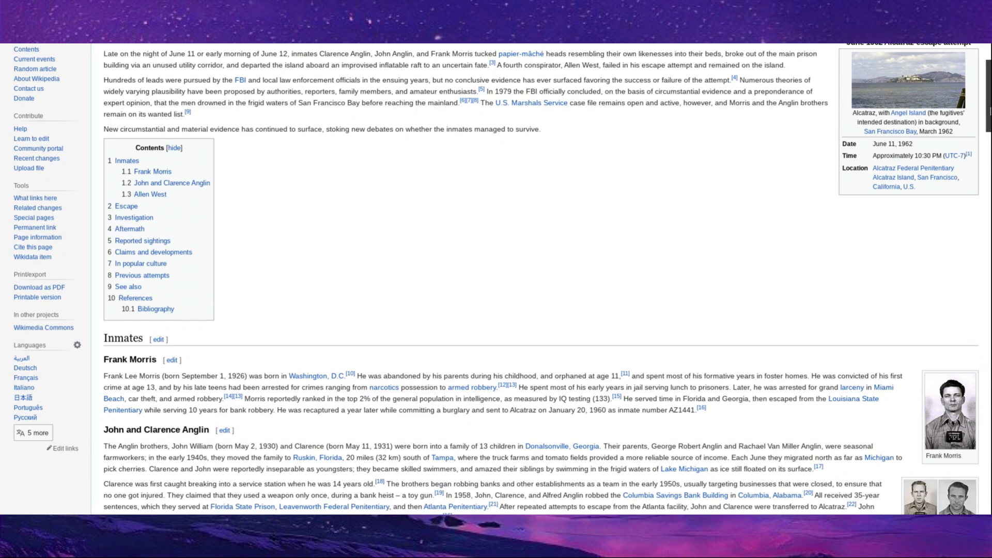
scroll(down, 3)
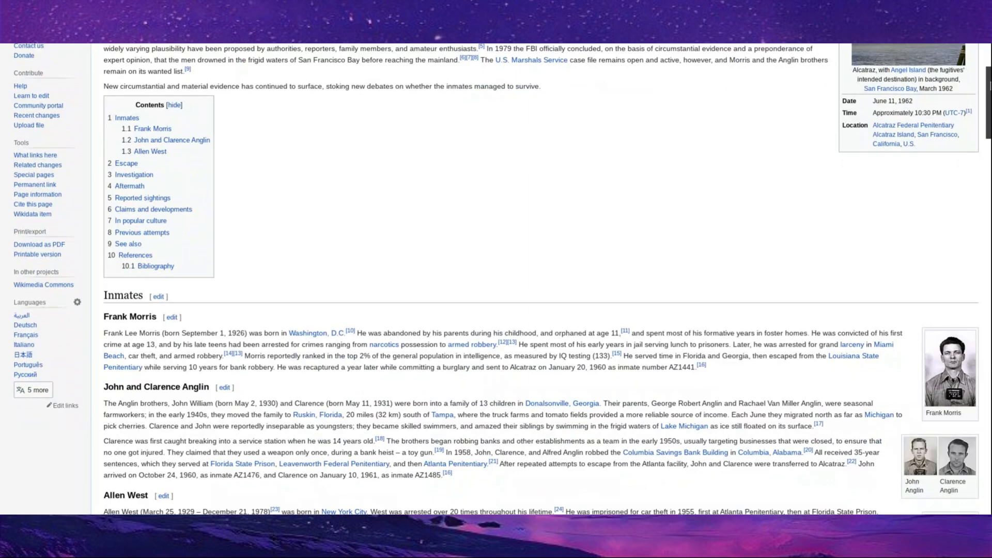
scroll(down, 3)
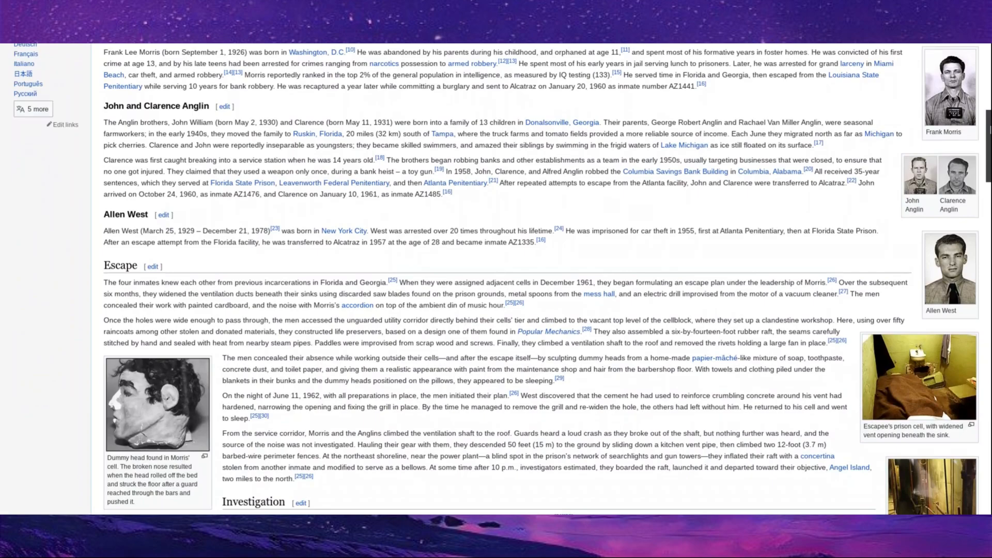
scroll(down, 3)
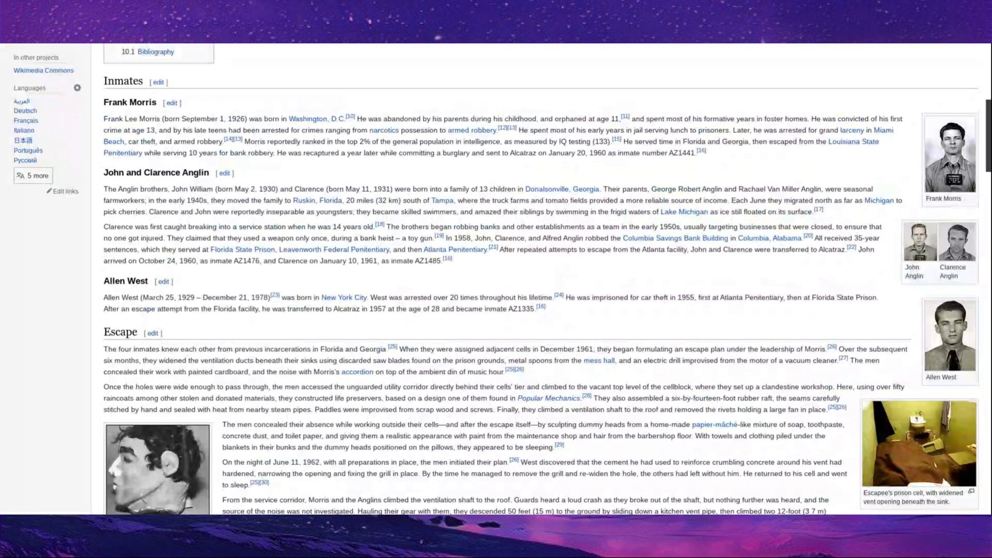
scroll(down, 3)
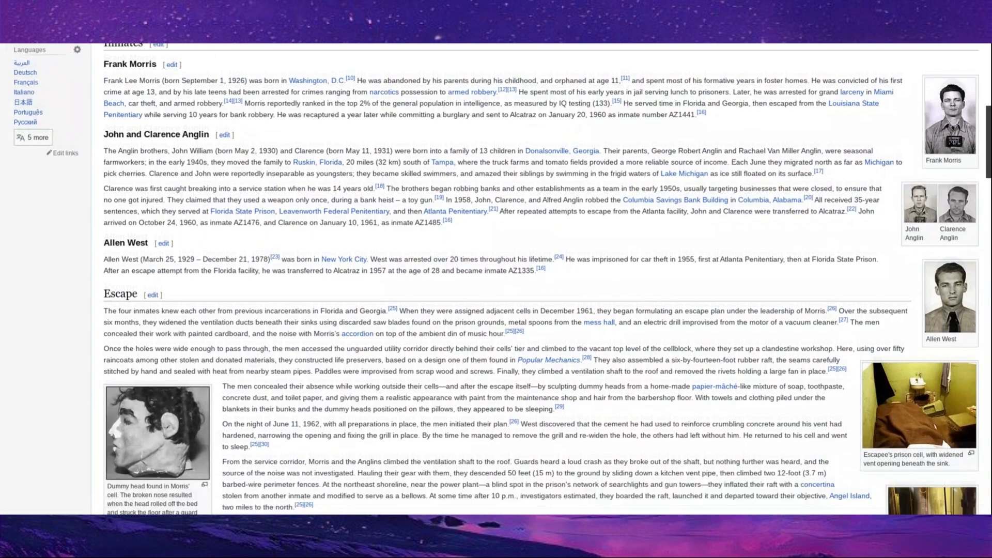
scroll(down, 3)
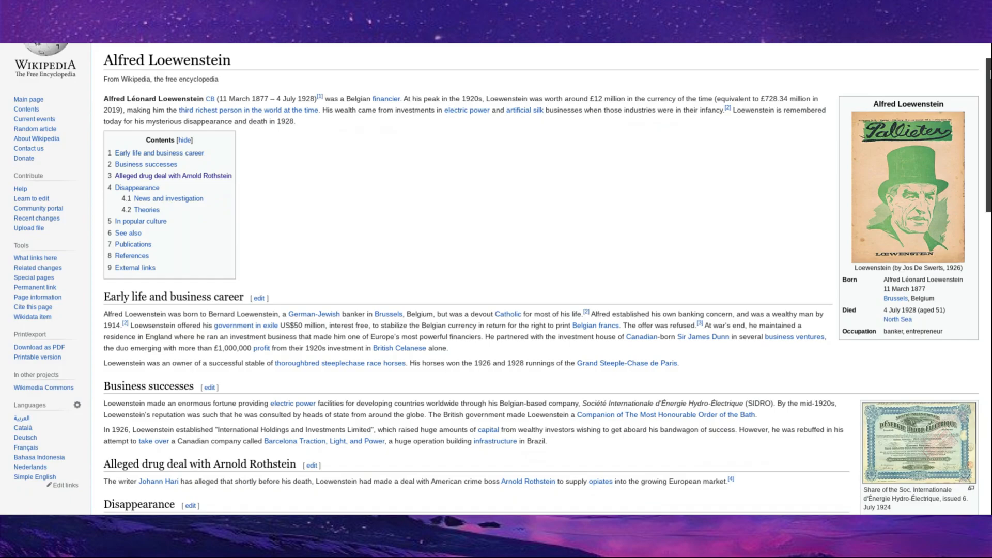
Read the Loewenstein article through Disappearance, News and investigation, Theories and In popular culture.
scroll(down, 3)
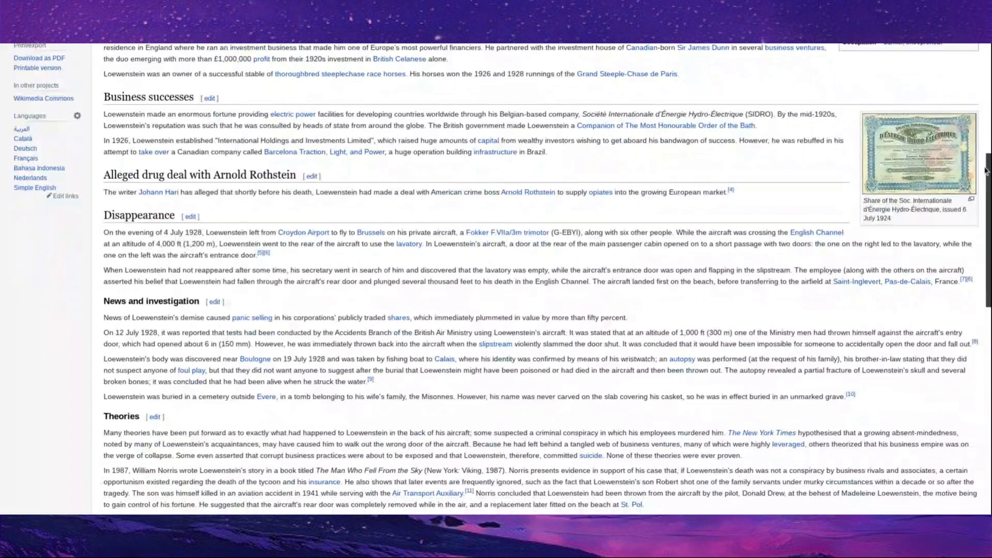
scroll(down, 3)
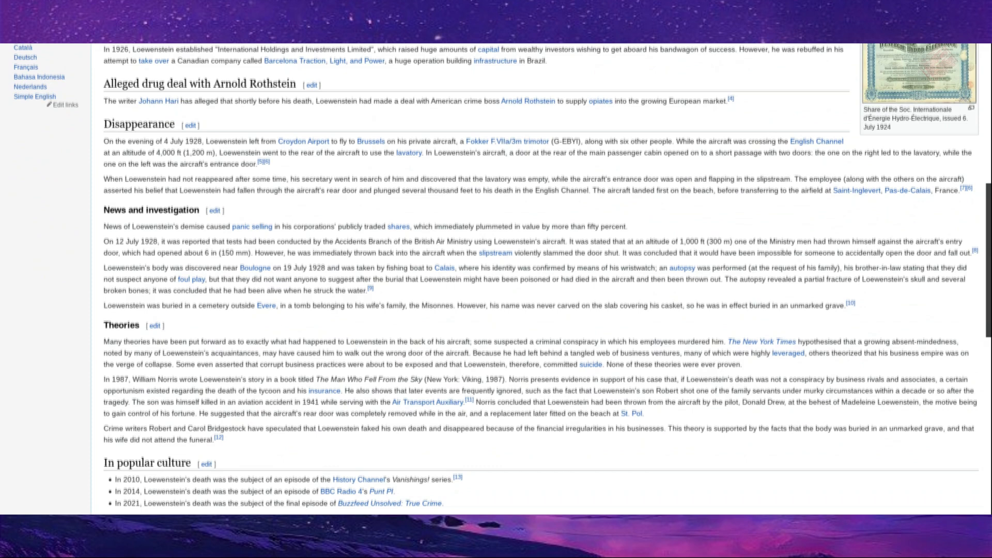
scroll(down, 3)
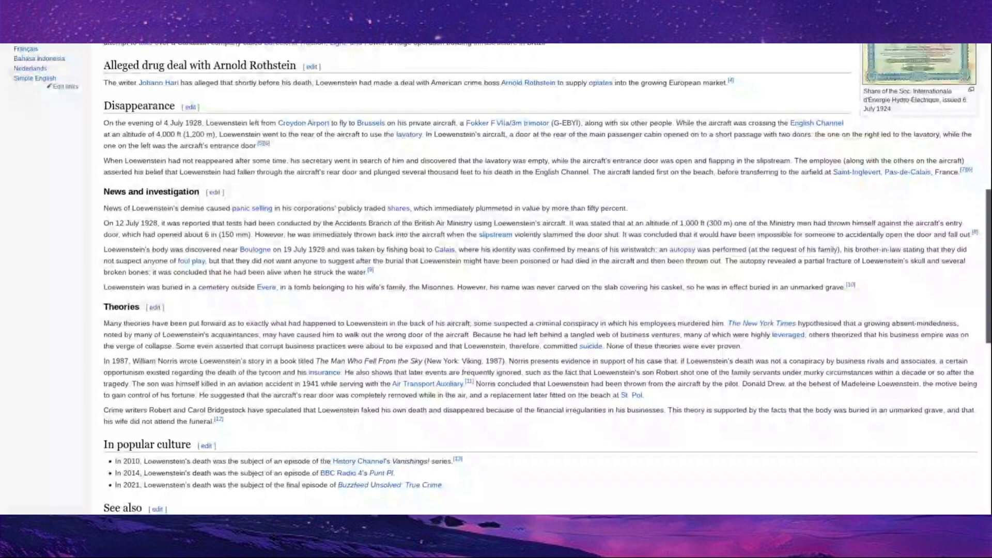
Scroll to the end of the Loewenstein article before moving on to Emanuela Orlandi.
scroll(down, 3)
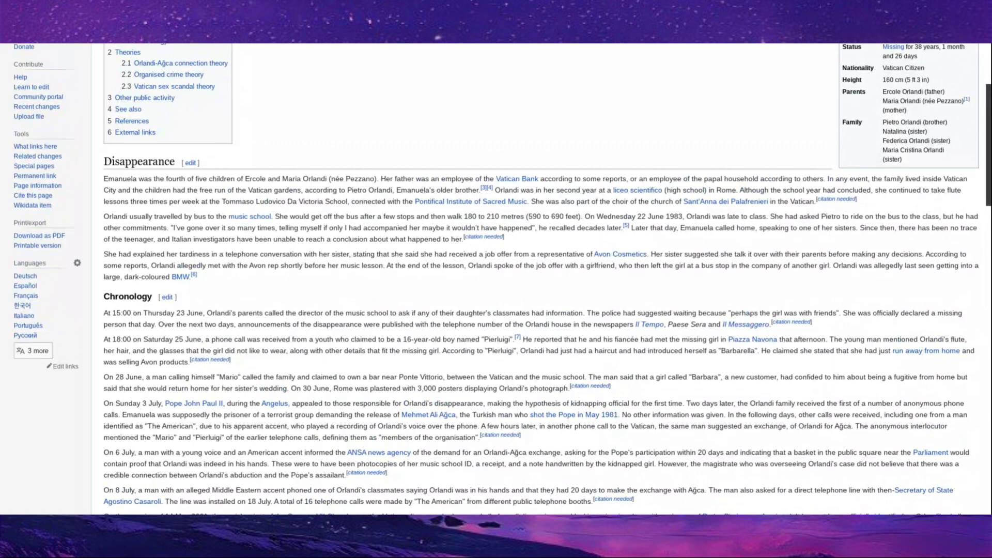
Read the Orlandi article through Disappearance and the full Chronology into the Orlandi–Ağca connection theory.
scroll(down, 3)
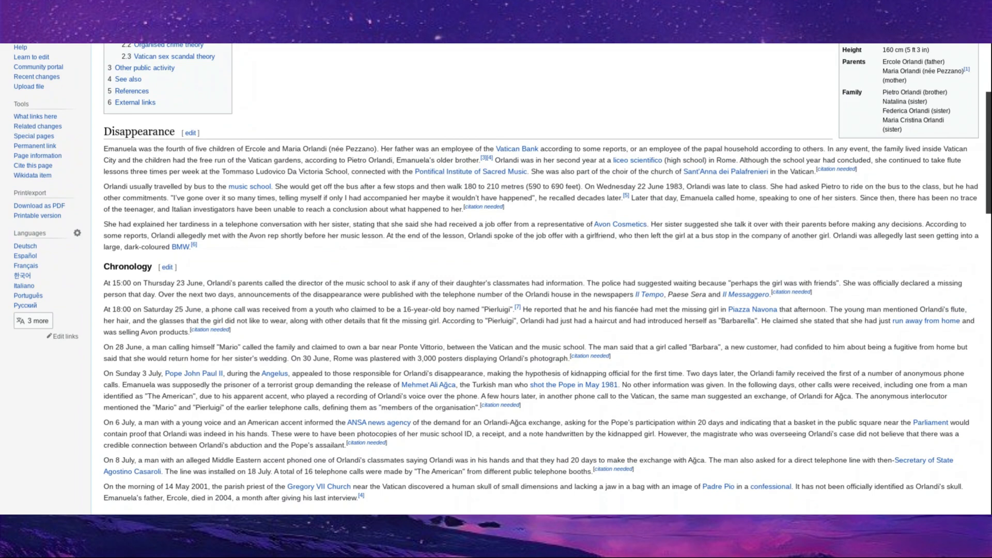
scroll(down, 3)
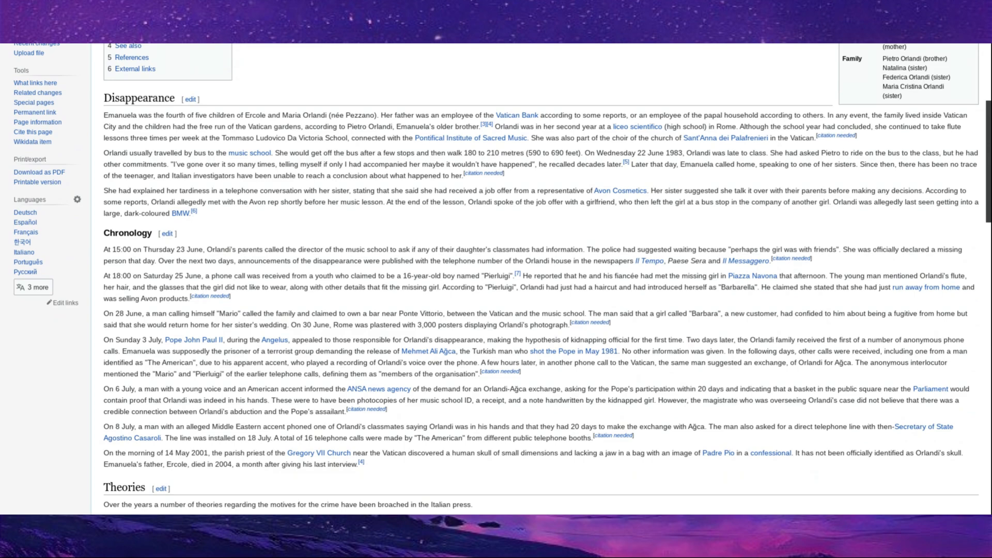
scroll(down, 3)
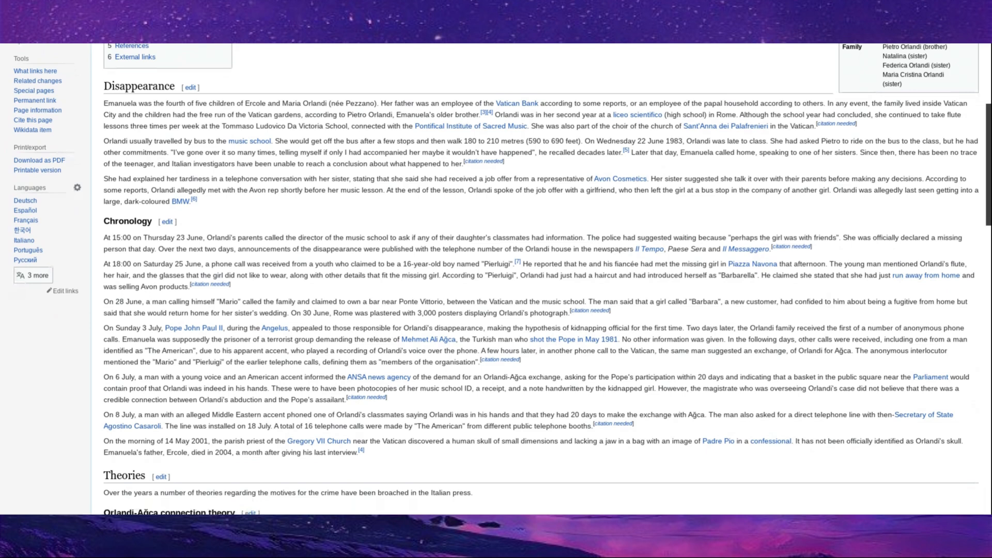
scroll(down, 3)
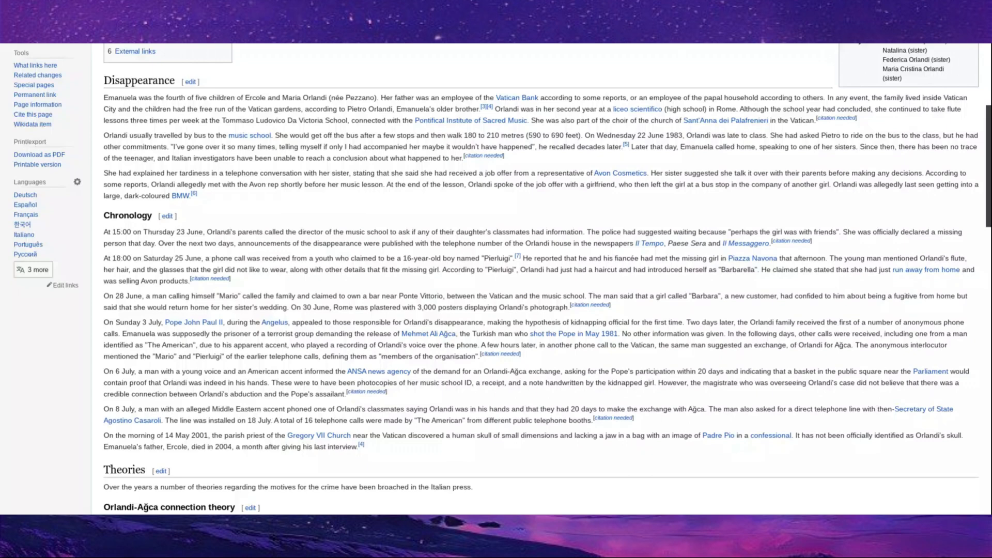
scroll(down, 3)
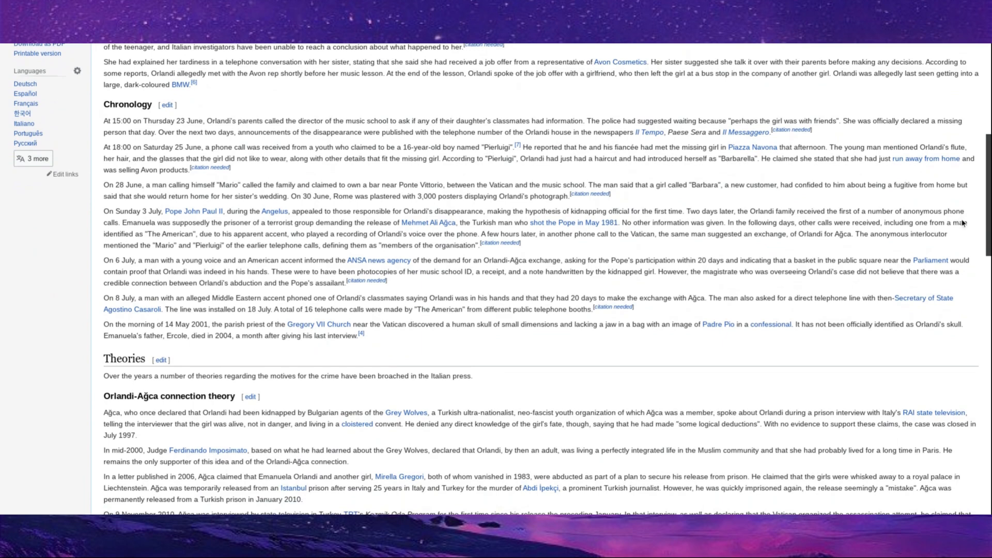
Read through the Orlandi article's remaining theories toward Other public activity.
scroll(down, 3)
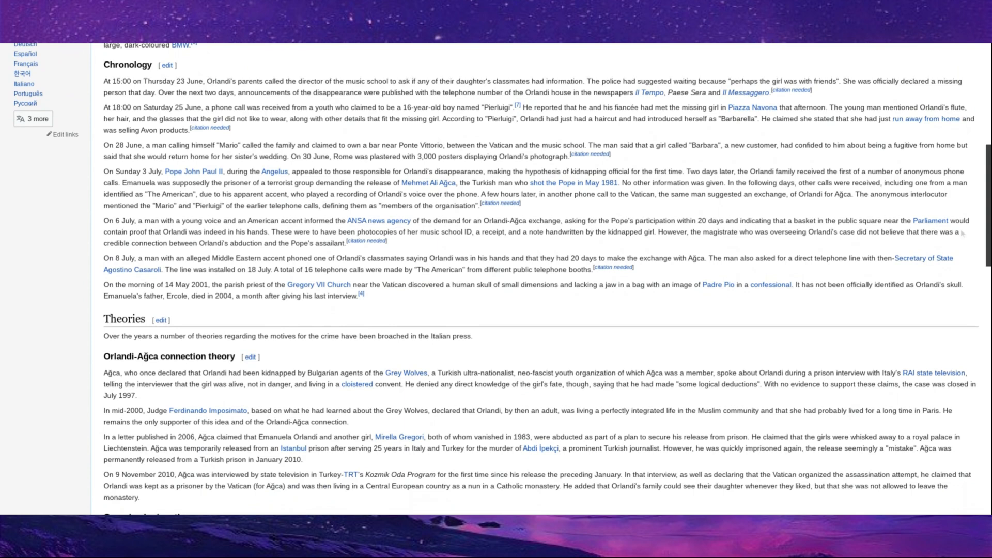
scroll(down, 3)
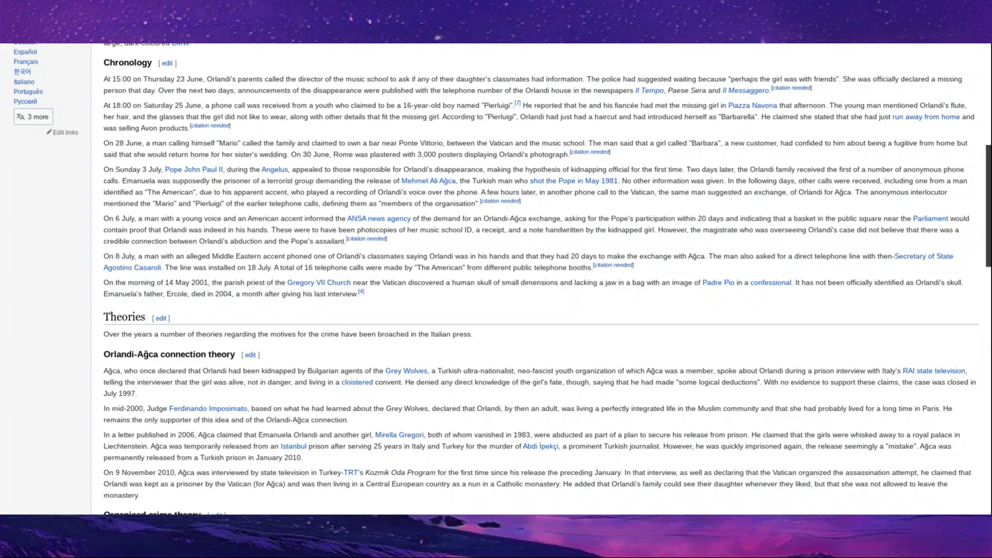
scroll(down, 3)
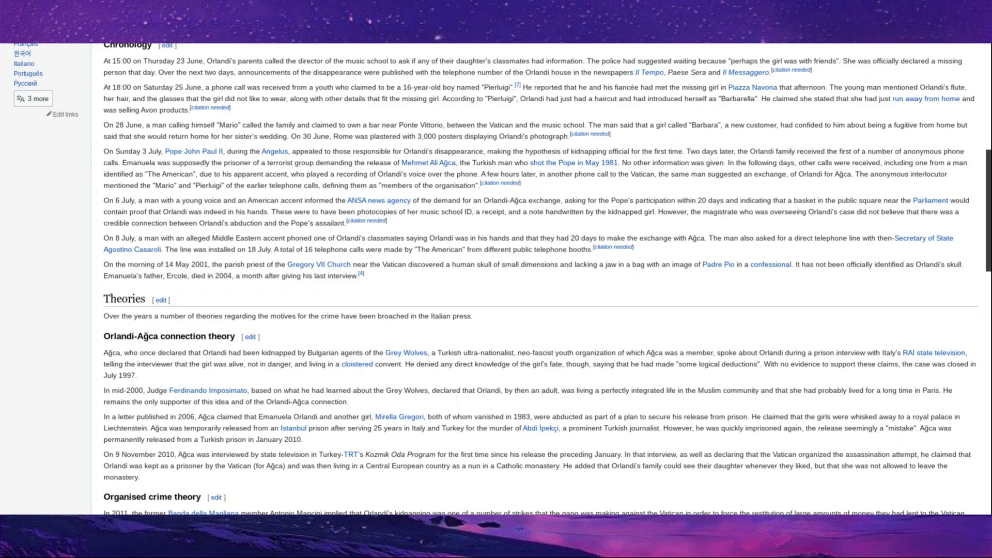
scroll(down, 3)
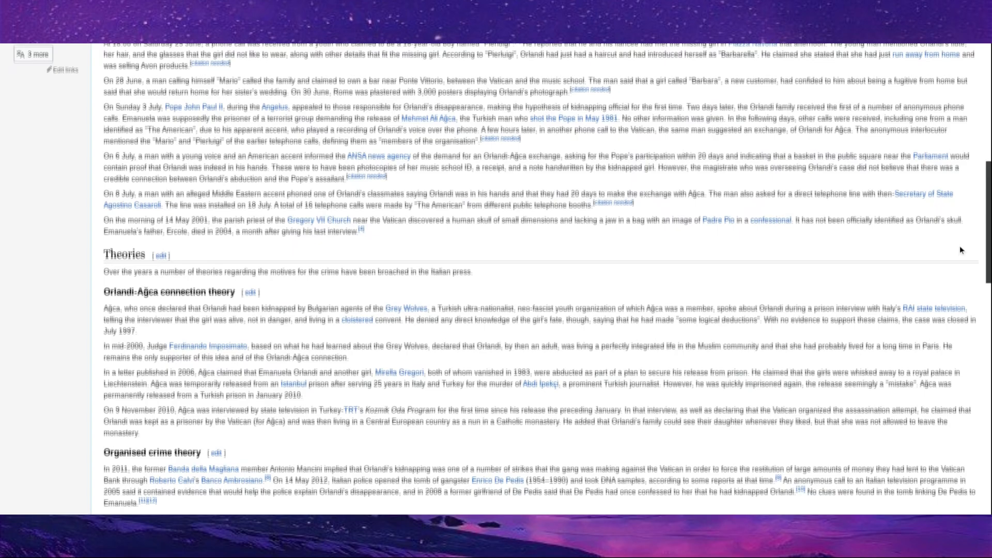
scroll(down, 3)
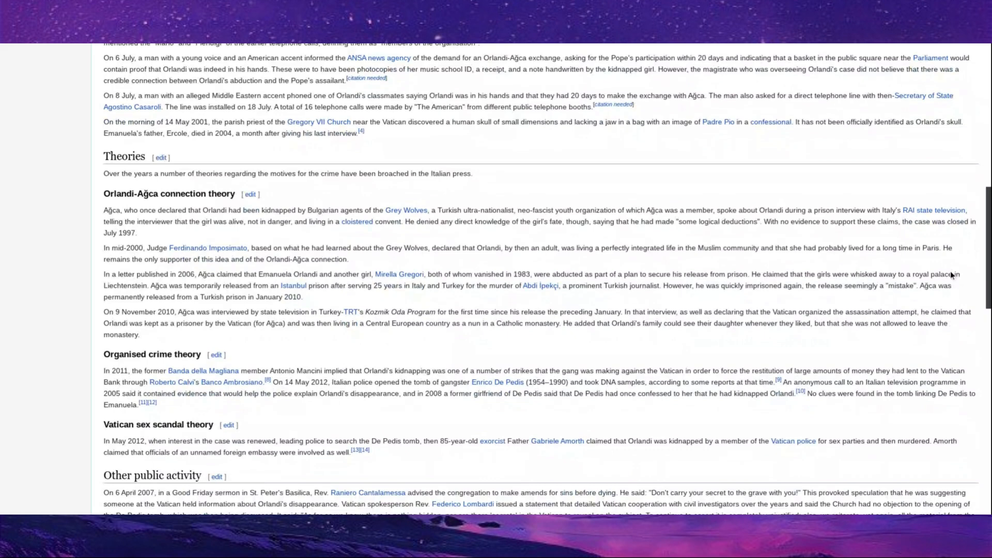
scroll(down, 3)
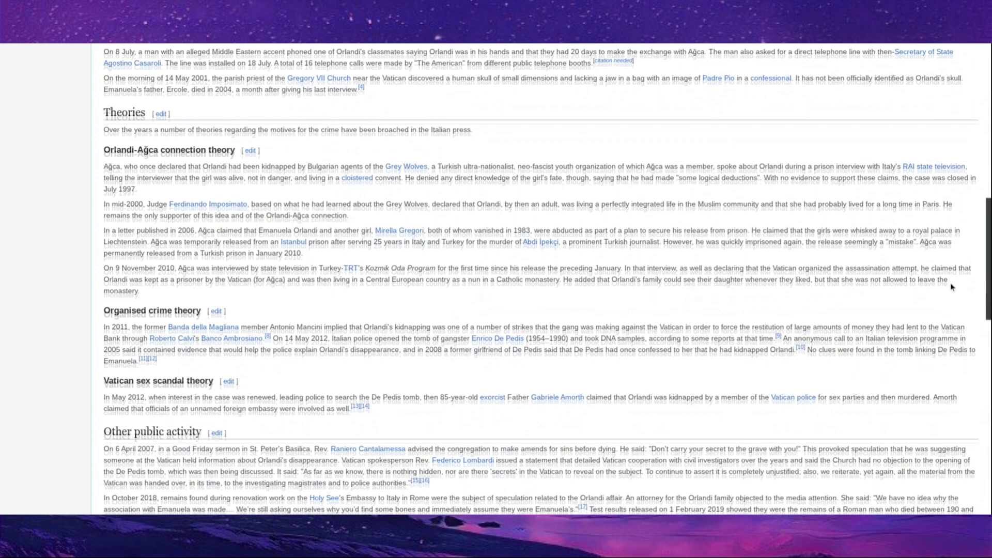
scroll(down, 3)
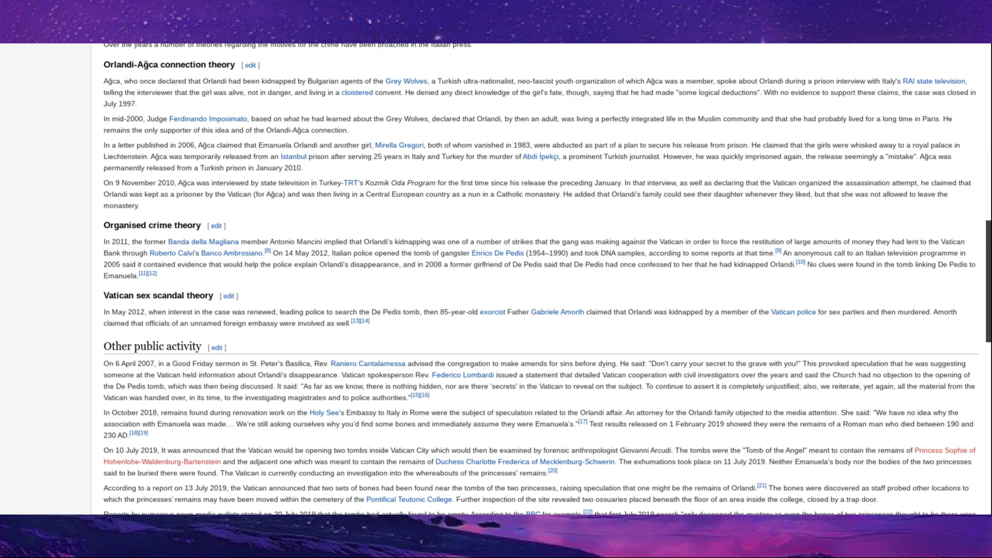
Read Other public activity down to See also, scrolling back up to recheck passages.
scroll(down, 3)
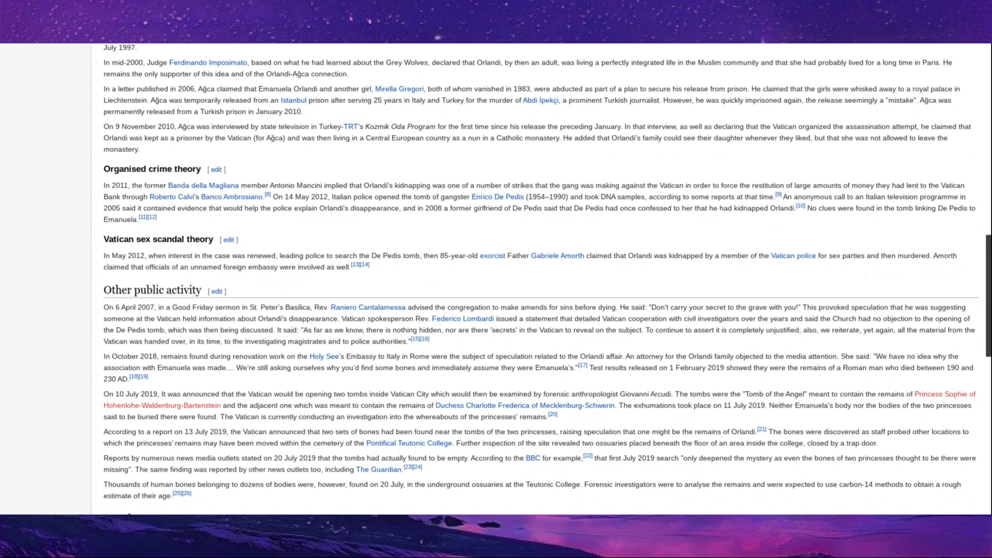
scroll(up, 3)
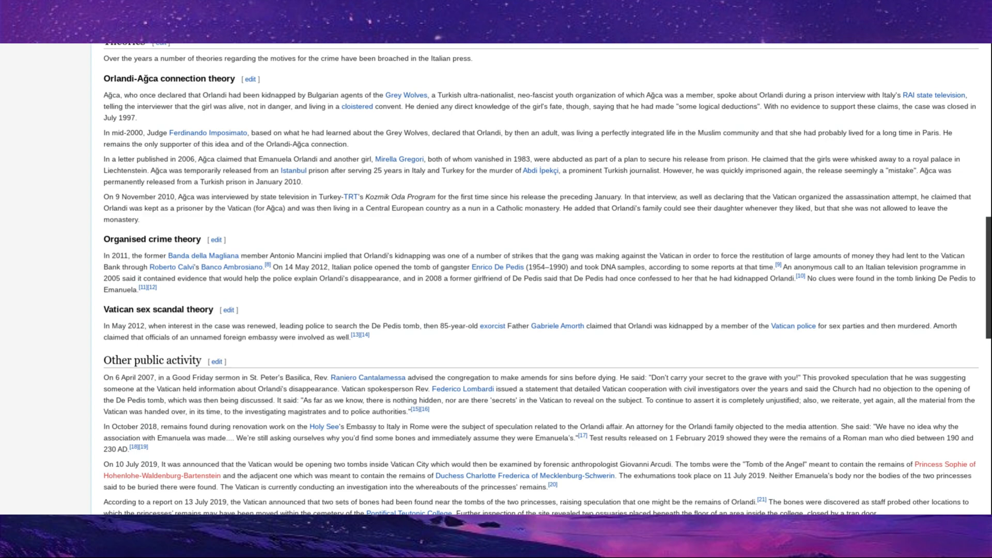
scroll(down, 3)
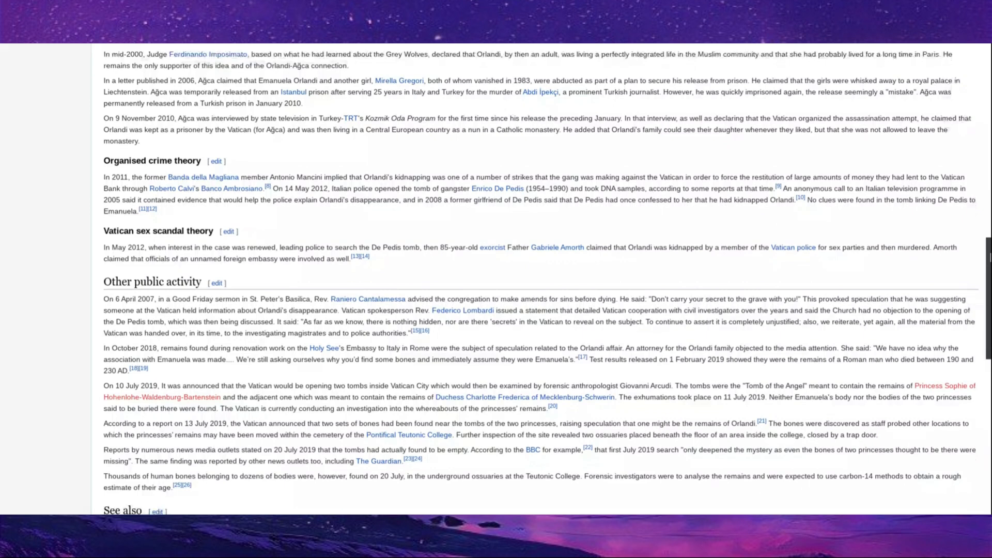
scroll(up, 3)
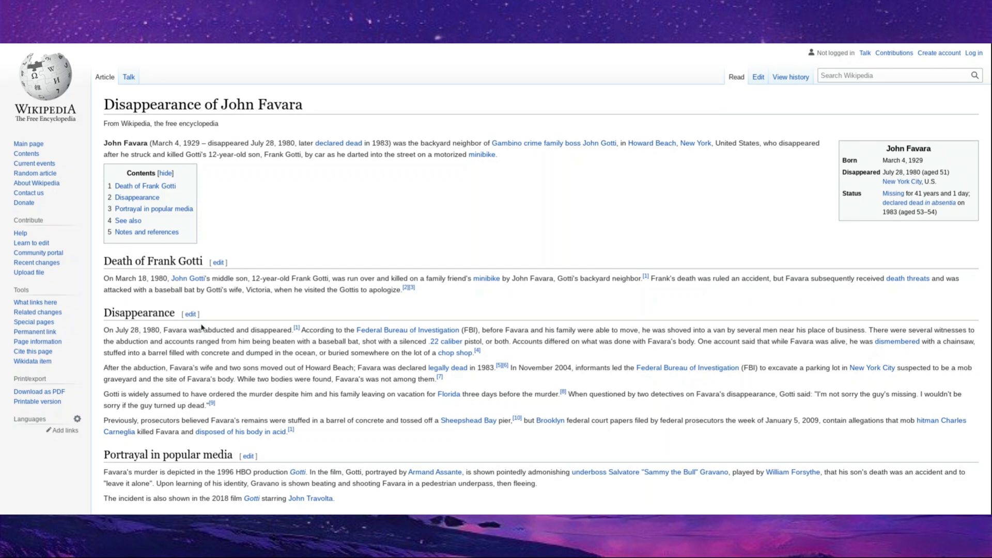
mouse_move(383, 348)
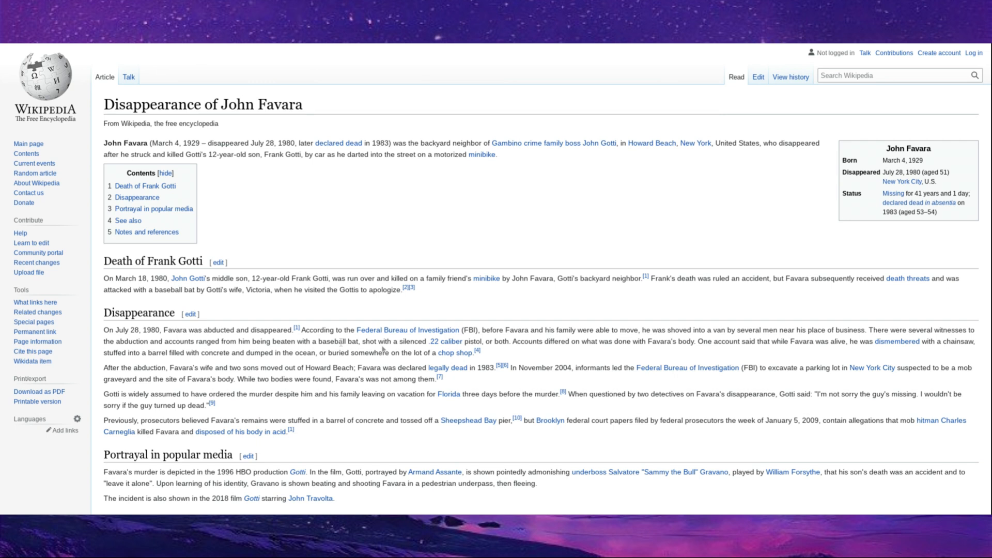
mouse_move(517, 340)
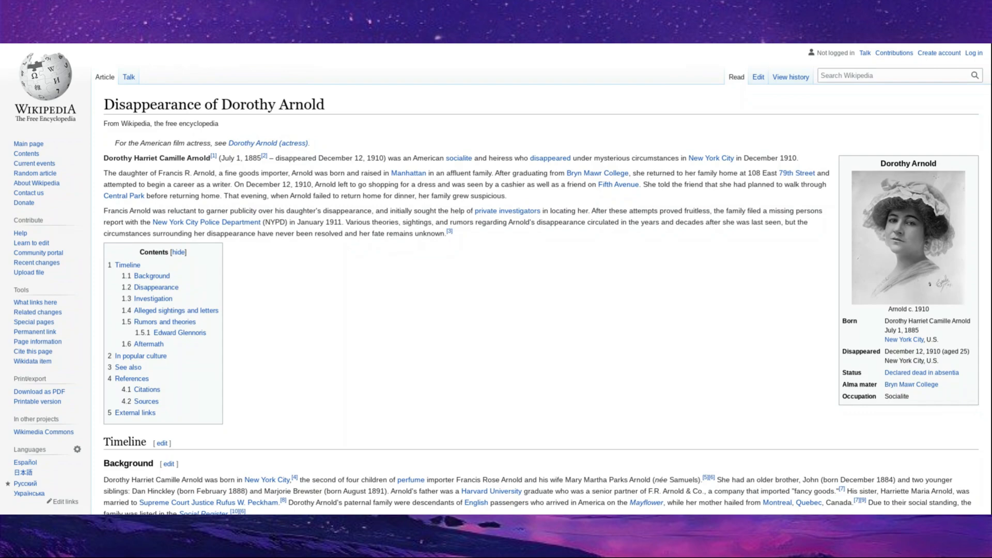
Read the Dorothy Arnold article down through Background and Disappearance into Investigation.
scroll(down, 3)
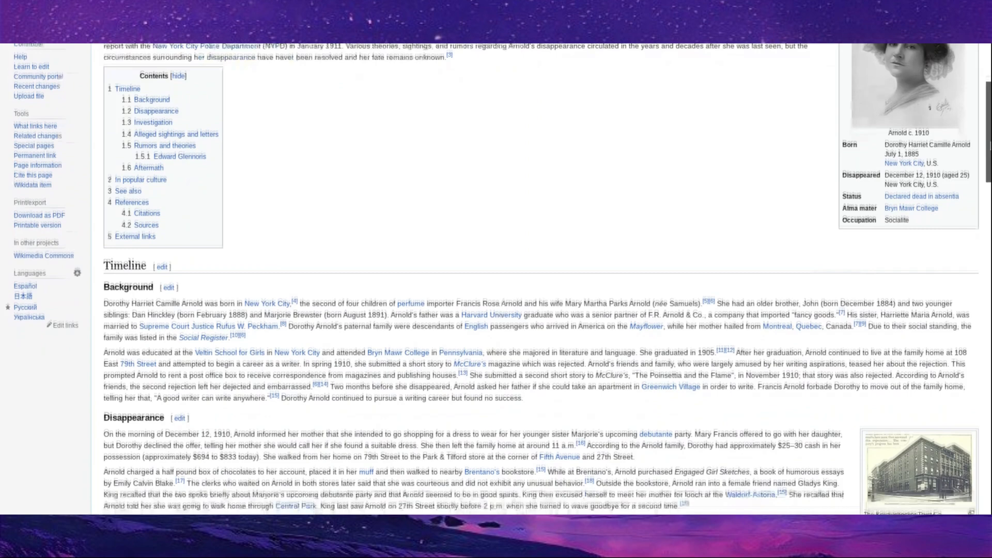
scroll(down, 3)
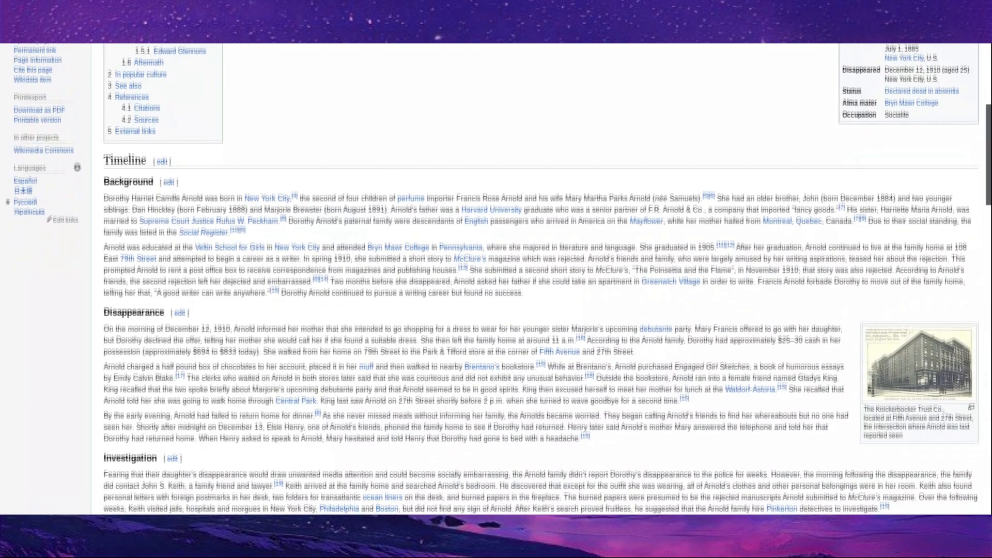
scroll(down, 3)
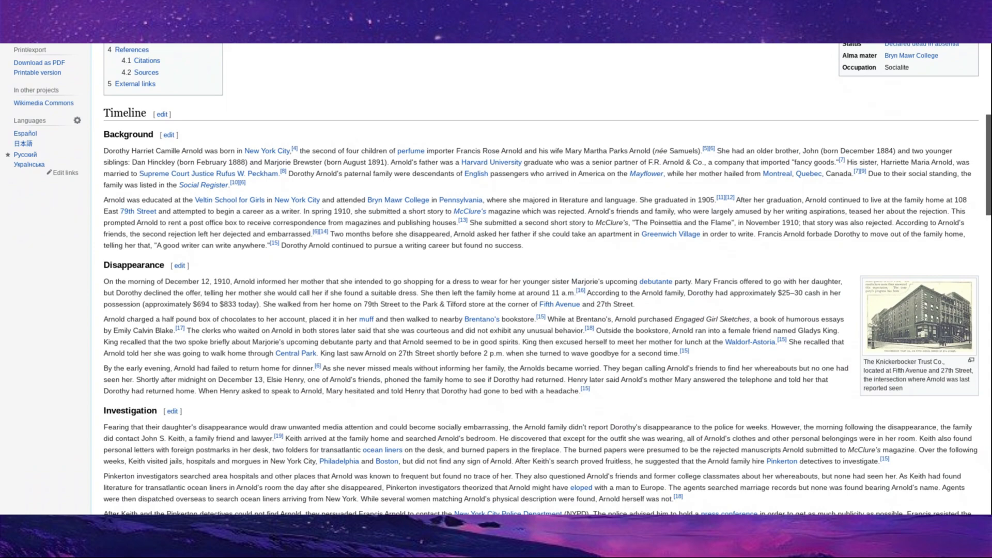
scroll(down, 3)
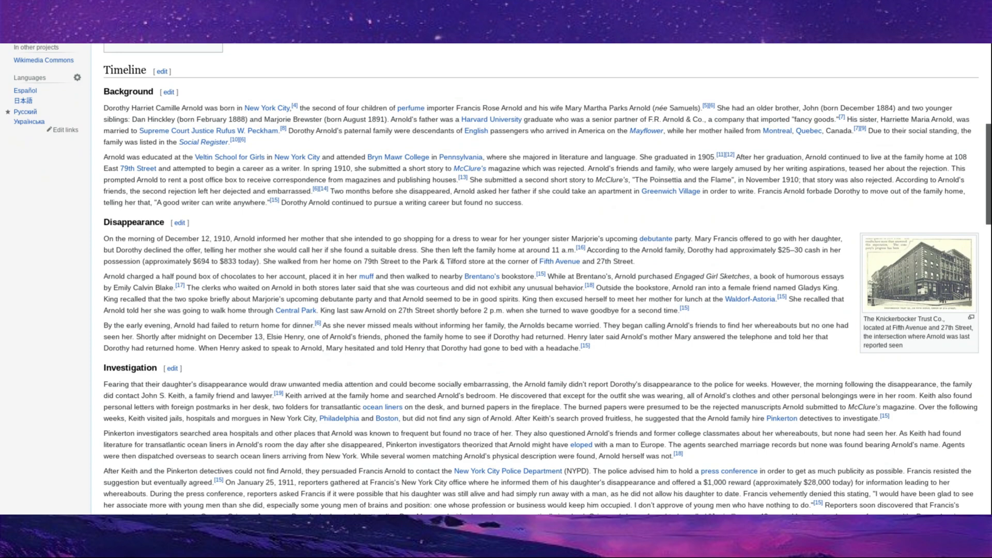
scroll(down, 3)
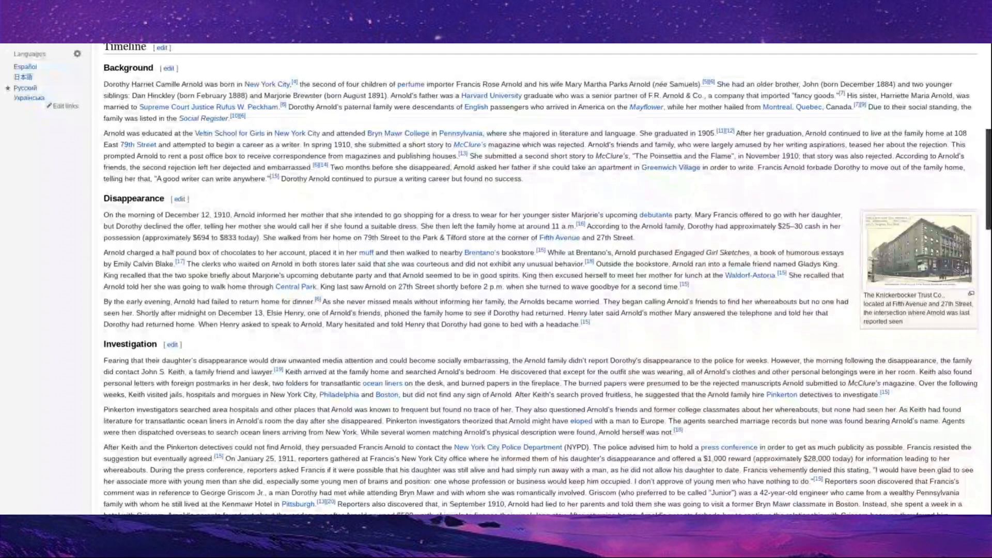
Scroll the Dorothy Arnold article through Rumors and theories, Edward Glennoris and Aftermath.
scroll(down, 3)
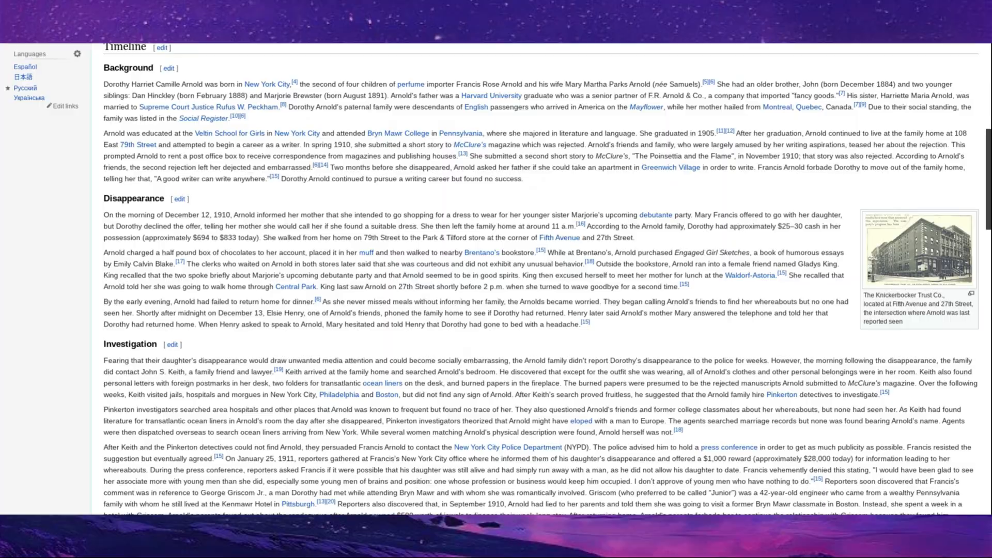
scroll(down, 3)
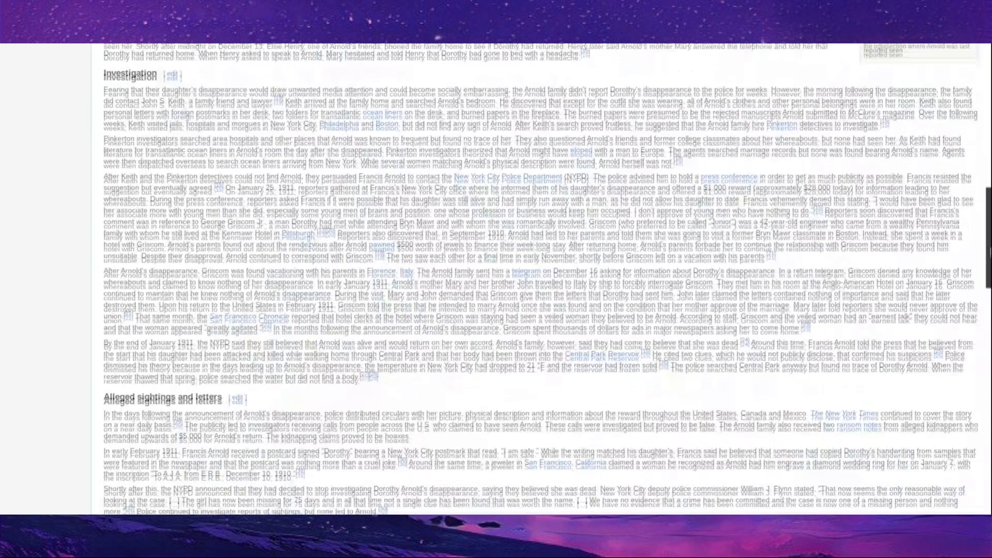
scroll(down, 3)
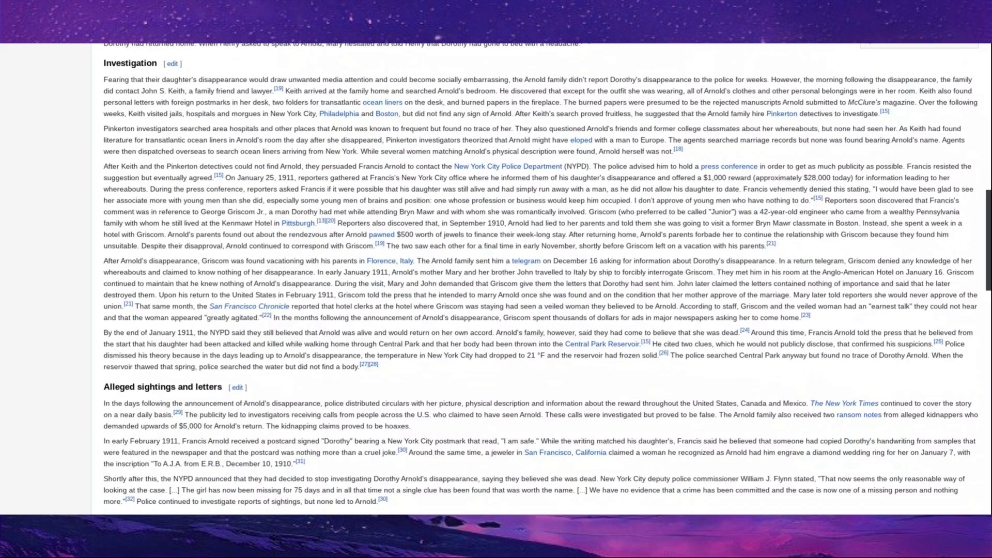
scroll(down, 3)
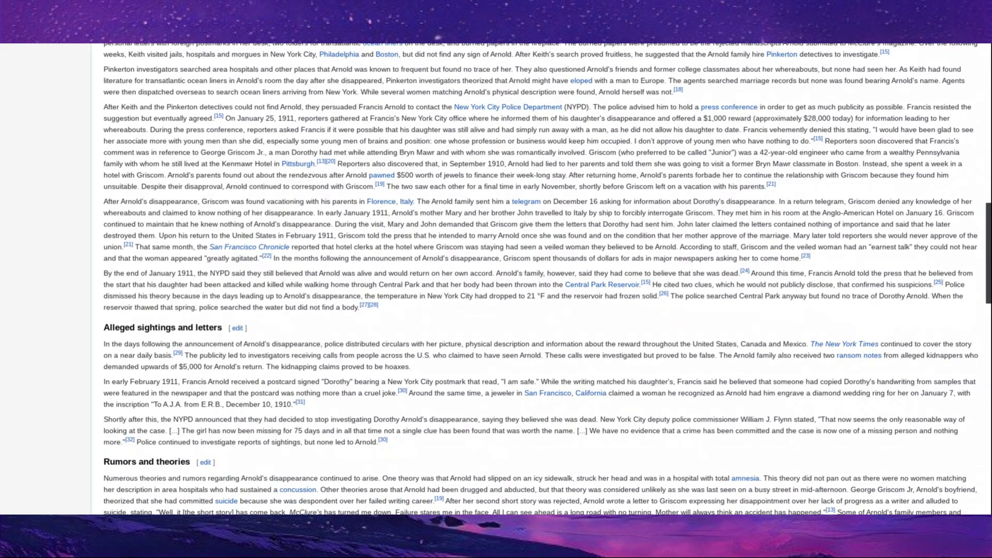
scroll(down, 3)
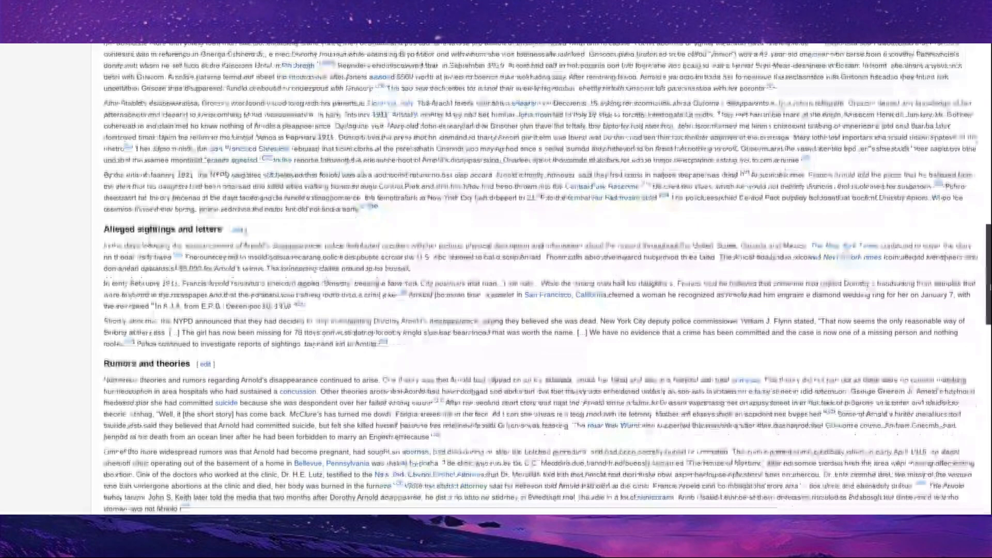
scroll(down, 3)
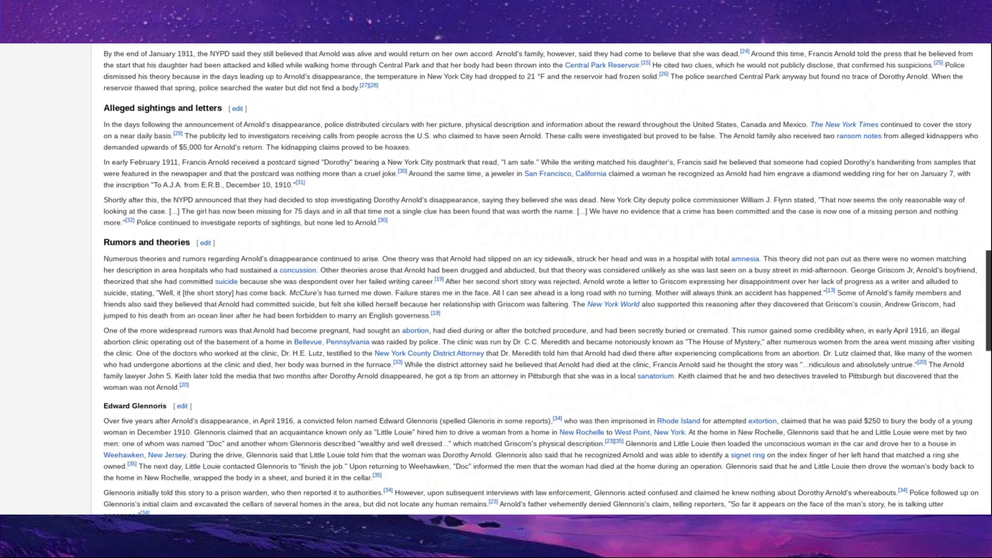
scroll(down, 3)
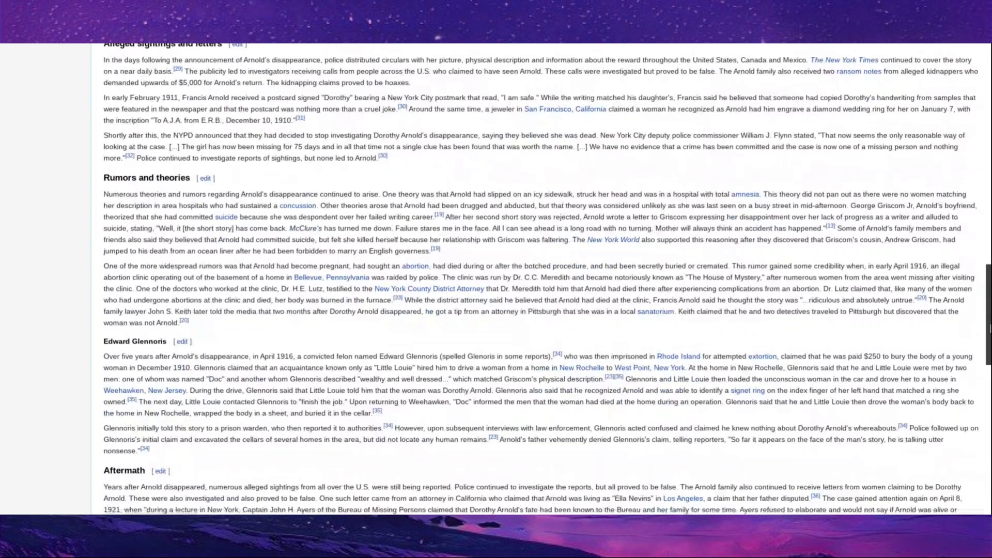
scroll(down, 3)
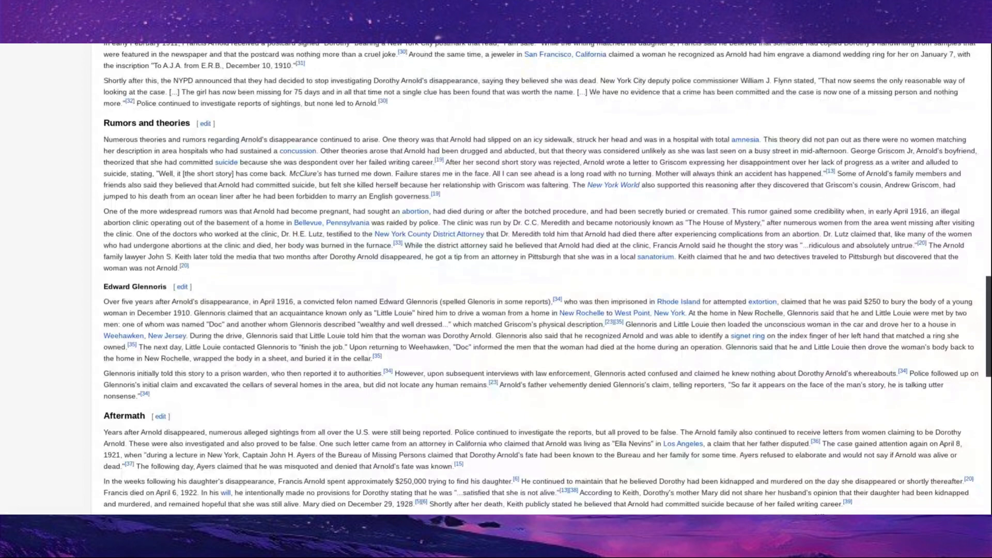
scroll(down, 3)
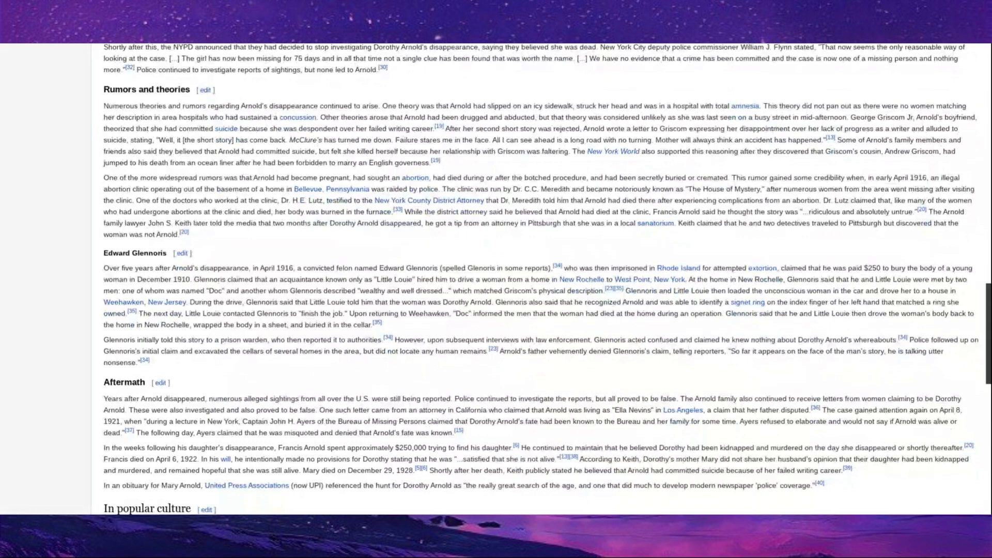
scroll(down, 3)
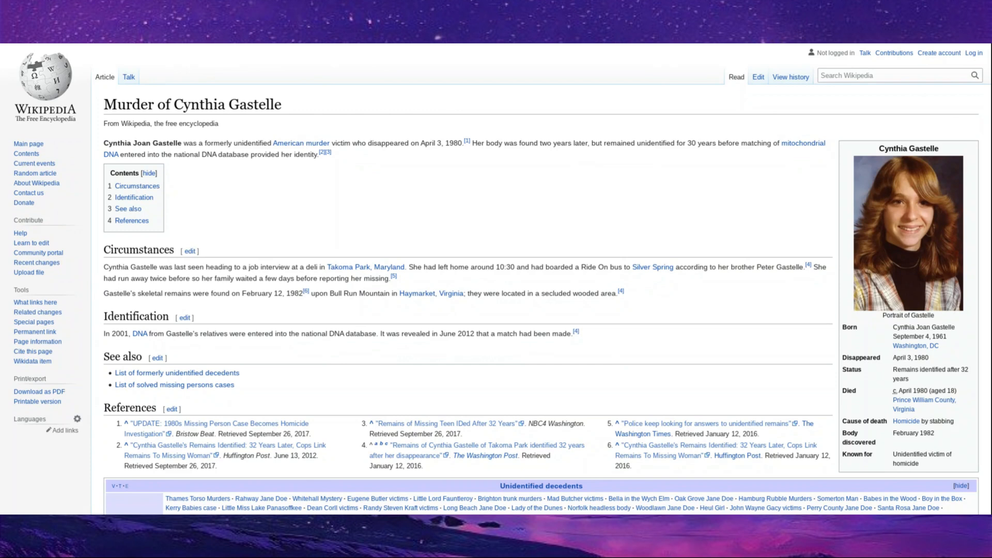
mouse_move(751, 281)
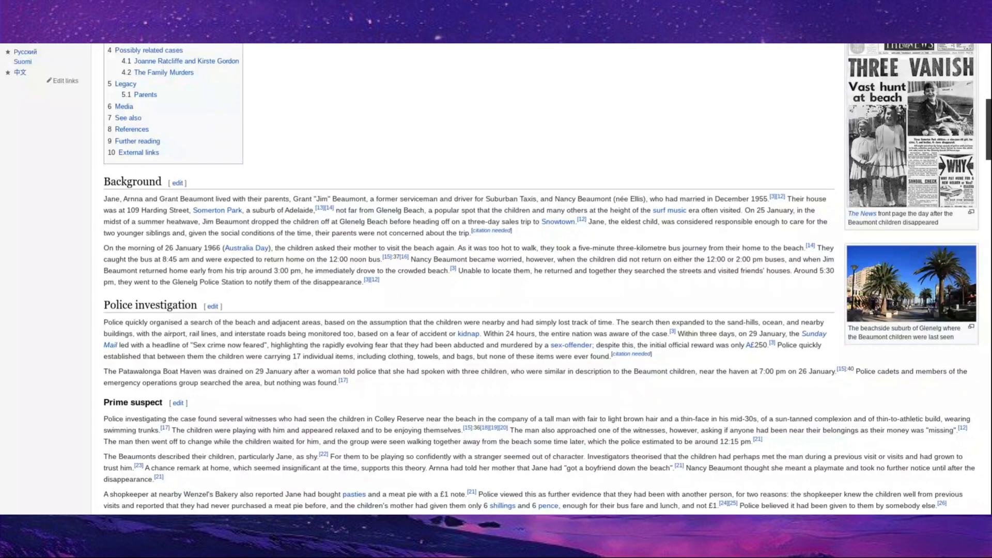
Scroll the Beaumont children article from Background through Other sightings, Hoax letters and Later developments.
scroll(down, 3)
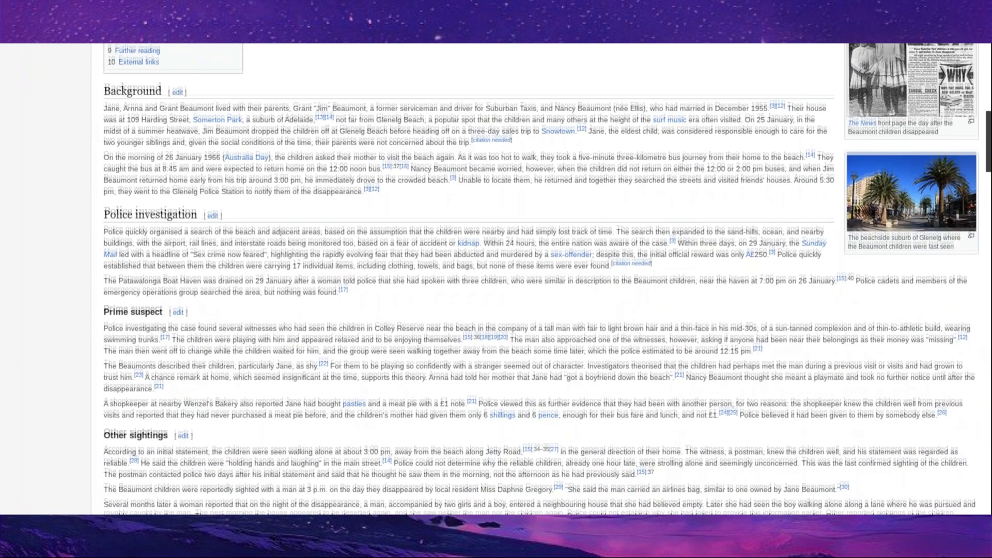
scroll(down, 3)
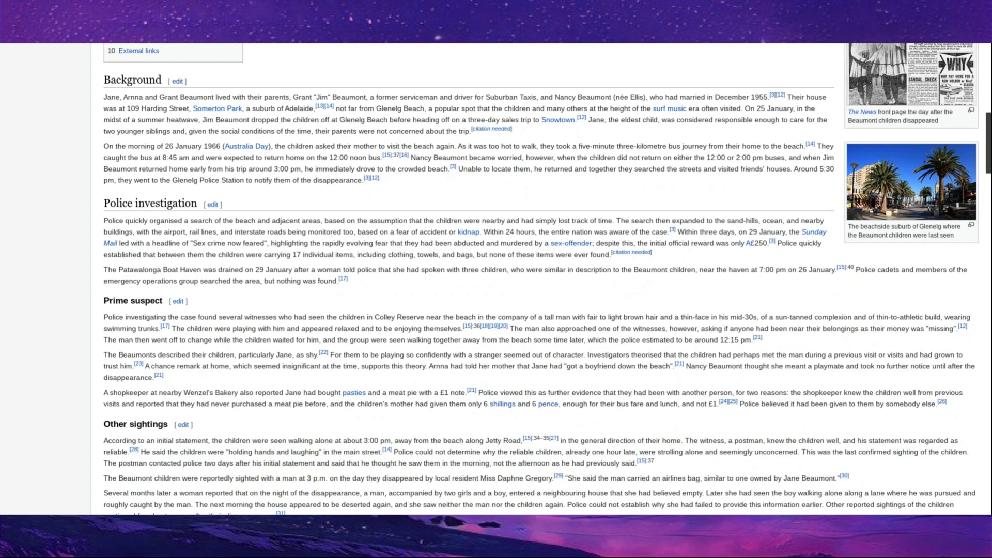
scroll(down, 3)
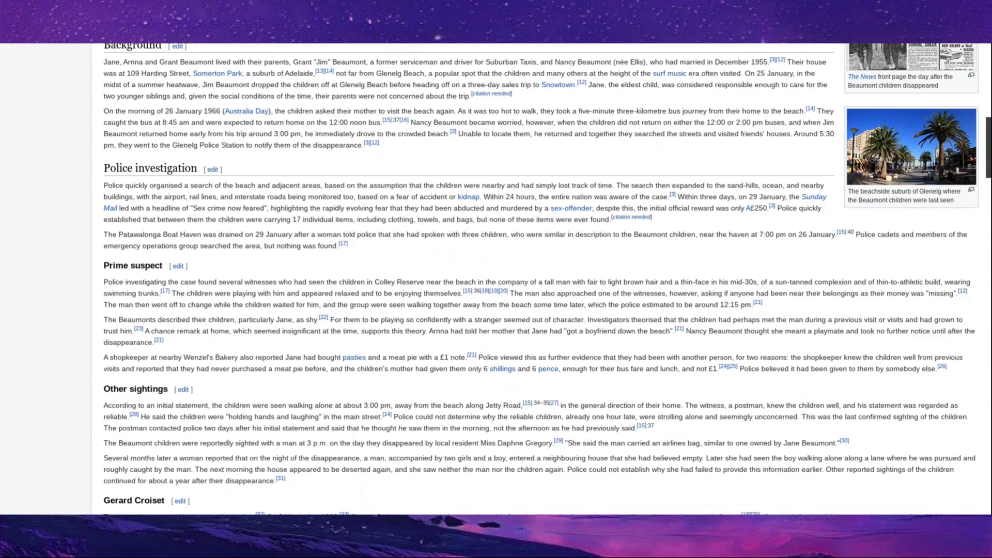
scroll(down, 3)
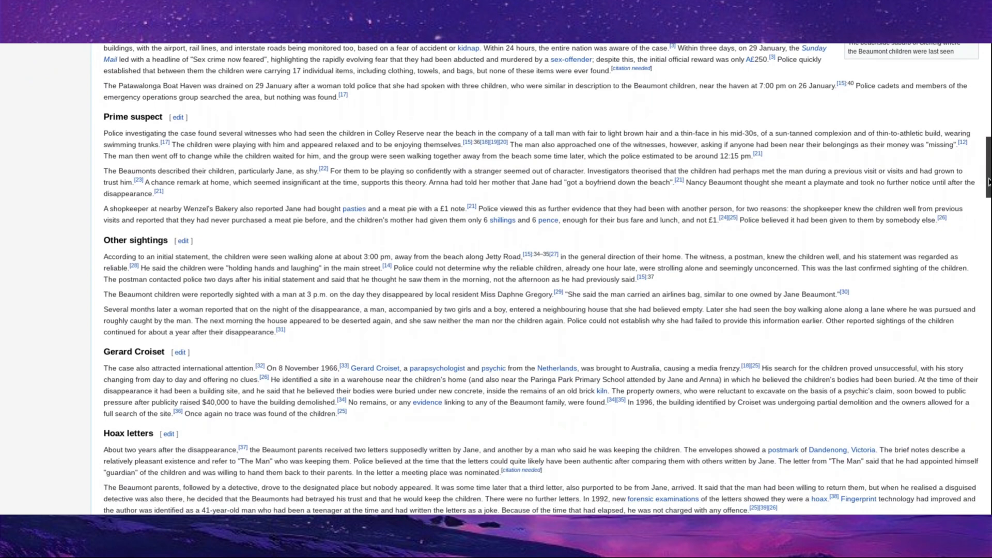
scroll(down, 3)
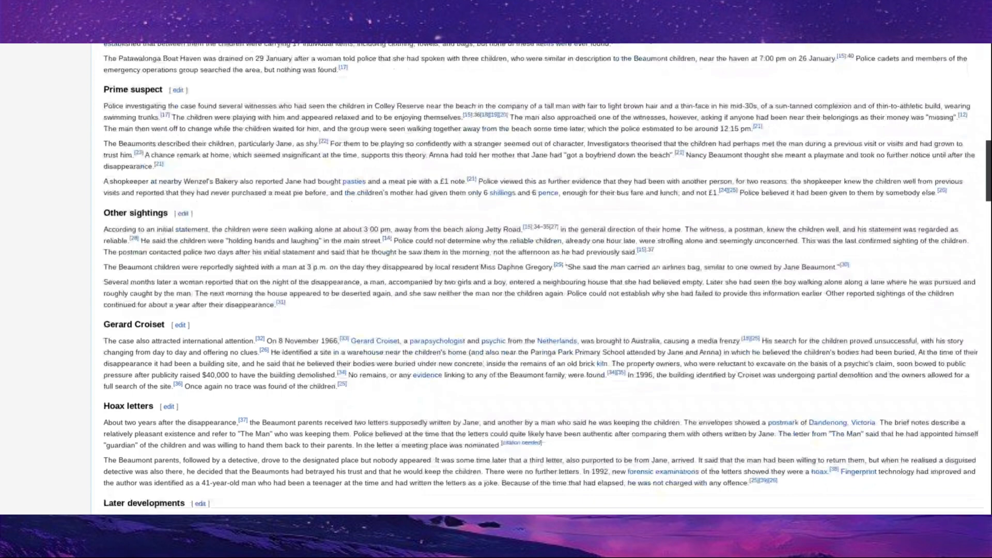
scroll(down, 3)
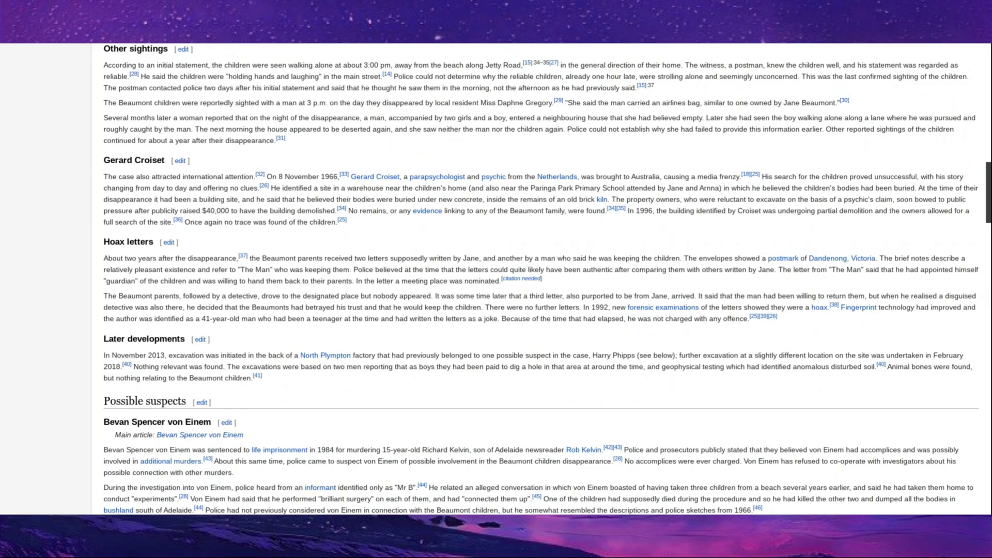
scroll(down, 3)
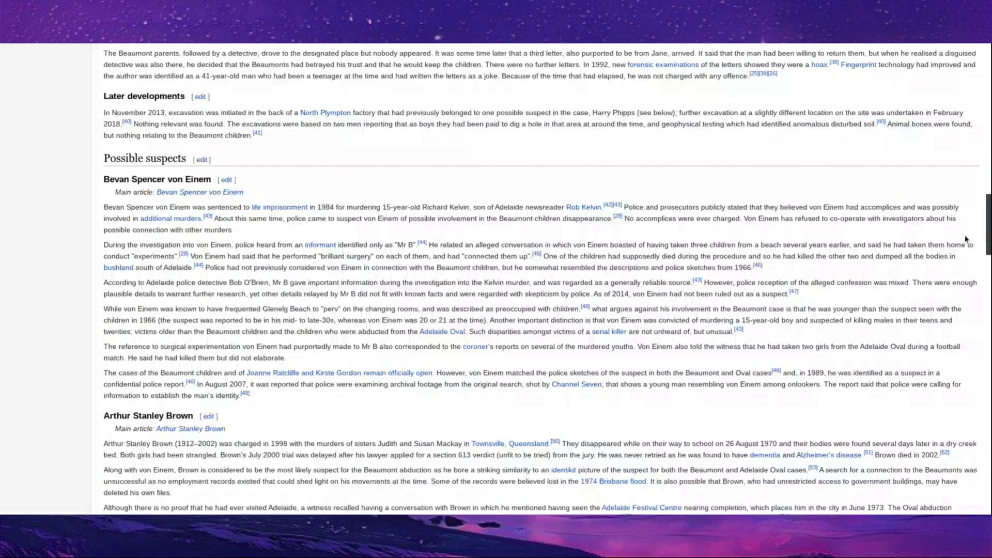
Scroll into the Possible suspects section covering von Einem, Brown, O'Neill and Percy.
scroll(down, 3)
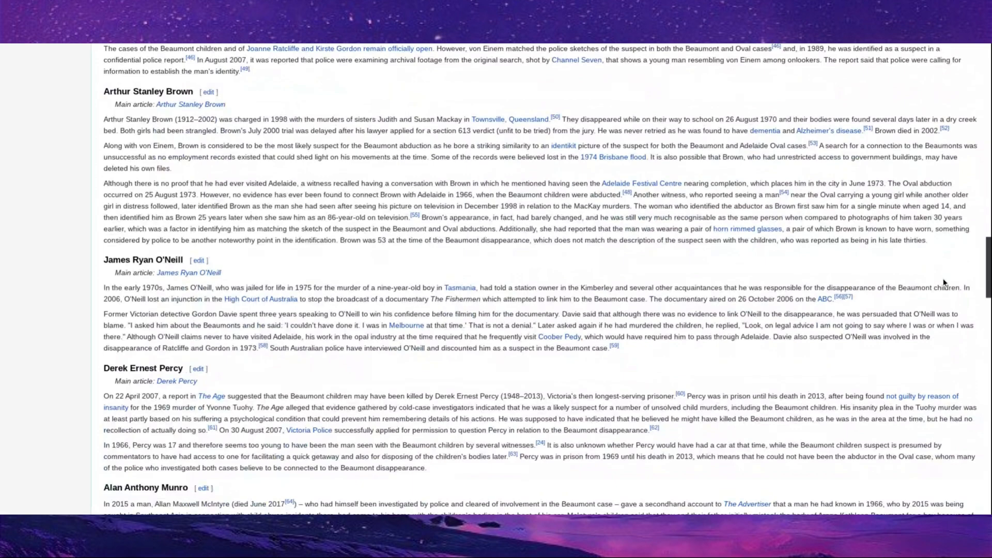
scroll(down, 3)
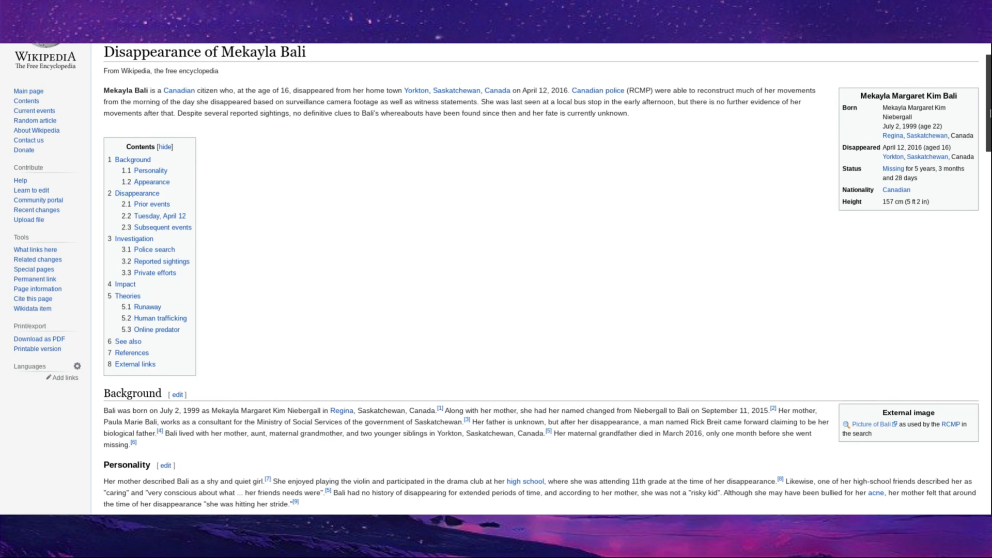
Scroll the Mekayla Bali article down to its Tuesday, April 12 account.
scroll(down, 3)
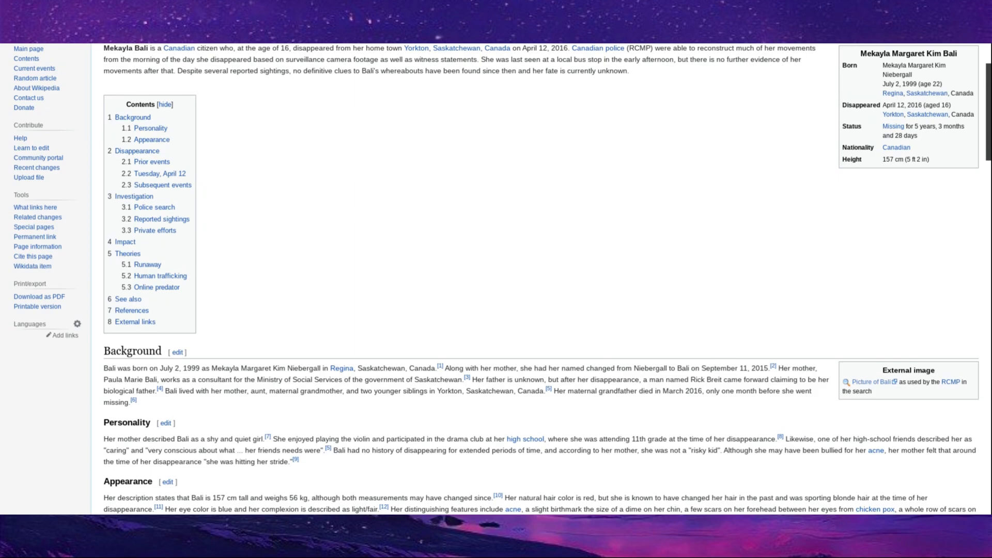
scroll(down, 3)
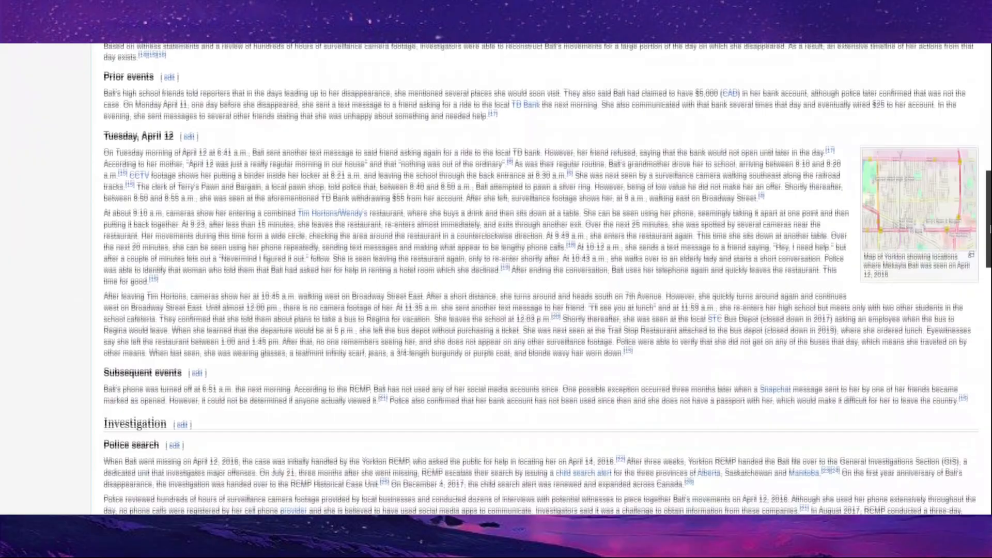
scroll(down, 3)
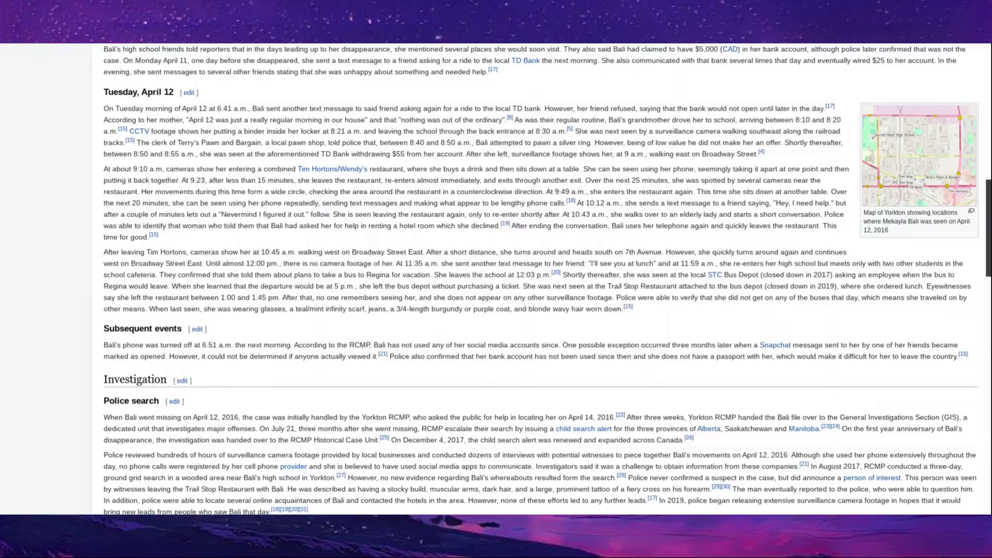
scroll(down, 3)
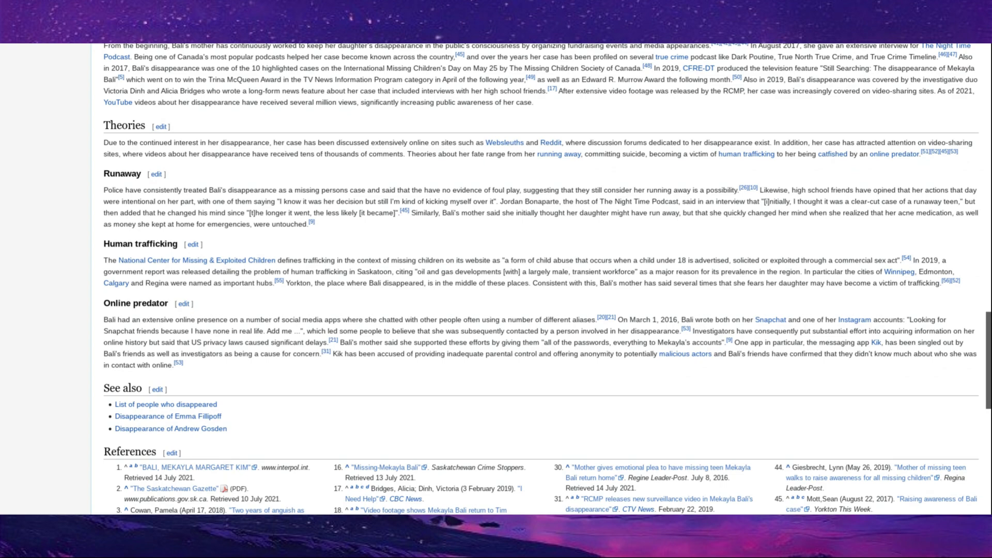
Scroll the Mekayla Bali article down to Theories, See also and References.
scroll(down, 3)
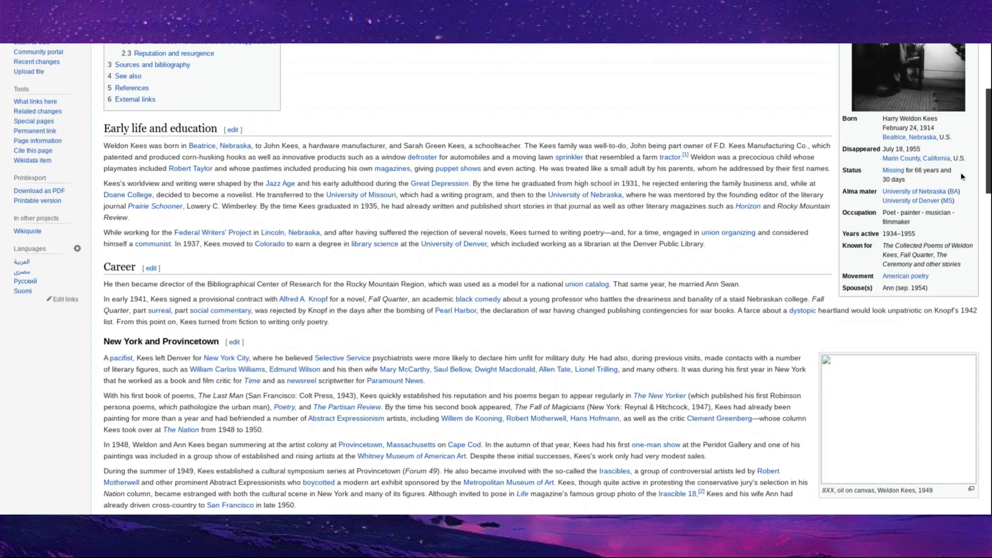
Scroll the Weldon Kees article to the Reputation and resurgence critics' appraisals.
scroll(down, 3)
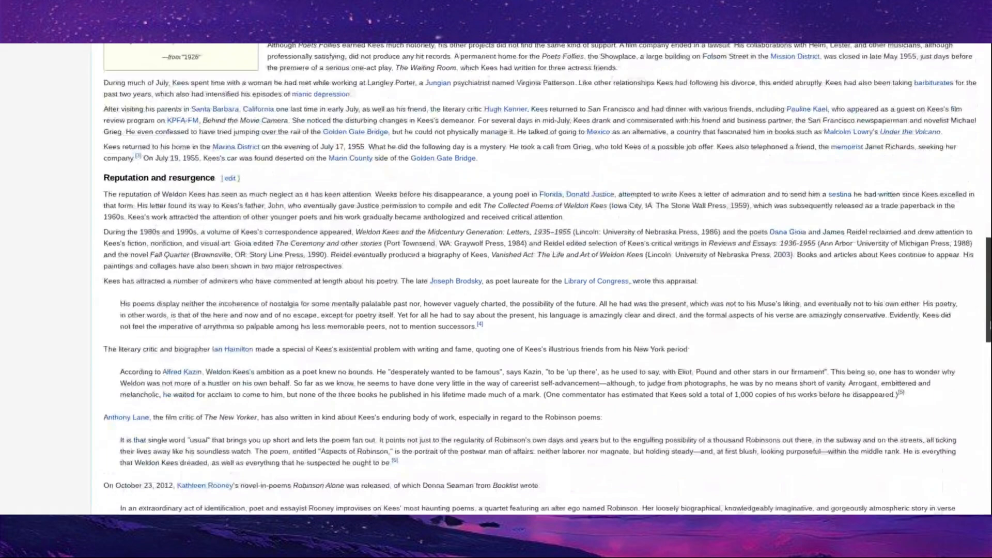
scroll(down, 3)
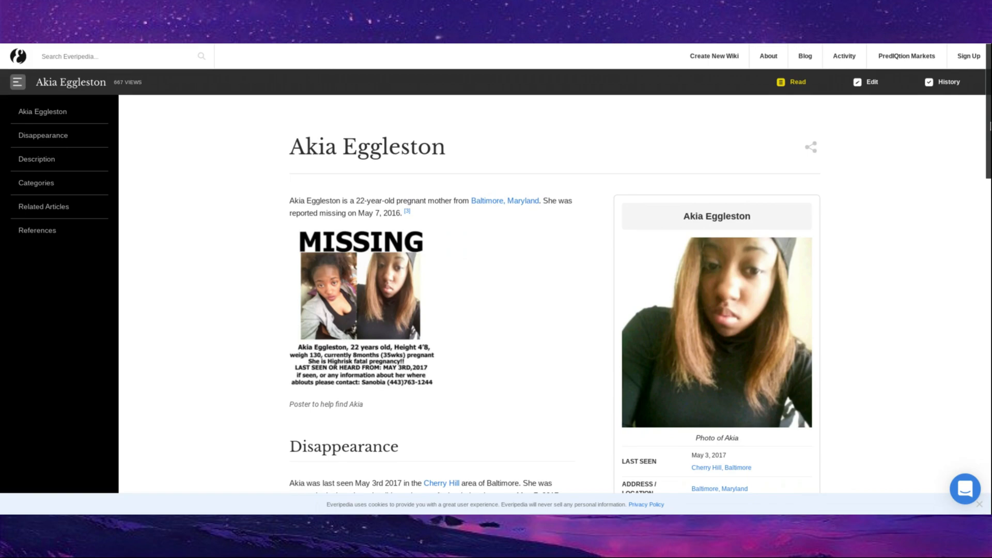
Scroll the Akia Eggleston Everipedia page through Disappearance, Description and the media gallery.
scroll(down, 3)
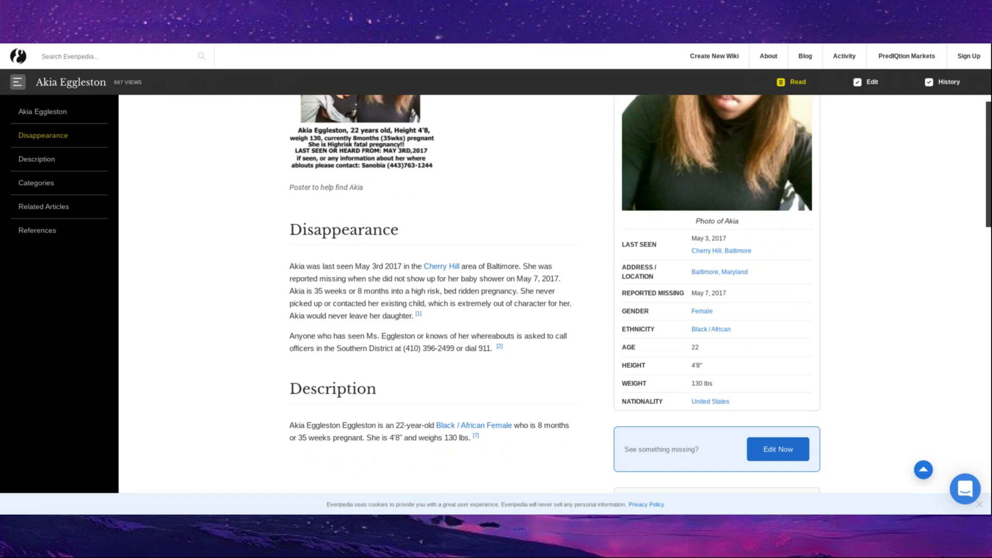
scroll(down, 3)
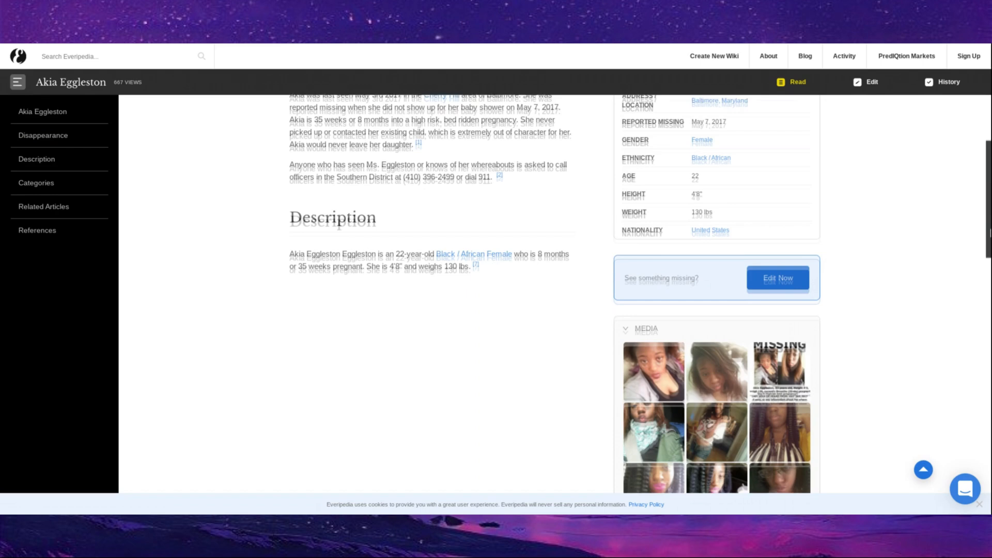
scroll(down, 3)
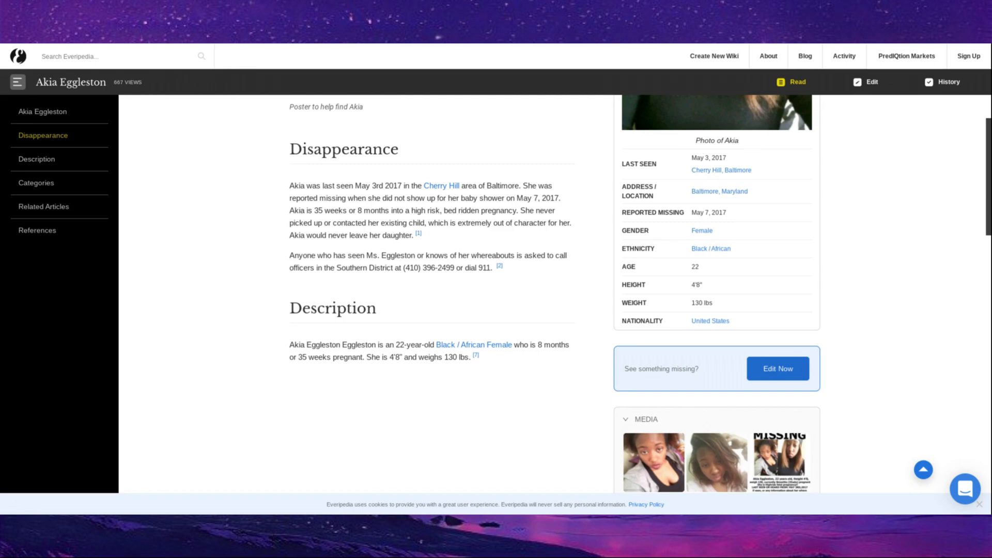
scroll(down, 3)
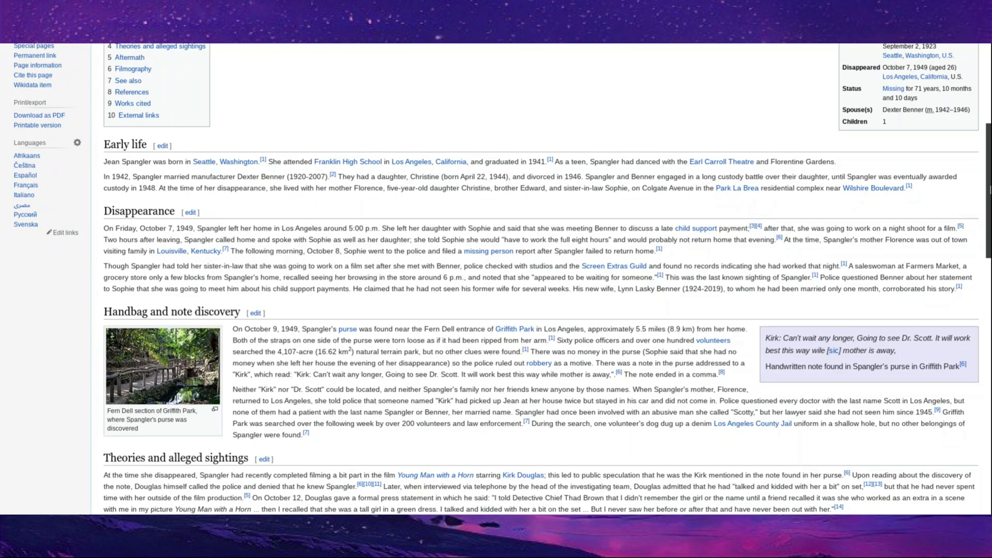
Scroll the Jean Spangler article from Early life past Theories to Aftermath and Filmography.
scroll(down, 3)
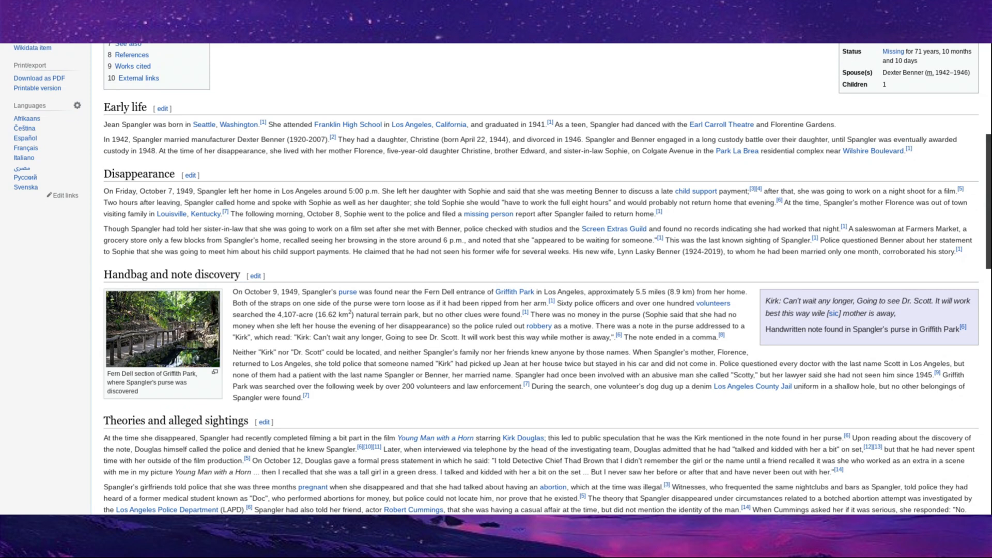
scroll(down, 3)
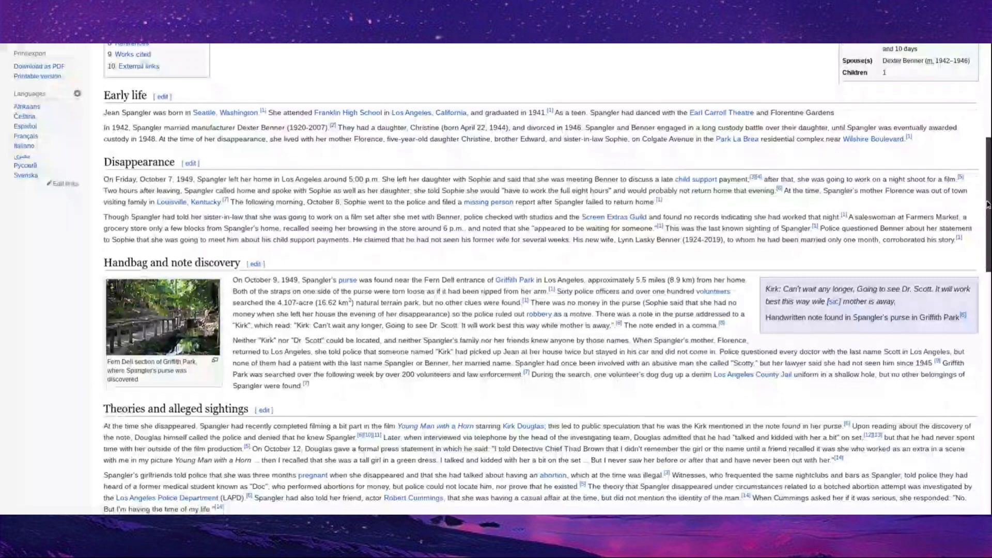
scroll(down, 3)
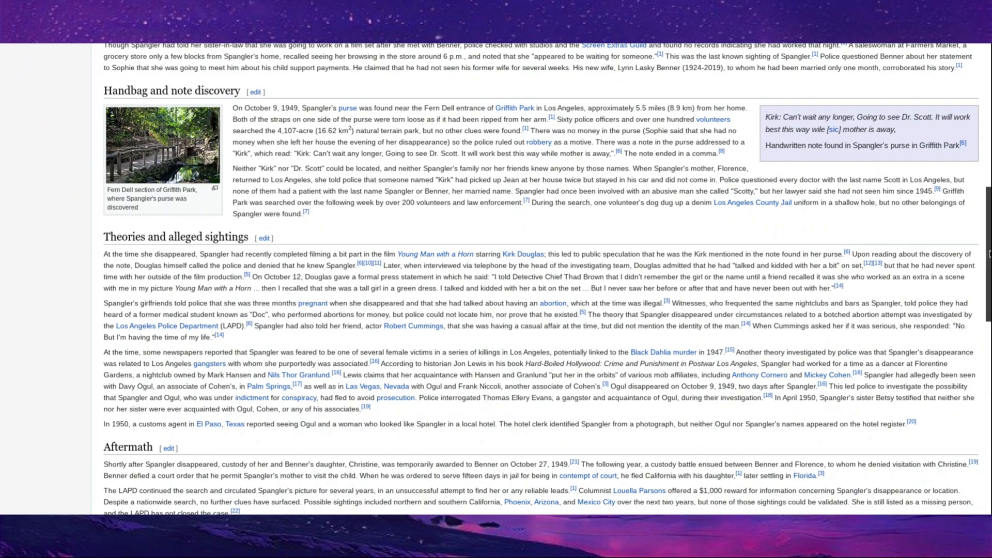
scroll(down, 3)
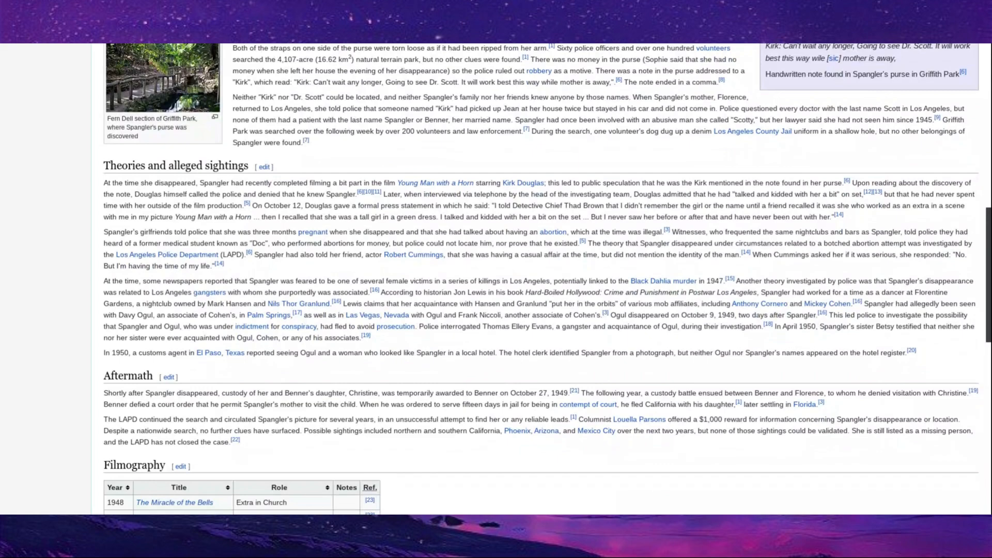
scroll(down, 3)
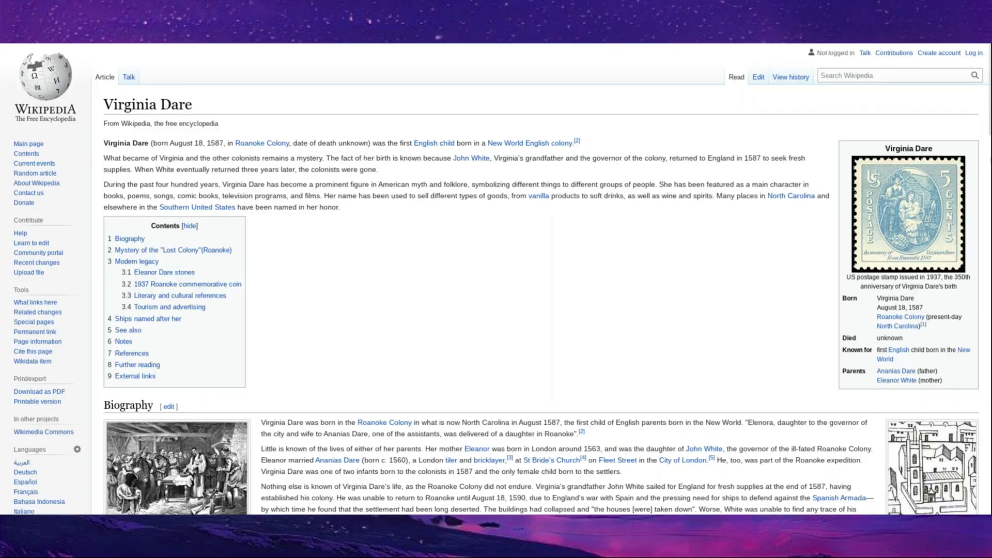
Scroll the Virginia Dare article through Biography and Modern legacy to Literary and cultural references.
scroll(down, 3)
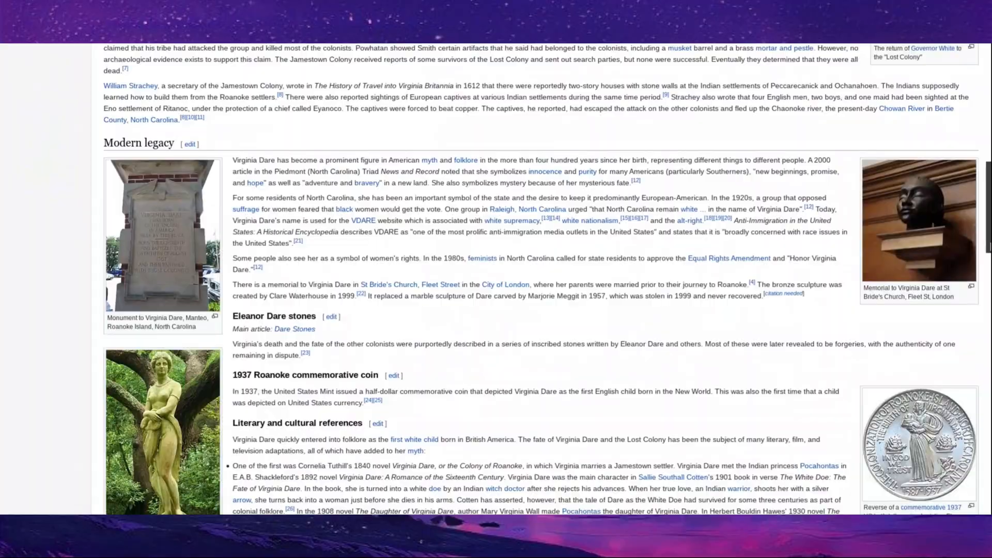
scroll(down, 3)
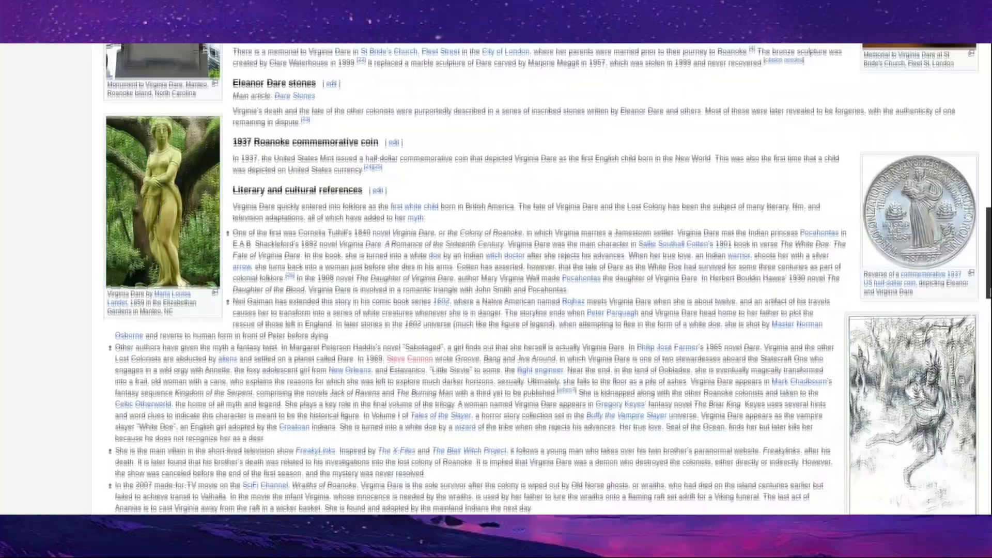
scroll(down, 3)
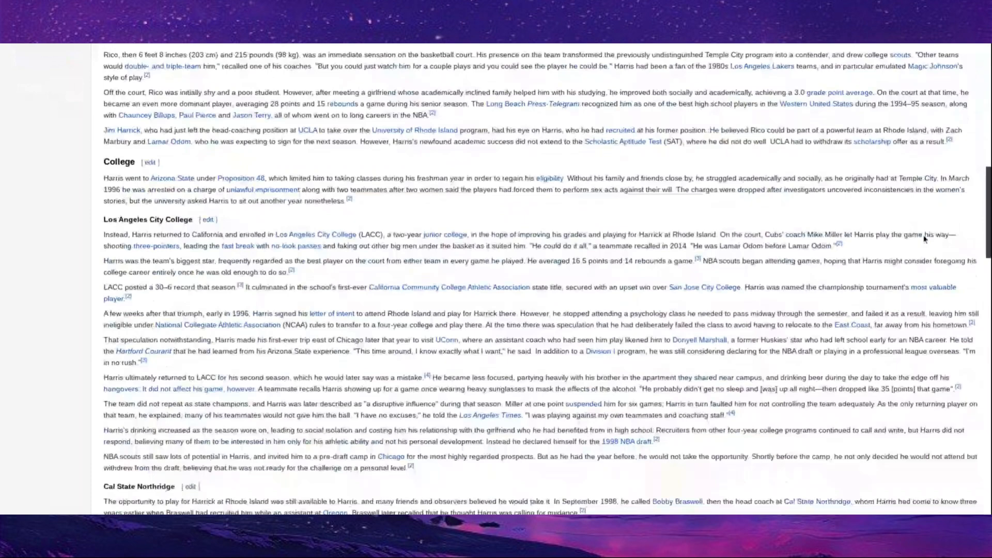
Scroll the Rico Harris article from College through Post-college and Disappearance into Investigation.
scroll(down, 3)
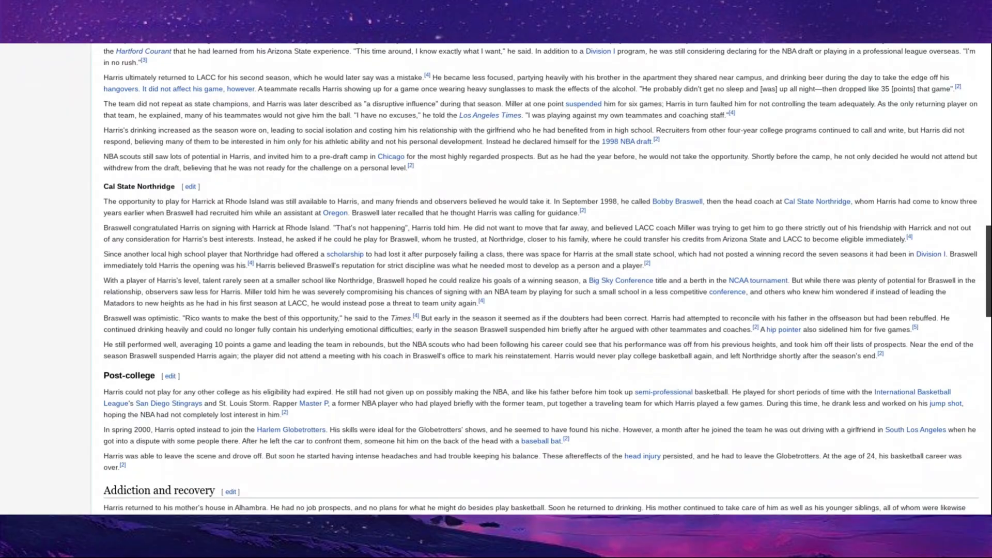
scroll(down, 3)
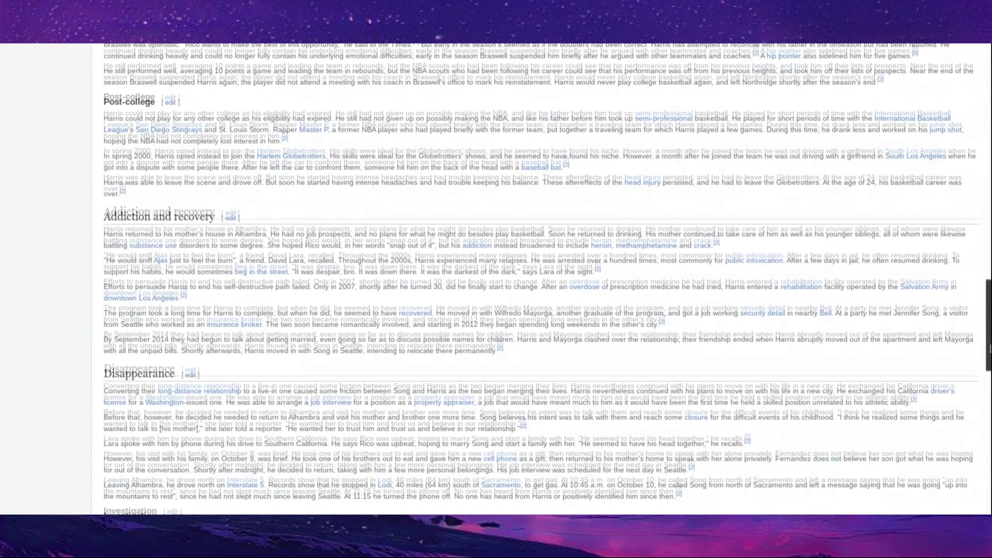
scroll(down, 3)
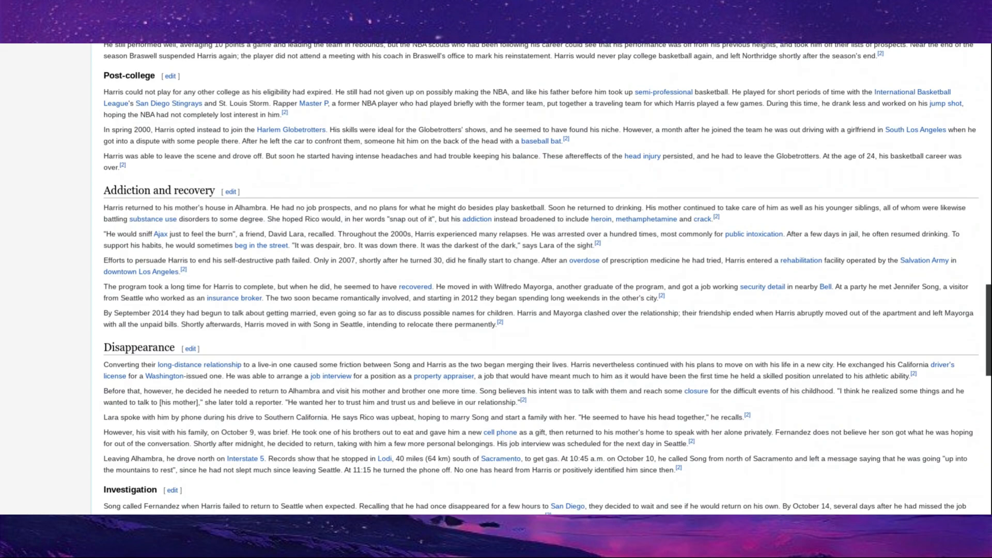
scroll(down, 3)
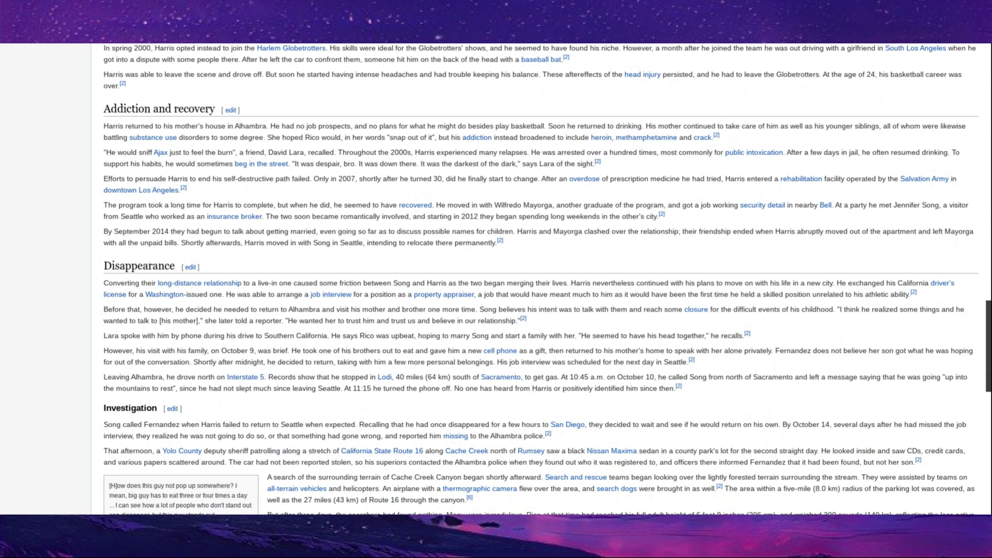
scroll(down, 3)
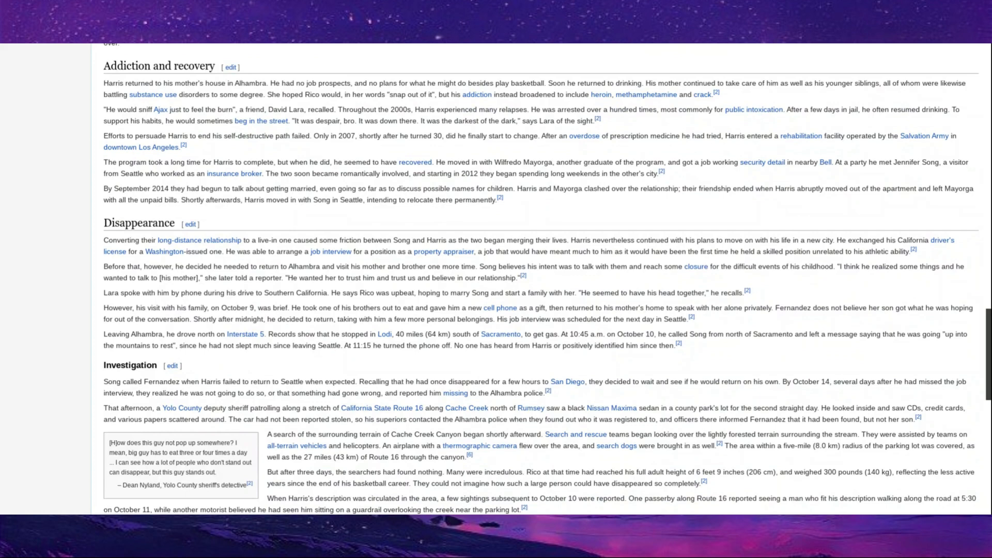
scroll(down, 3)
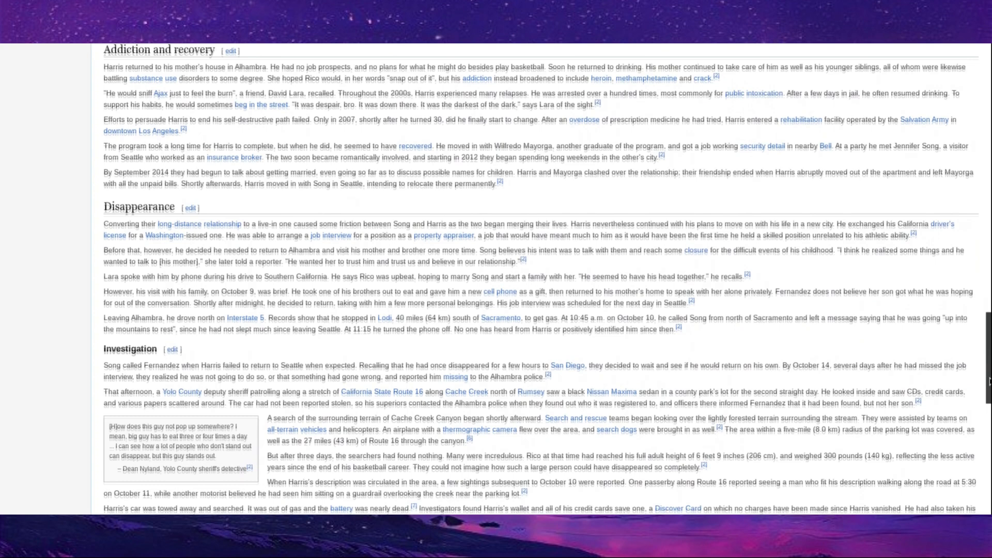
scroll(down, 3)
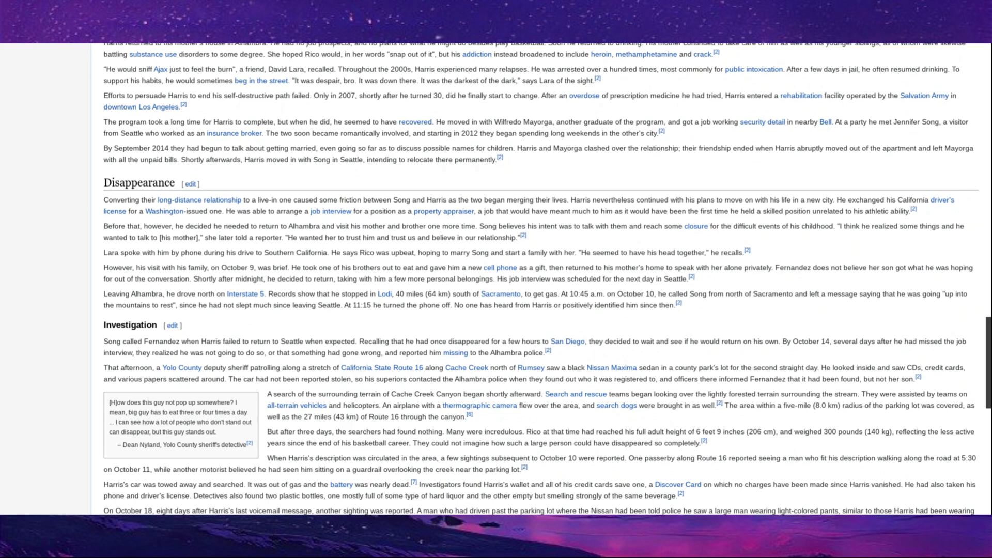
scroll(down, 3)
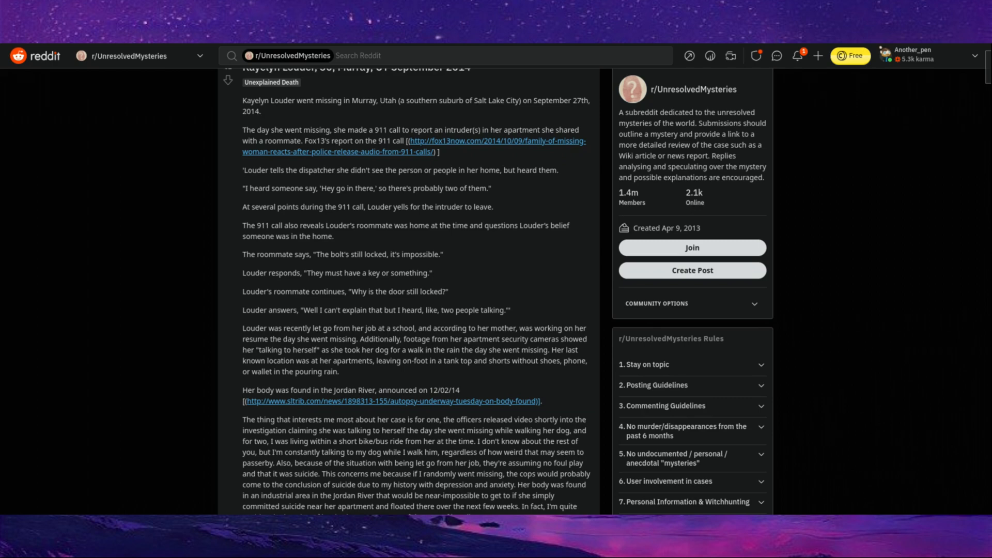
Scroll through the Kayelyn Louder post to the autopsy findings and the archived-thread notice.
scroll(down, 3)
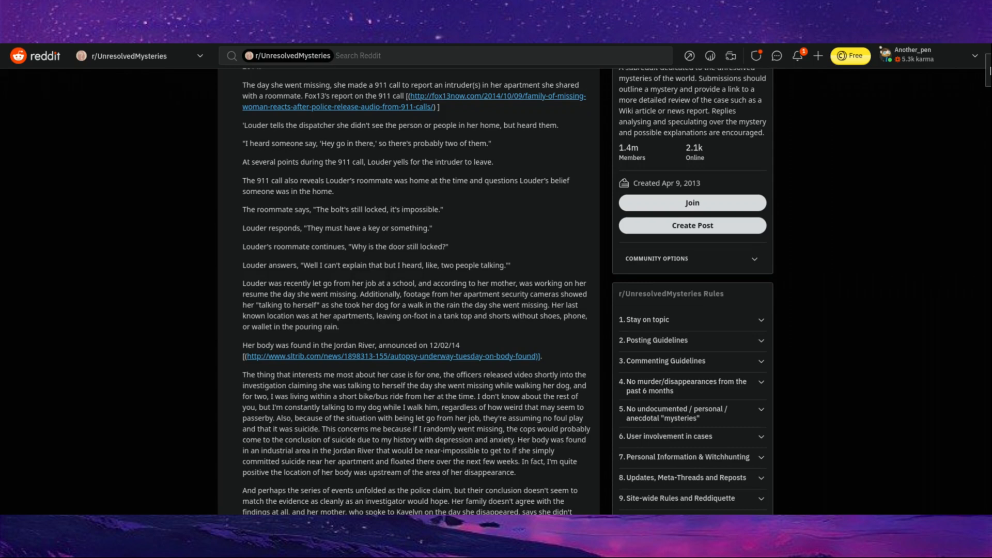
scroll(down, 3)
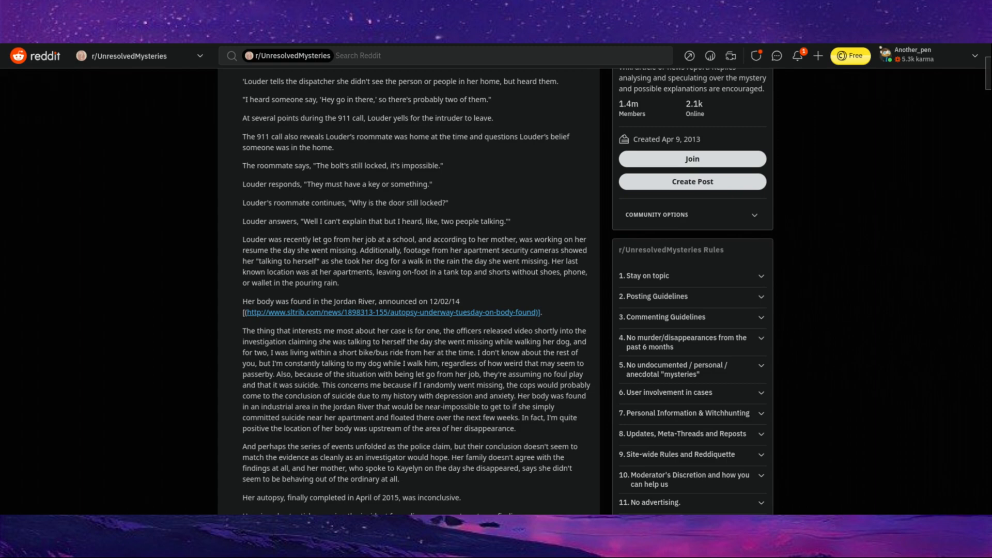
scroll(down, 3)
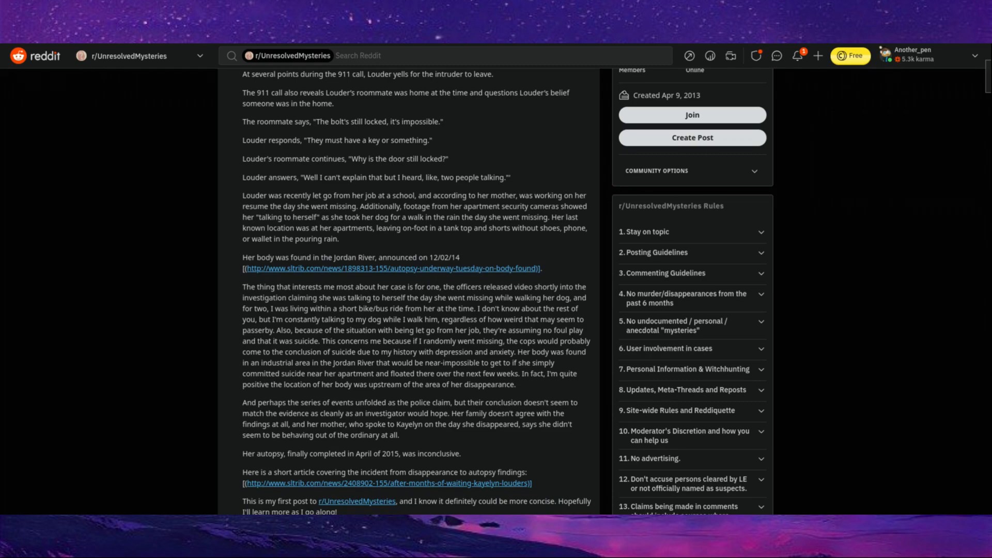
scroll(down, 3)
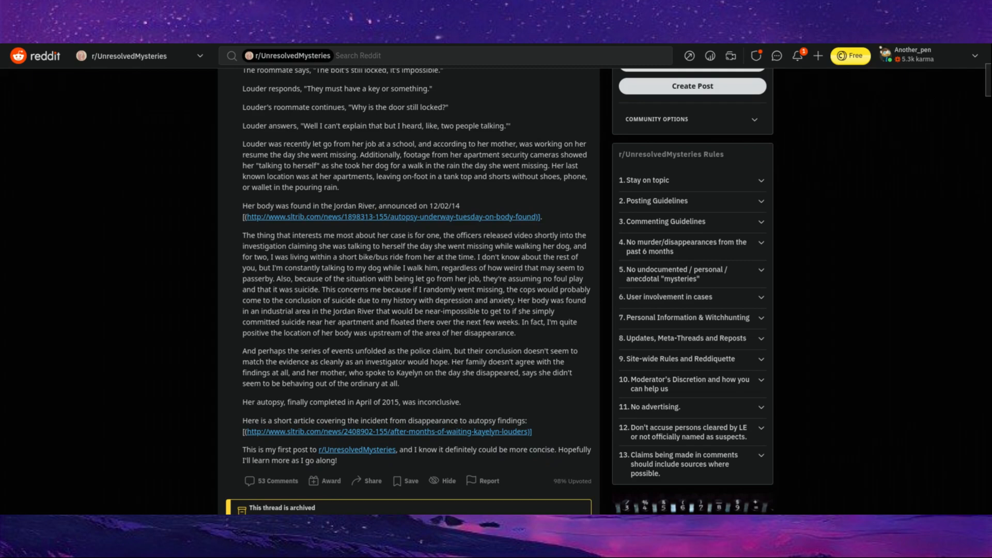
scroll(down, 3)
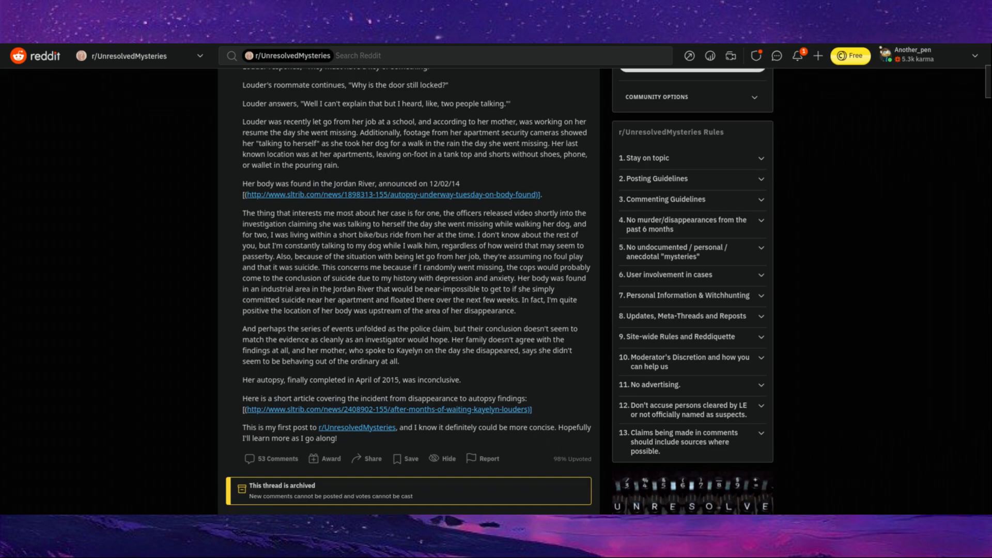
Scroll into the comments to read the moderator's praise and the commenter who worked nearby.
scroll(down, 3)
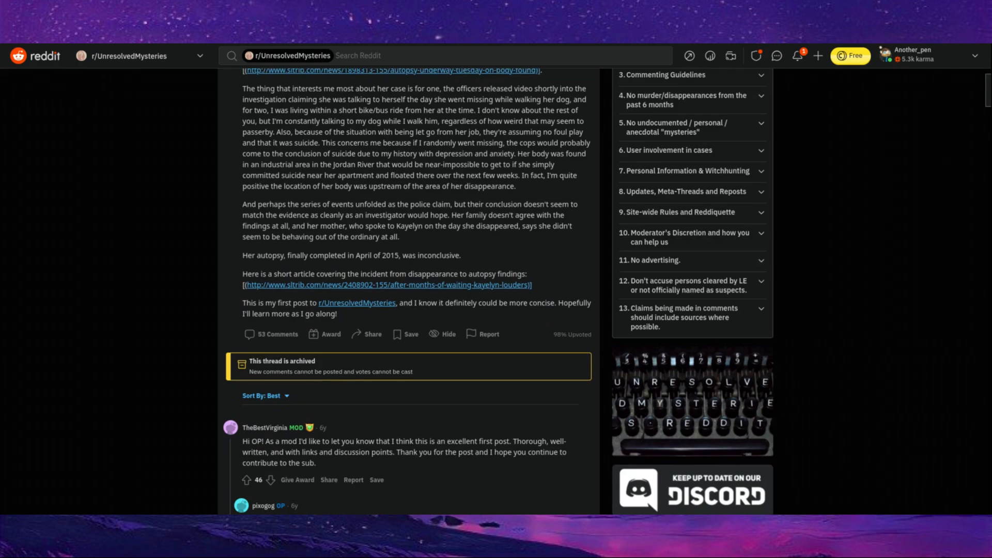
scroll(down, 3)
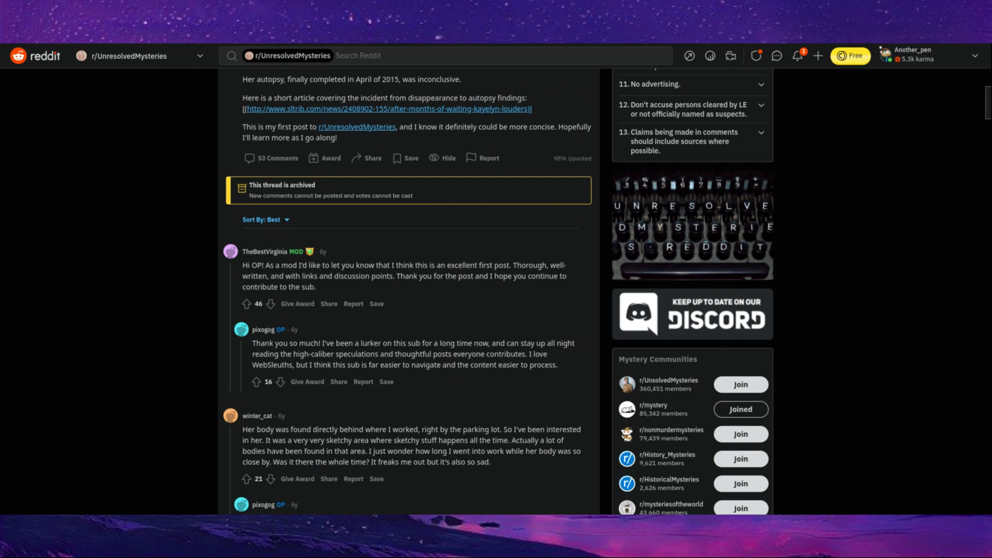
scroll(down, 3)
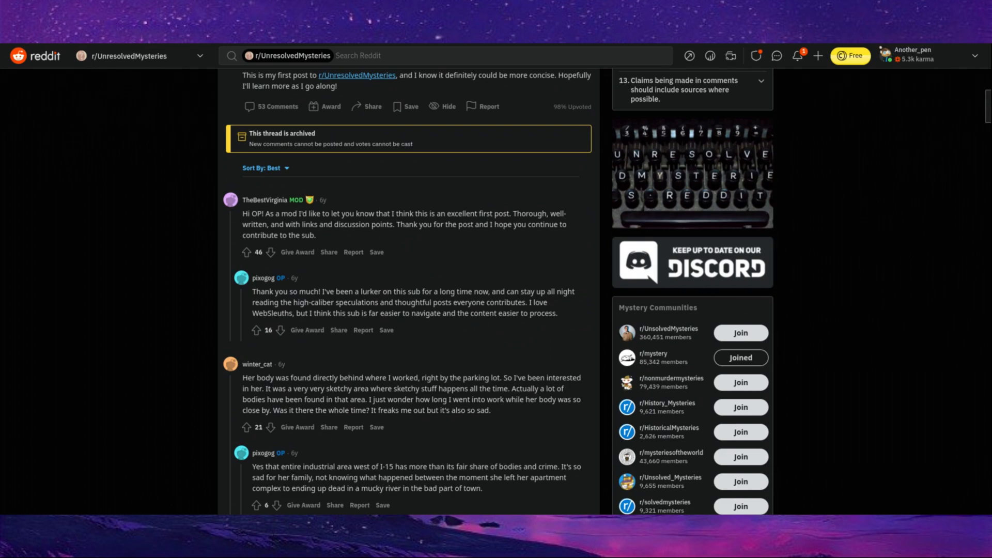
scroll(down, 3)
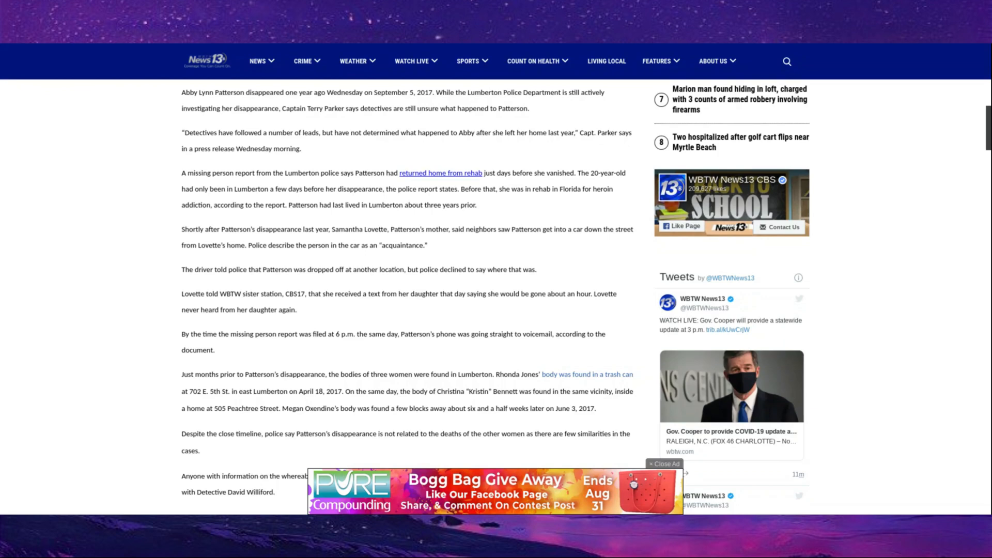
Scroll the Abby Lynn Patterson article past the police appeal to the Share This Story buttons.
scroll(down, 3)
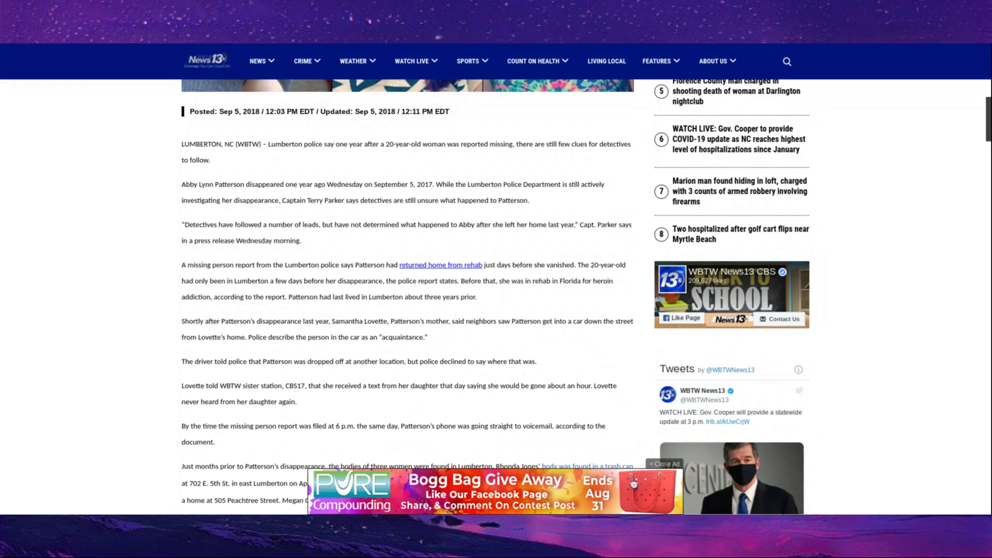
scroll(down, 3)
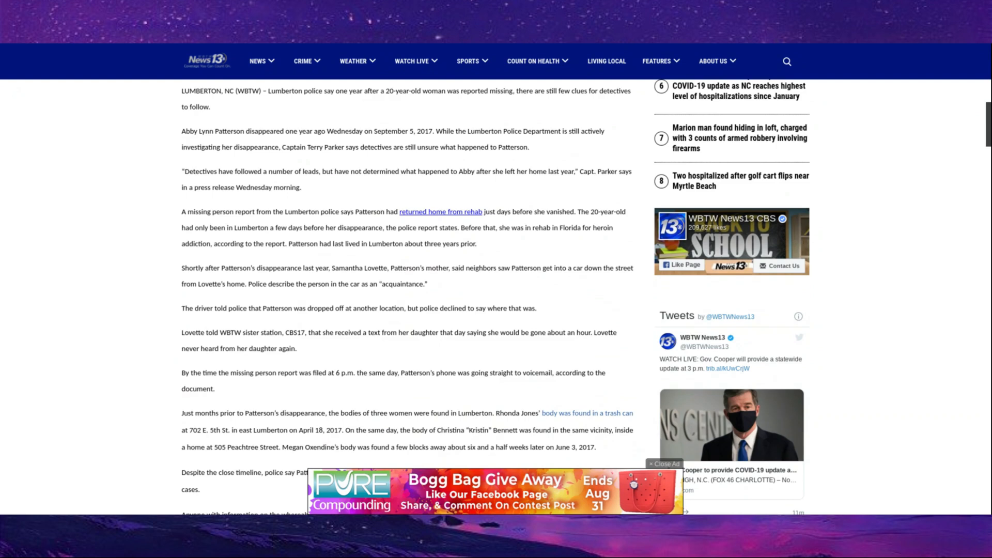
scroll(down, 3)
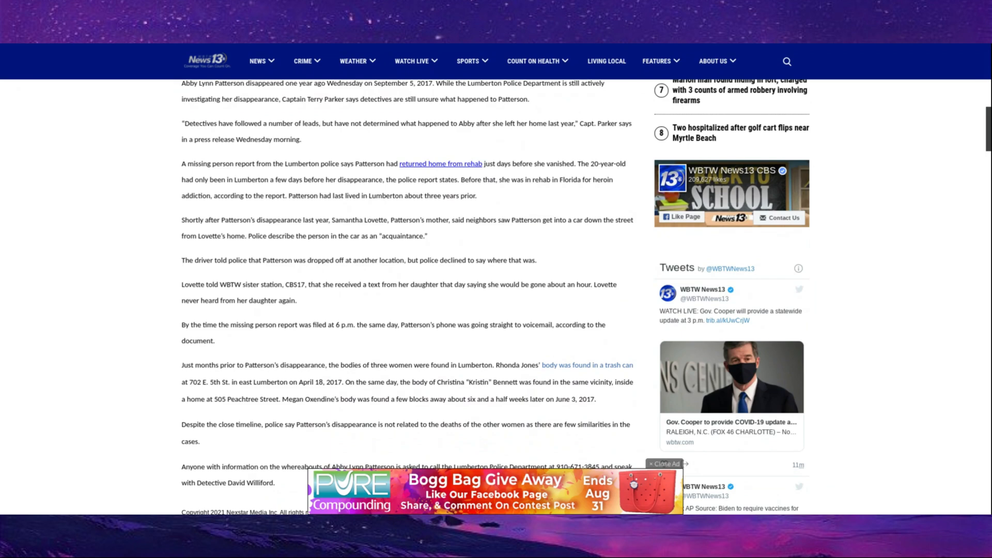
scroll(down, 3)
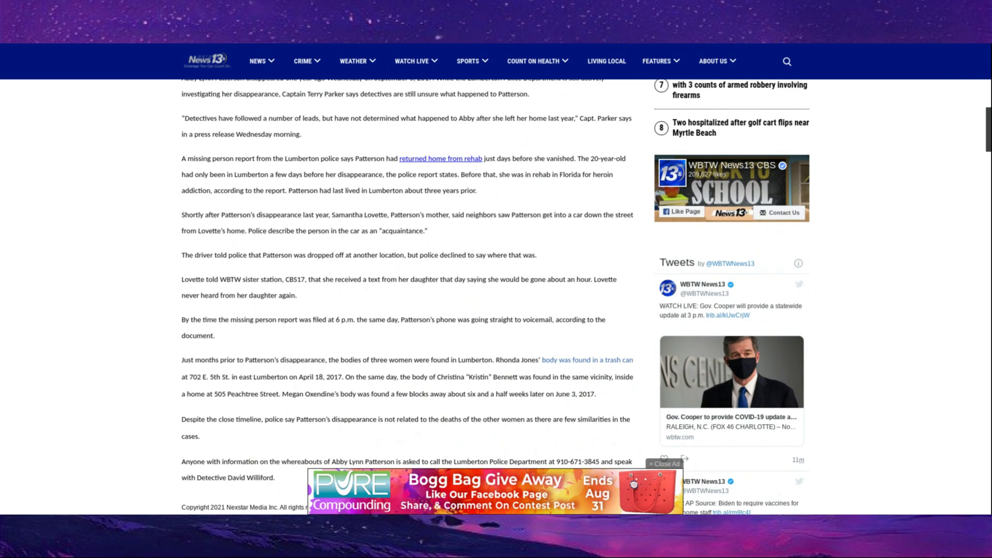
scroll(down, 3)
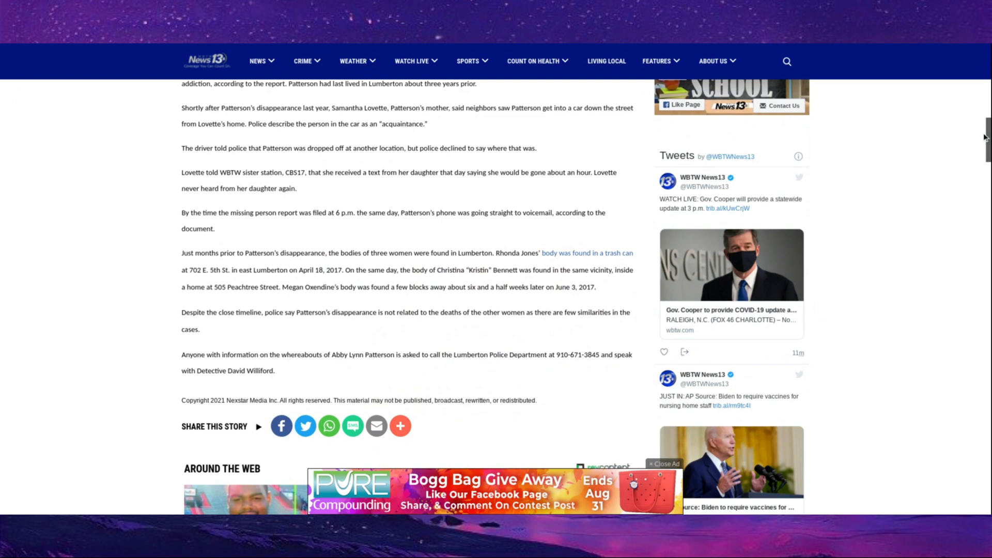